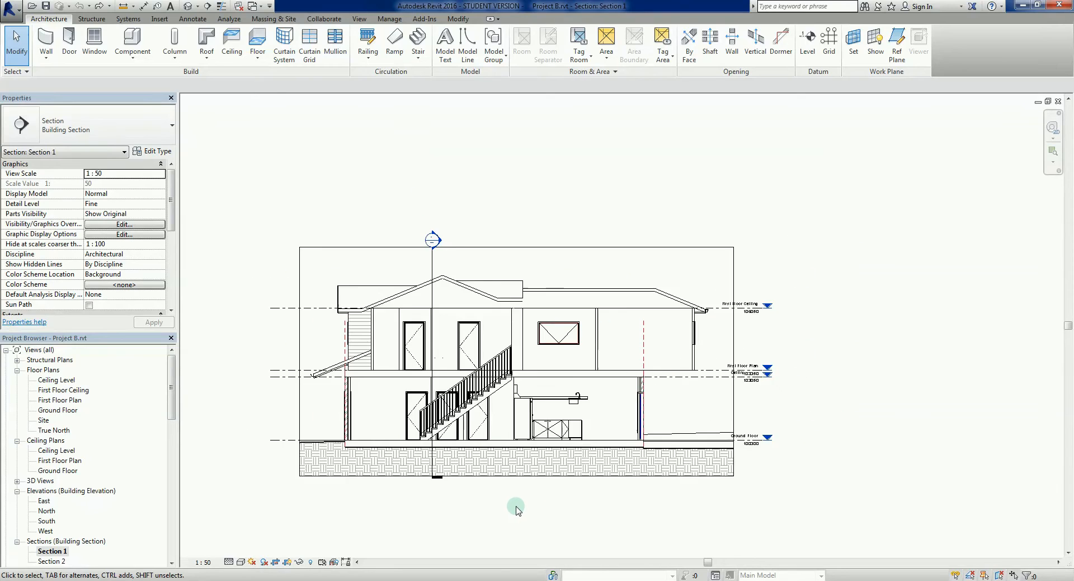
# Switch from the section drawing to the Ground Floor plan and frame the rooms.
pyautogui.moveTo(517, 510); pyautogui.dragTo(572, 465)
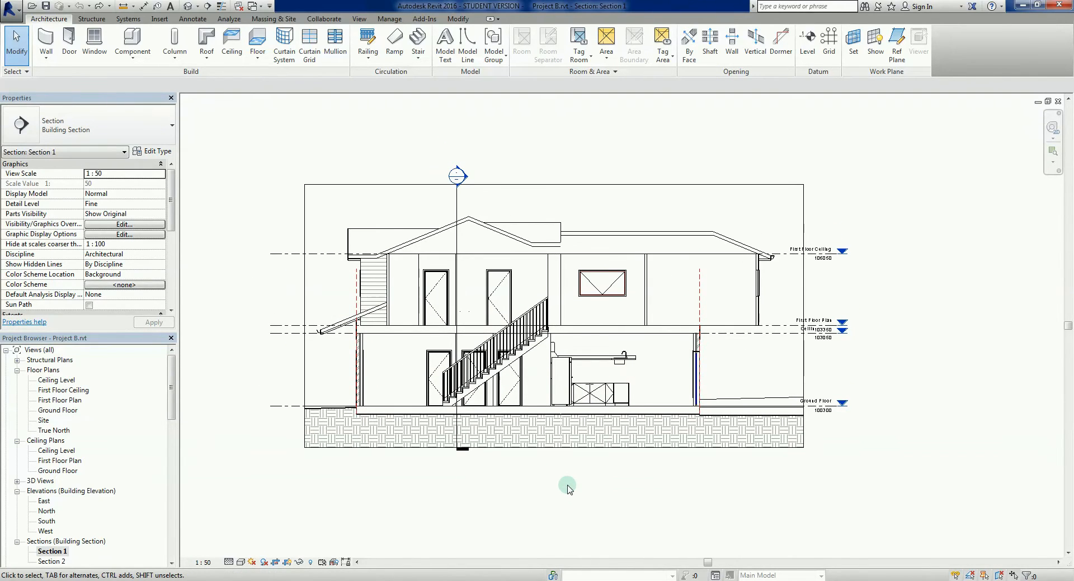
pyautogui.moveTo(560, 480)
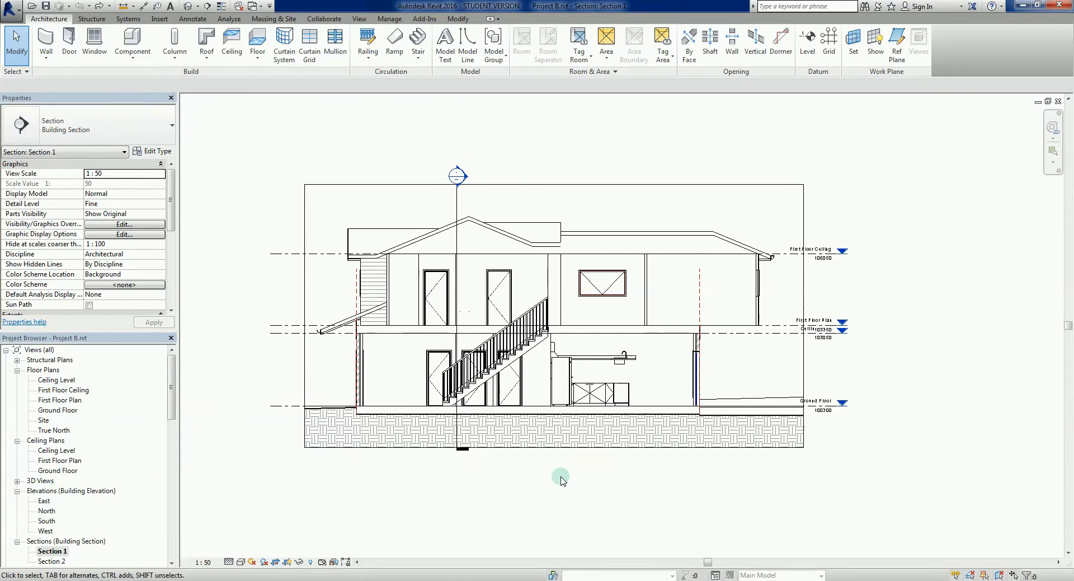
pyautogui.moveTo(553, 479)
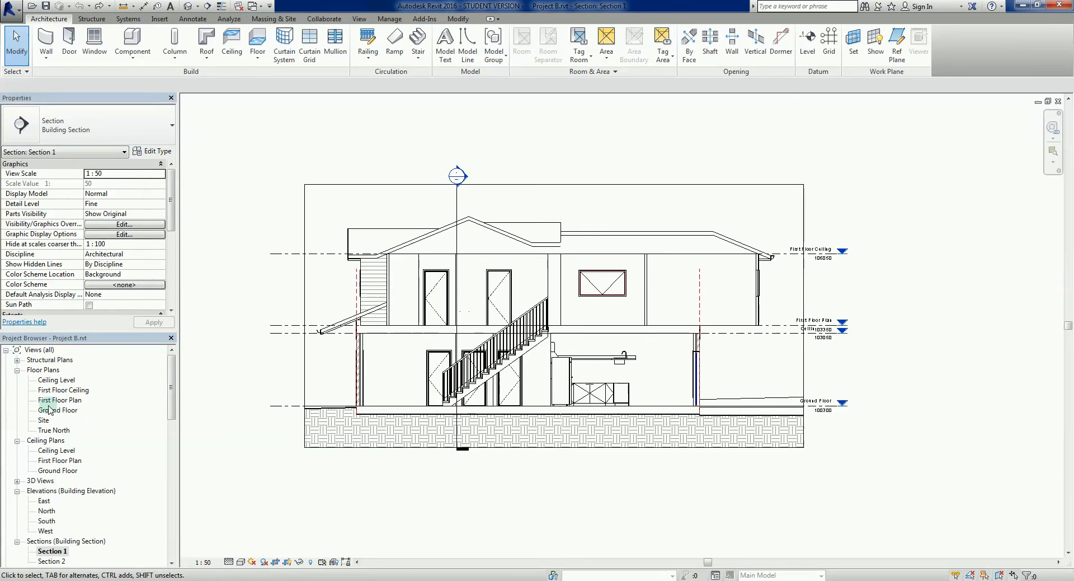
pyautogui.doubleClick(56, 410)
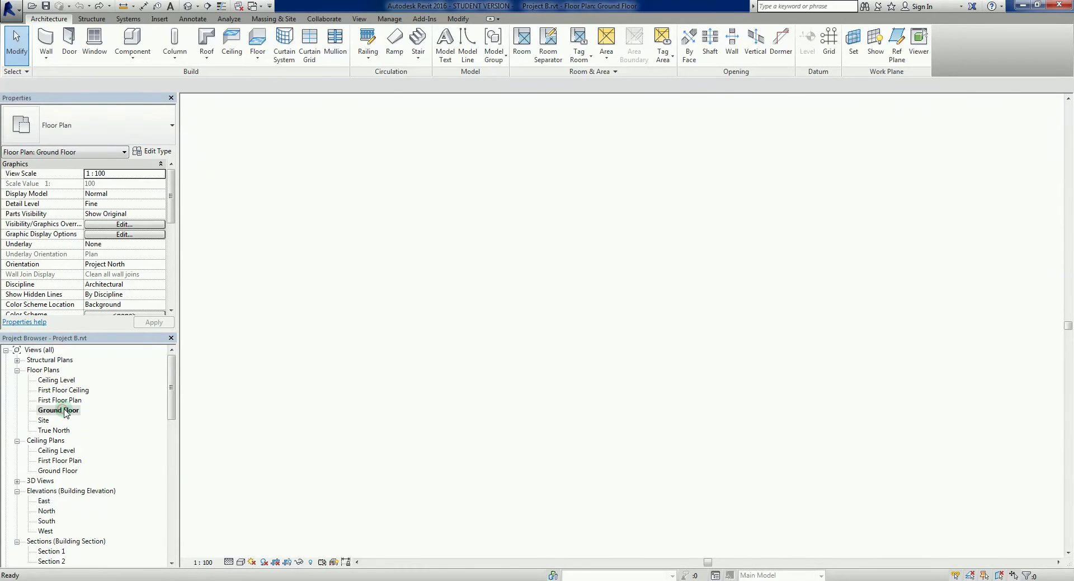
pyautogui.doubleClick(58, 409)
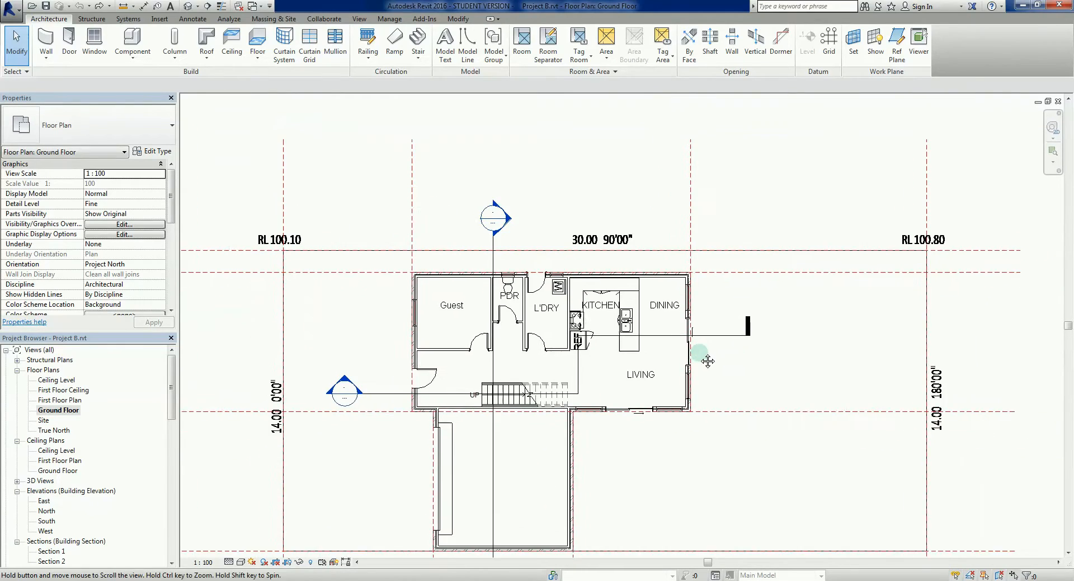
pyautogui.moveTo(706, 362); pyautogui.dragTo(551, 416)
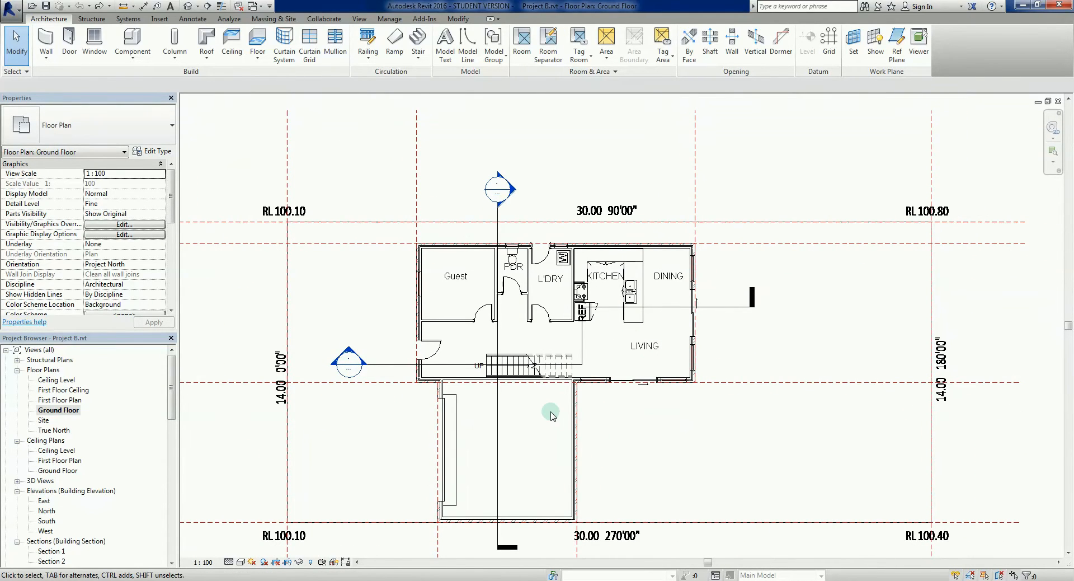
pyautogui.moveTo(599, 401)
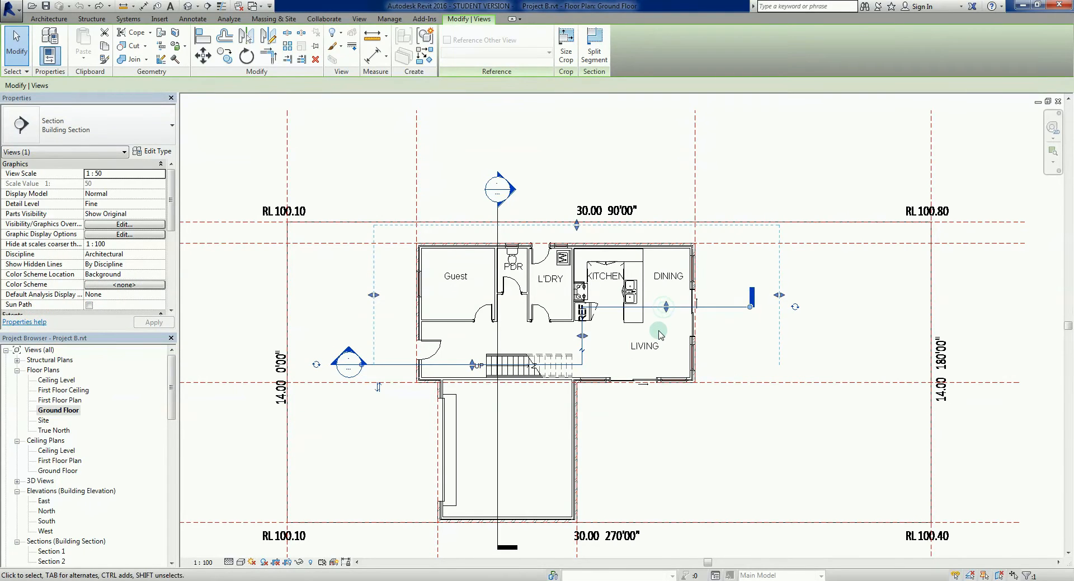
pyautogui.click(729, 427)
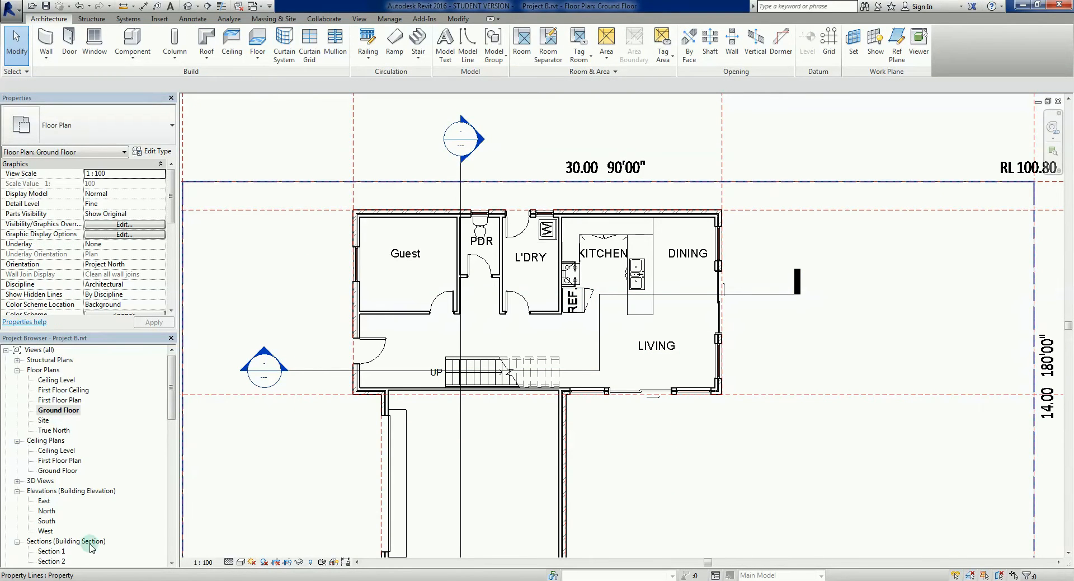
# Return to Section 1 and zoom into the kitchen counter, sink and base cabinets.
pyautogui.doubleClick(49, 551)
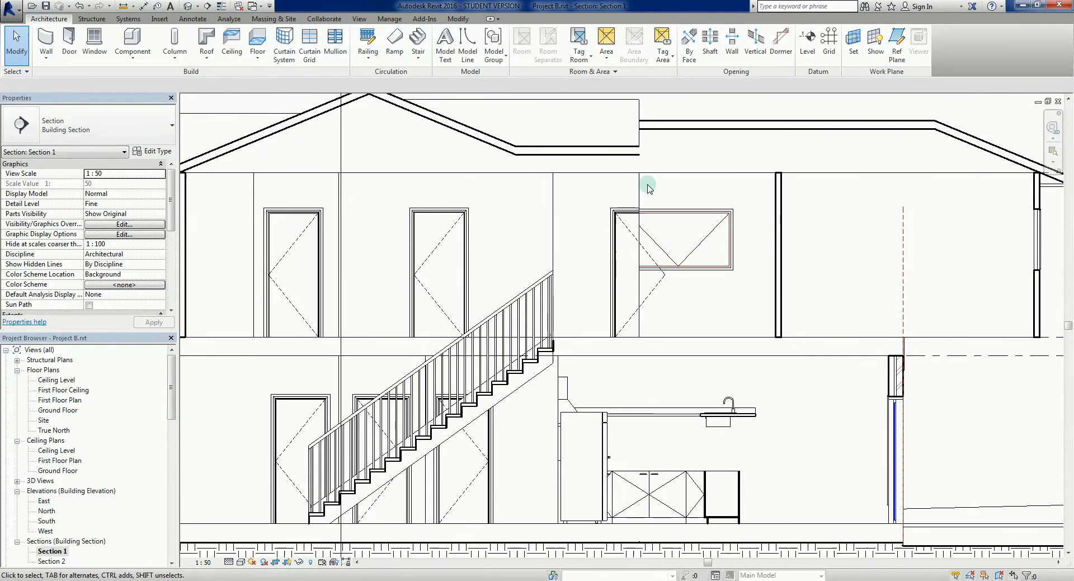
pyautogui.moveTo(685, 288)
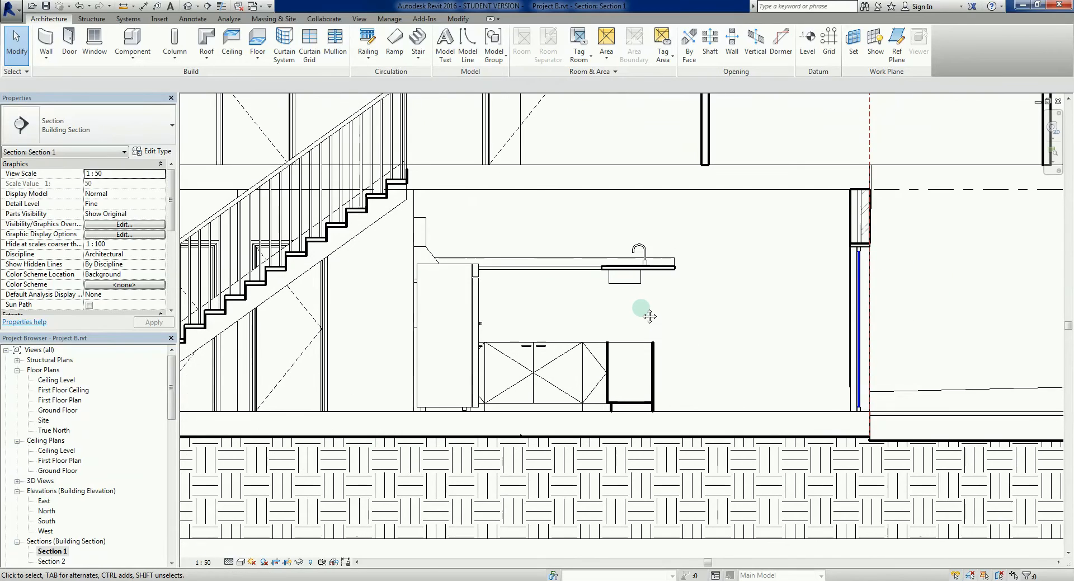
pyautogui.moveTo(642, 310)
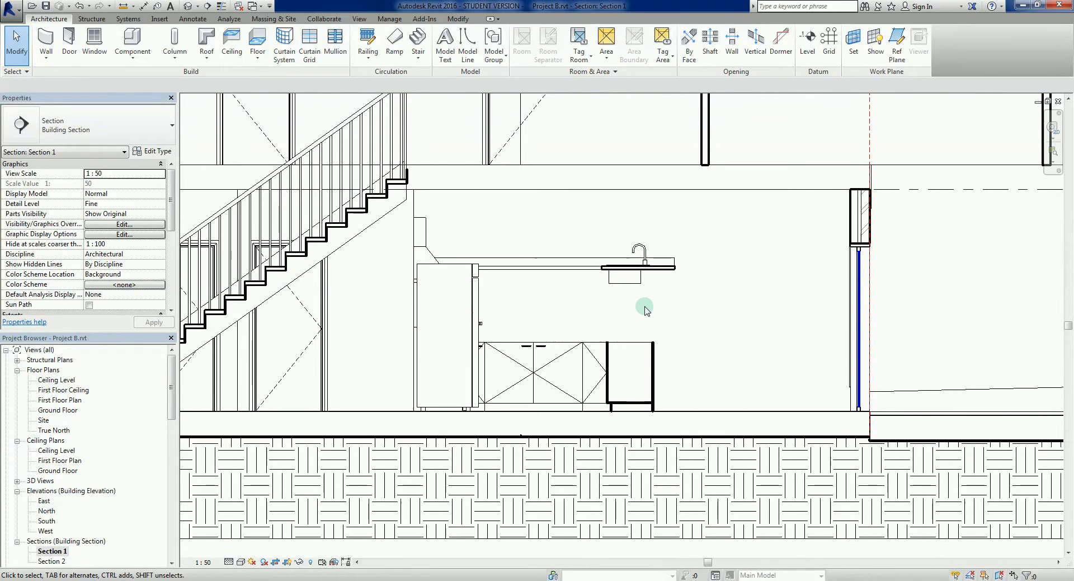
pyautogui.moveTo(585, 319)
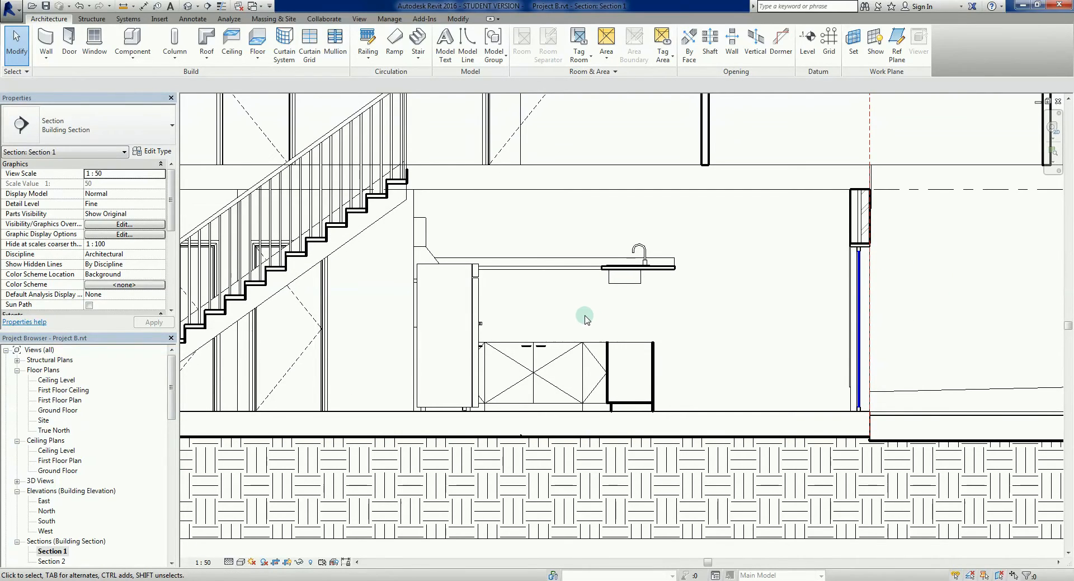
pyautogui.click(541, 266)
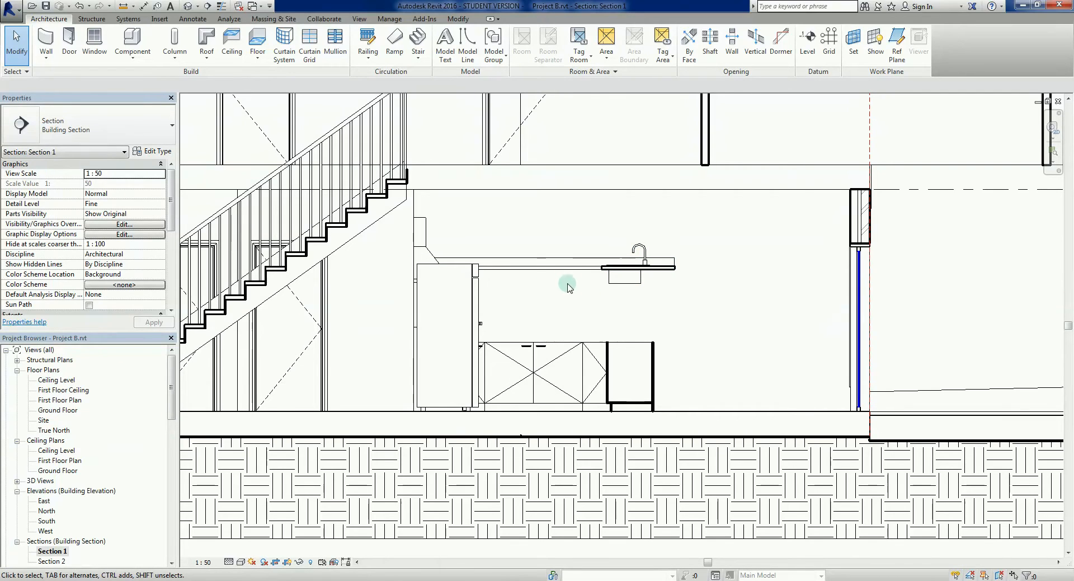
pyautogui.moveTo(612, 302)
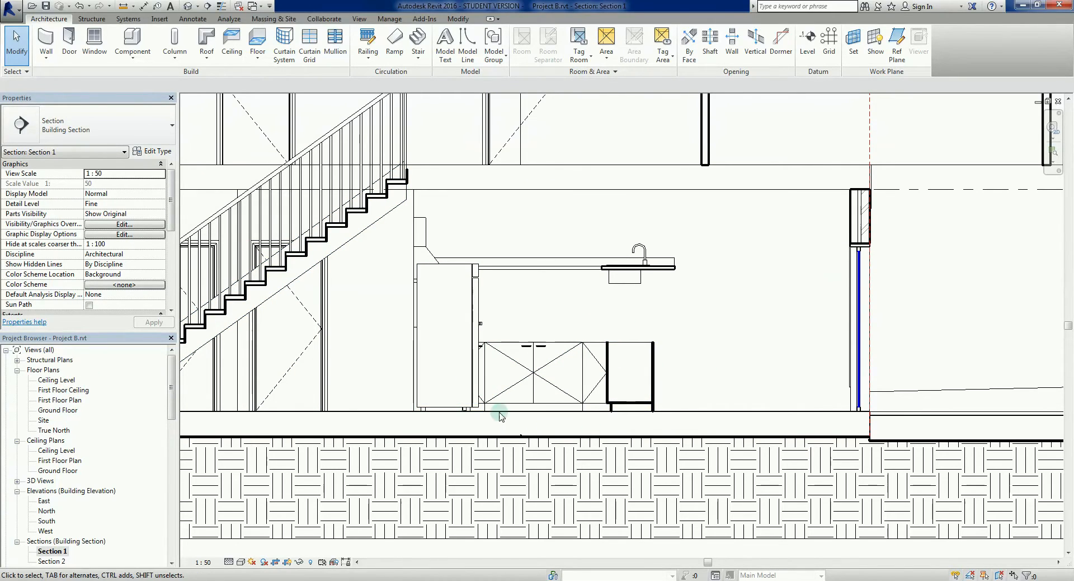
pyautogui.click(640, 344)
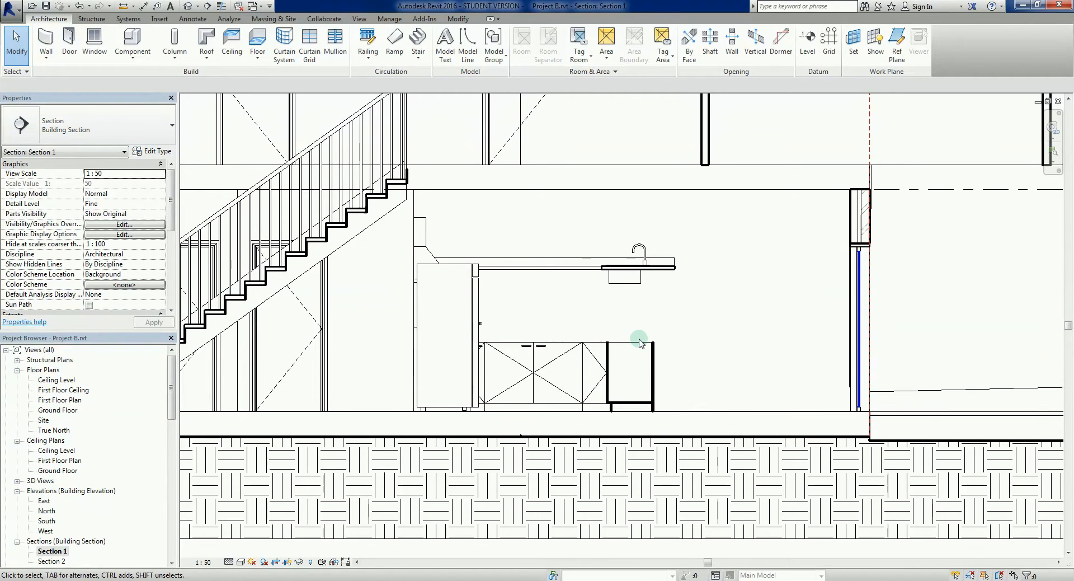
pyautogui.moveTo(596, 274)
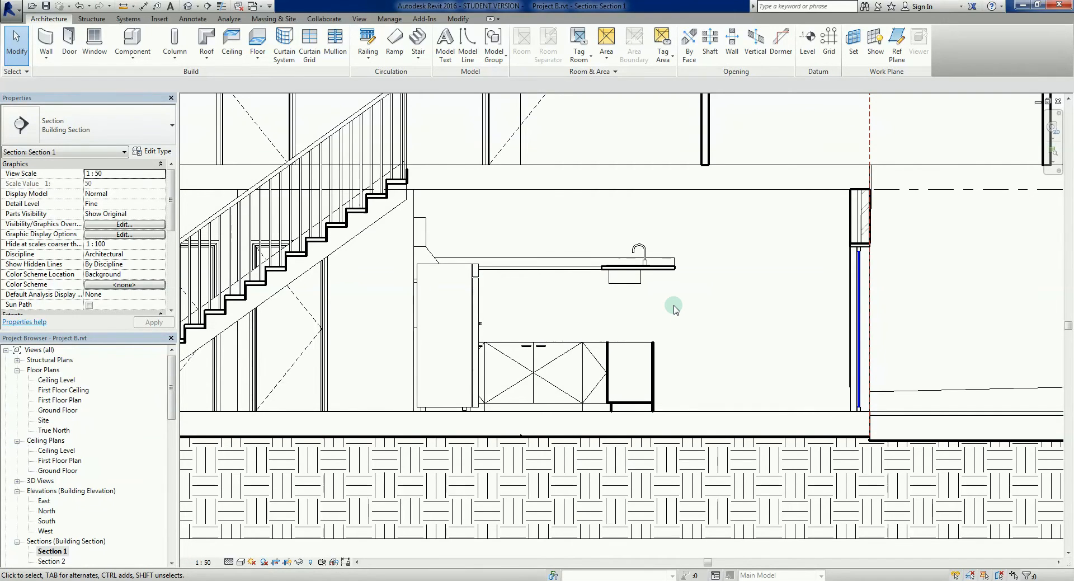
# Select the L-shaped 600mm counter top, showing its Ground Floor level and 900 offset.
pyautogui.click(574, 268)
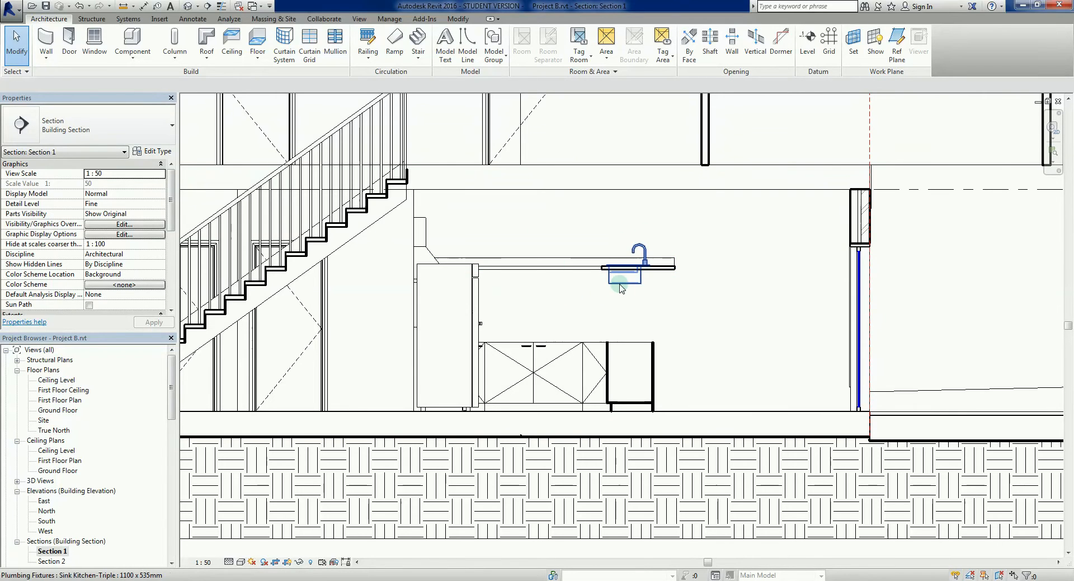
pyautogui.click(731, 331)
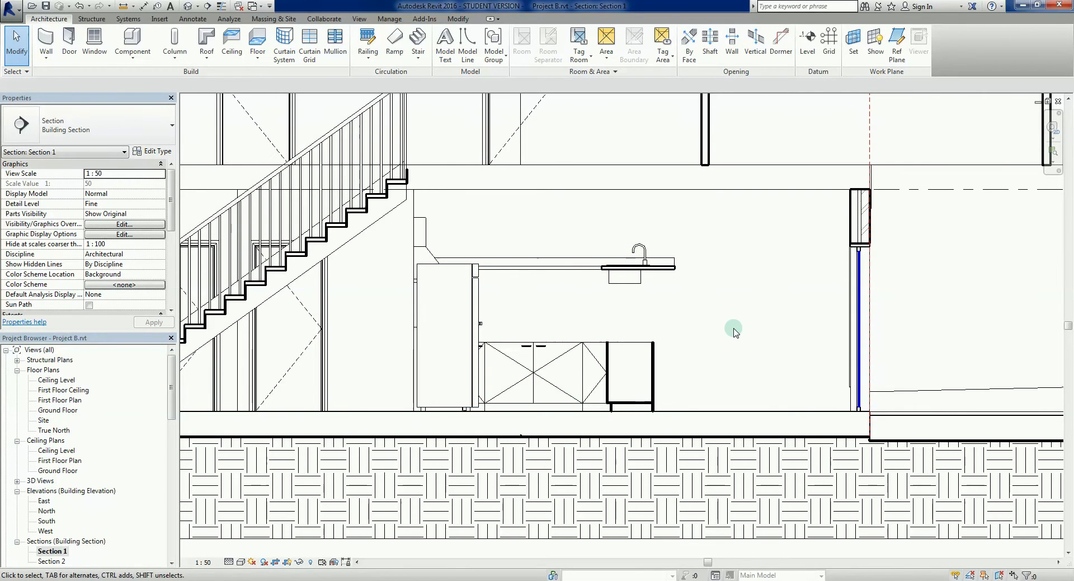
pyautogui.moveTo(711, 333)
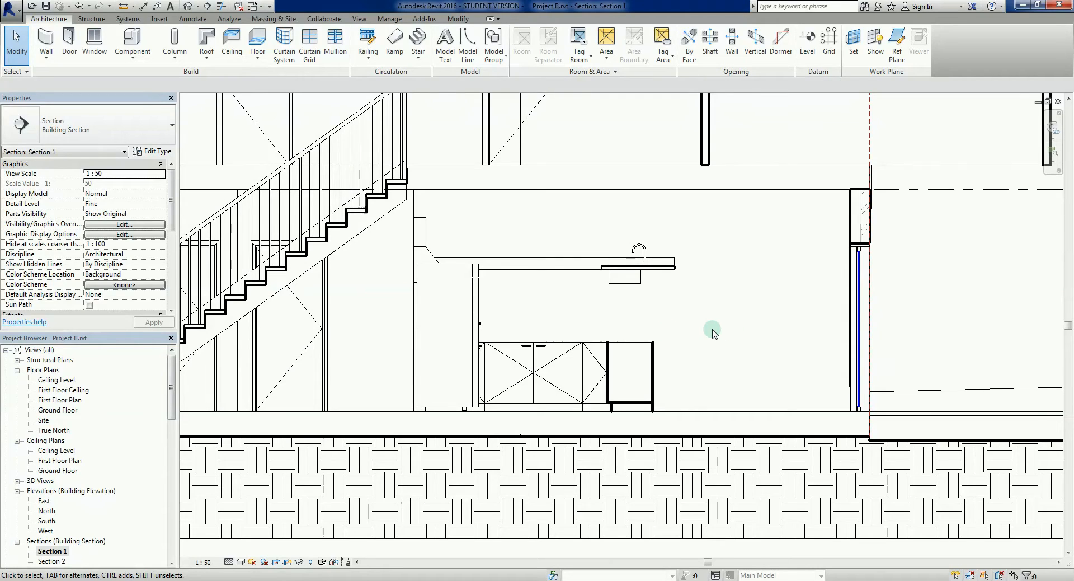
pyautogui.moveTo(512, 294)
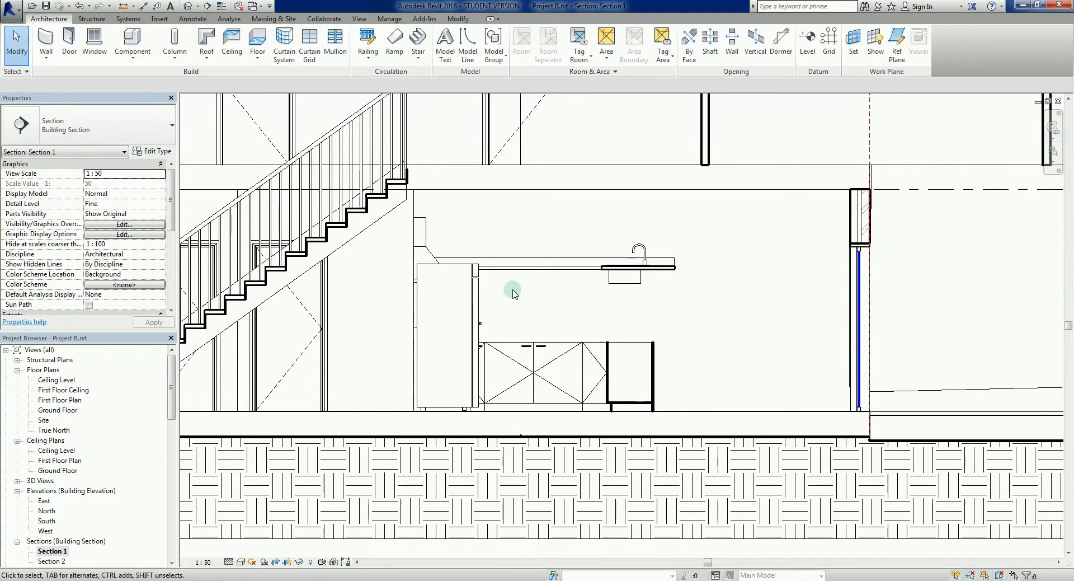
pyautogui.moveTo(508, 265)
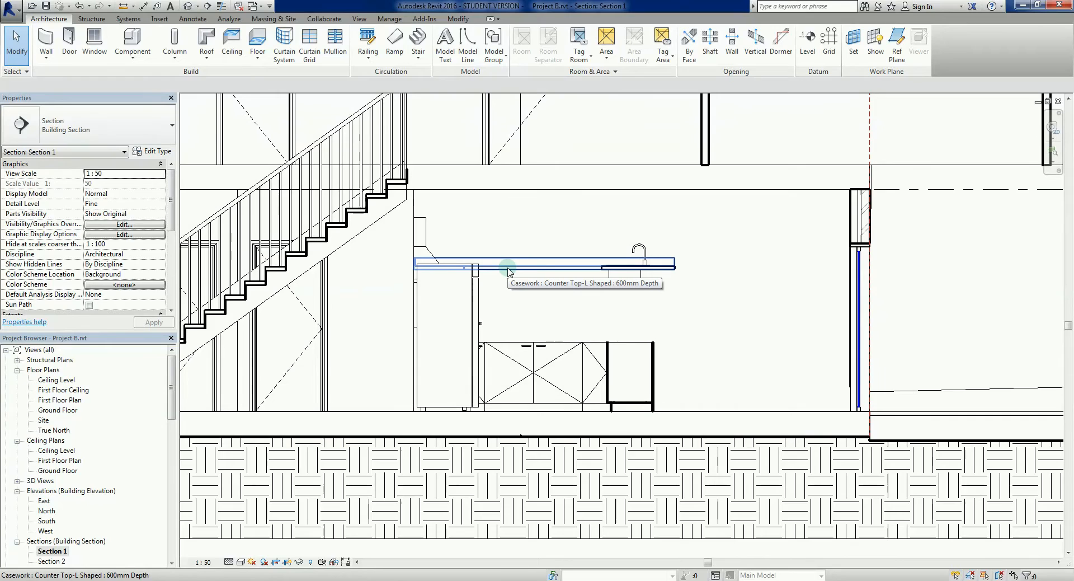
pyautogui.moveTo(519, 288)
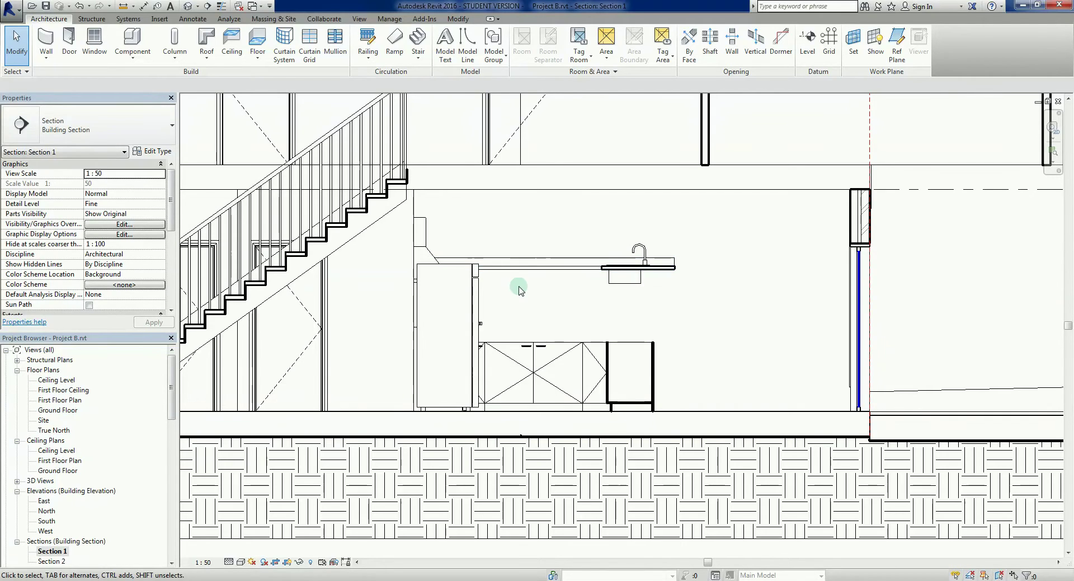
pyautogui.click(519, 264)
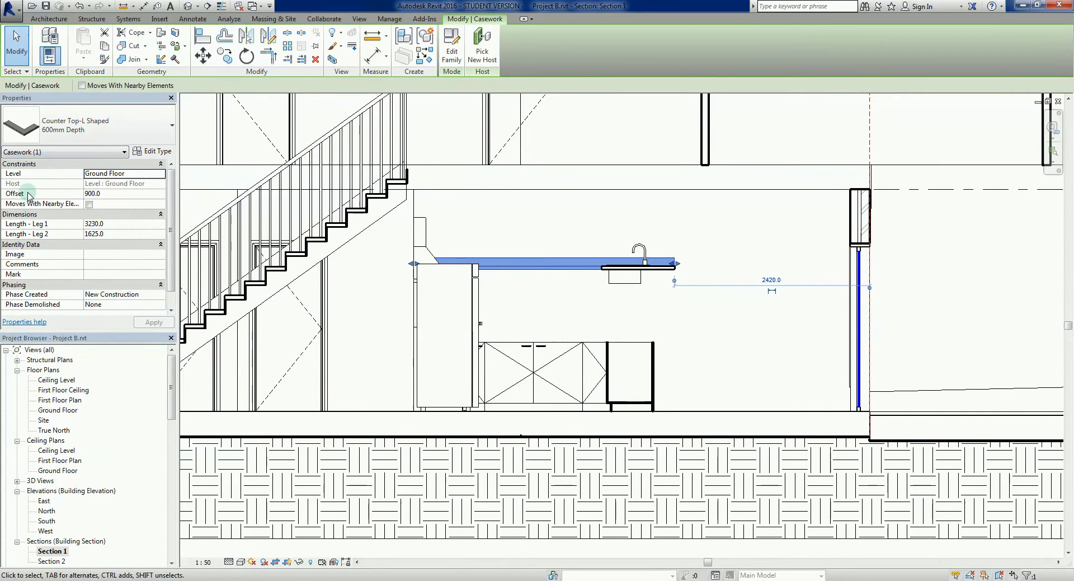
pyautogui.moveTo(16, 193)
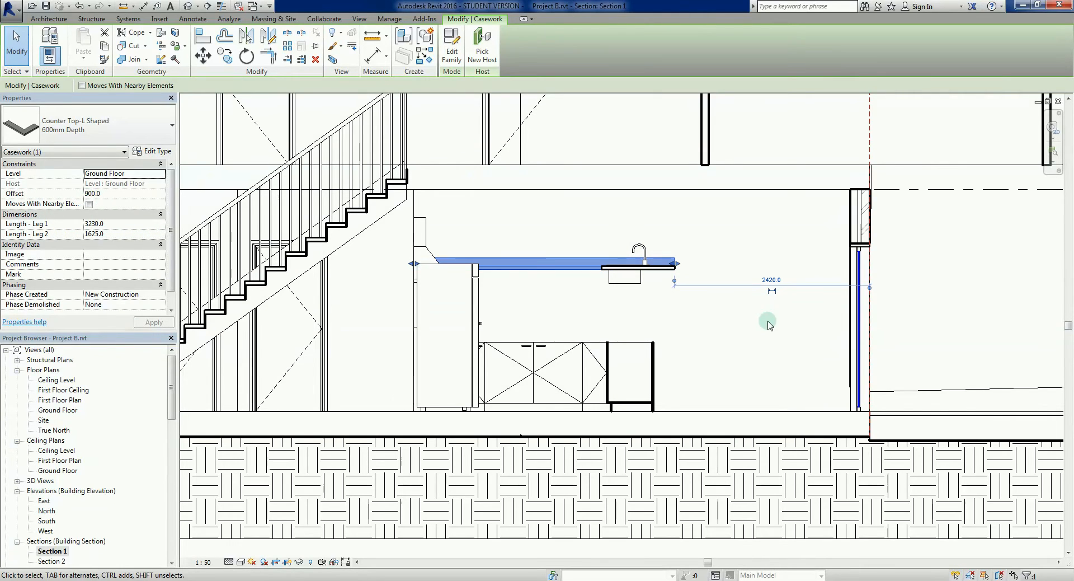
pyautogui.moveTo(665, 347)
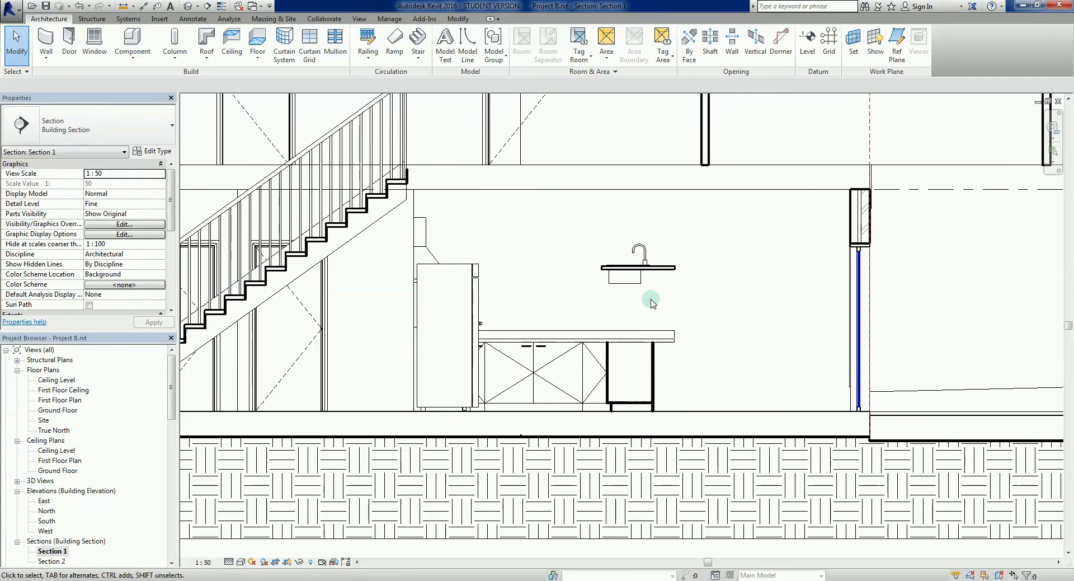
pyautogui.moveTo(694, 296)
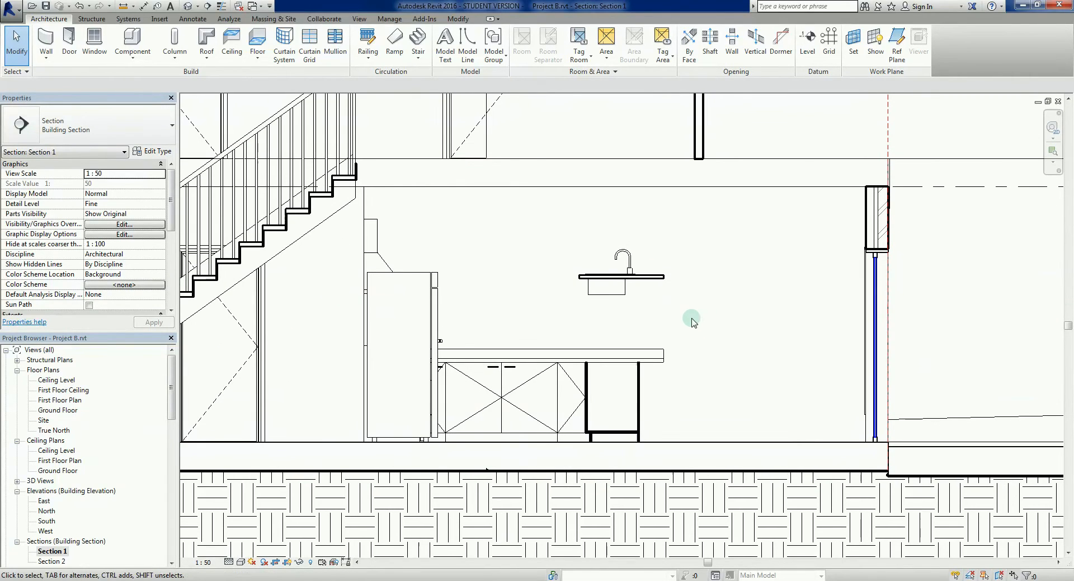
pyautogui.moveTo(714, 324)
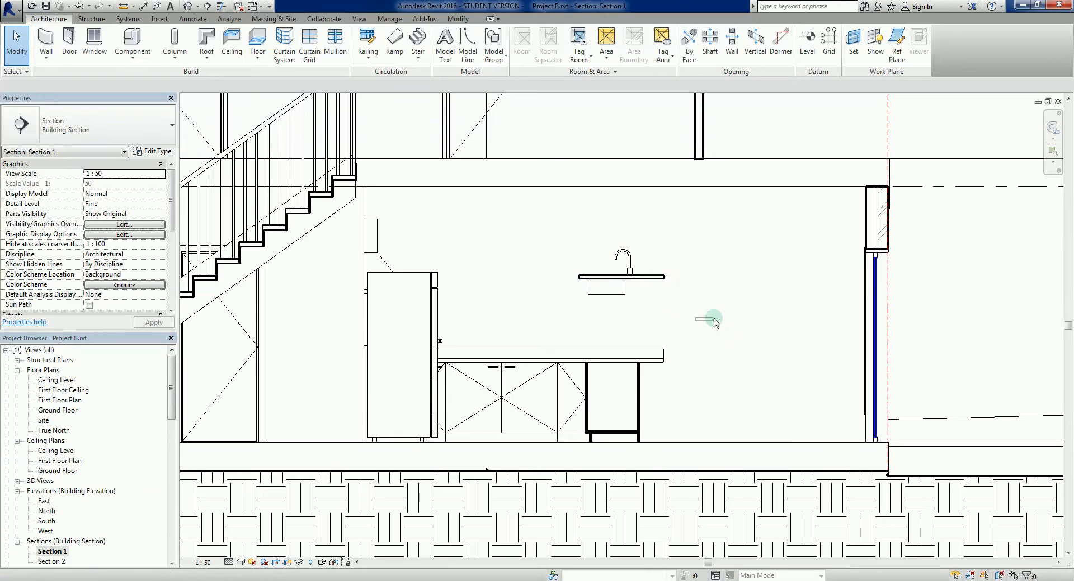
pyautogui.moveTo(704, 323)
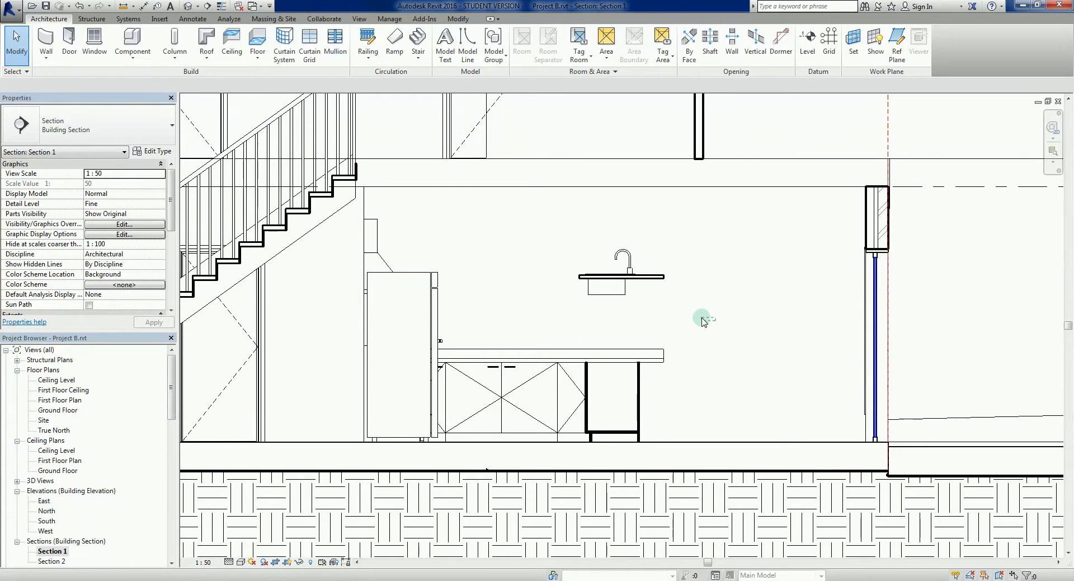
# Set the sink's offset to 0 so it sits on the counter, then clear the selection.
pyautogui.click(619, 275)
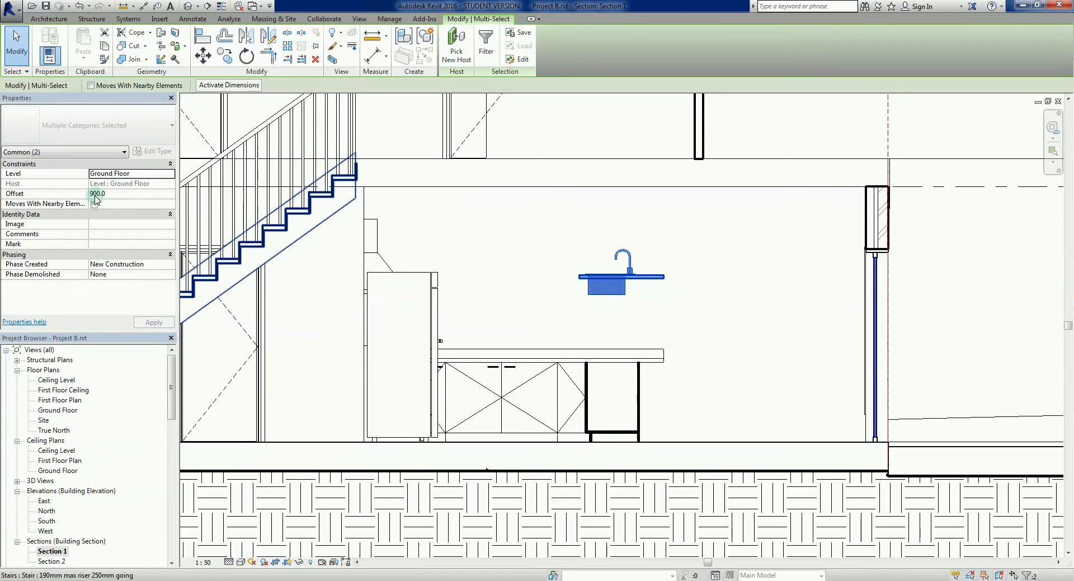
pyautogui.click(155, 322)
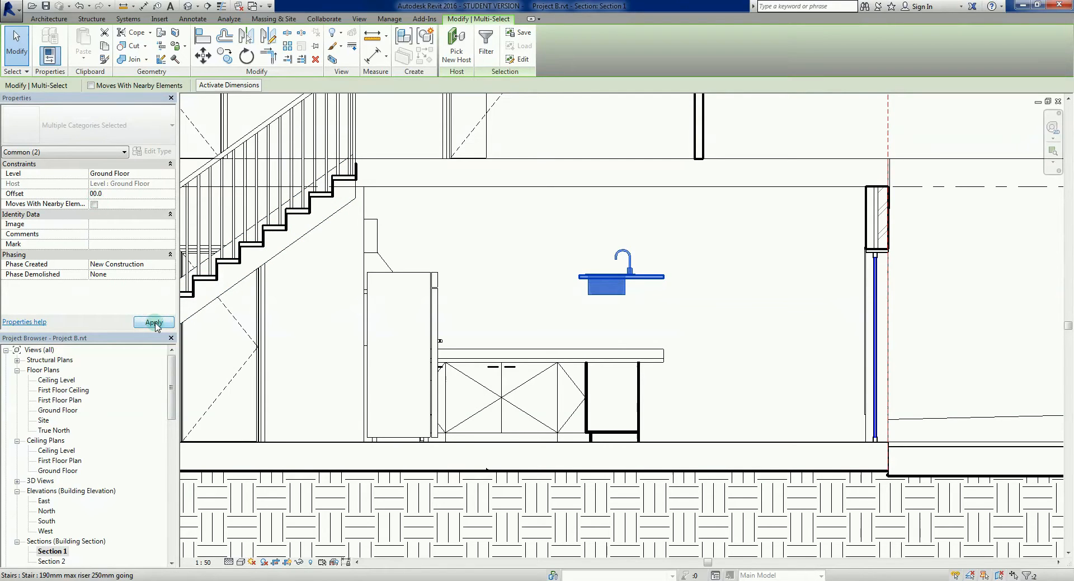
pyautogui.click(716, 419)
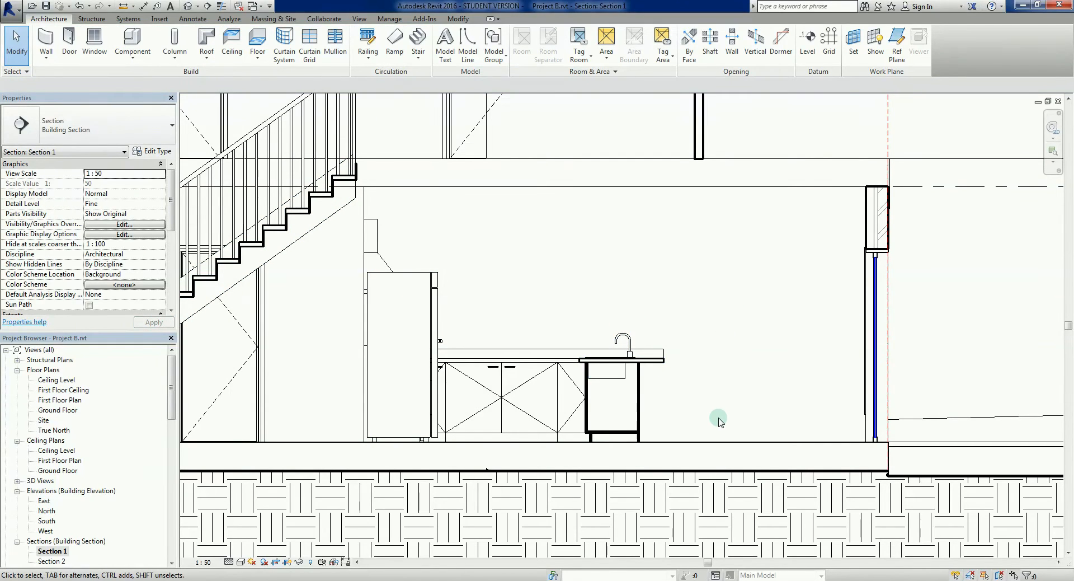
pyautogui.moveTo(705, 407)
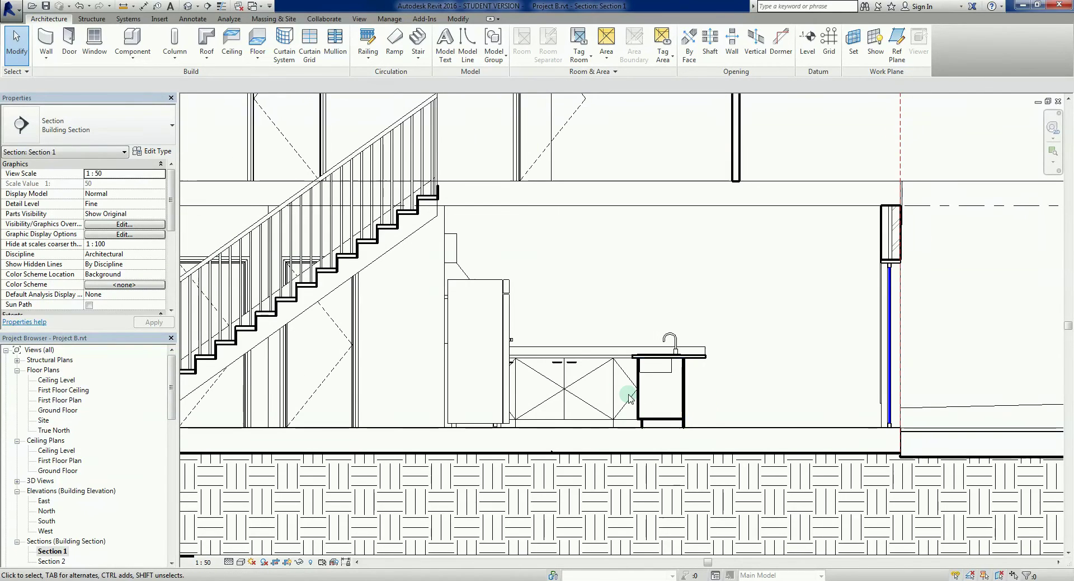
pyautogui.click(456, 259)
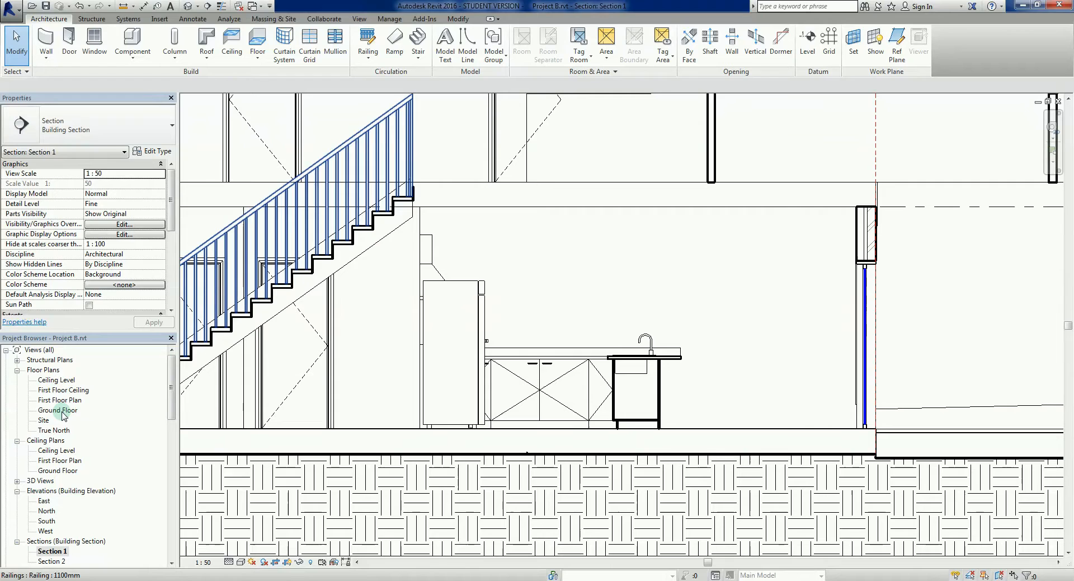
# Return to the Ground Floor plan and select the pot-drawer base cabinet by the laundry wall.
pyautogui.doubleClick(58, 409)
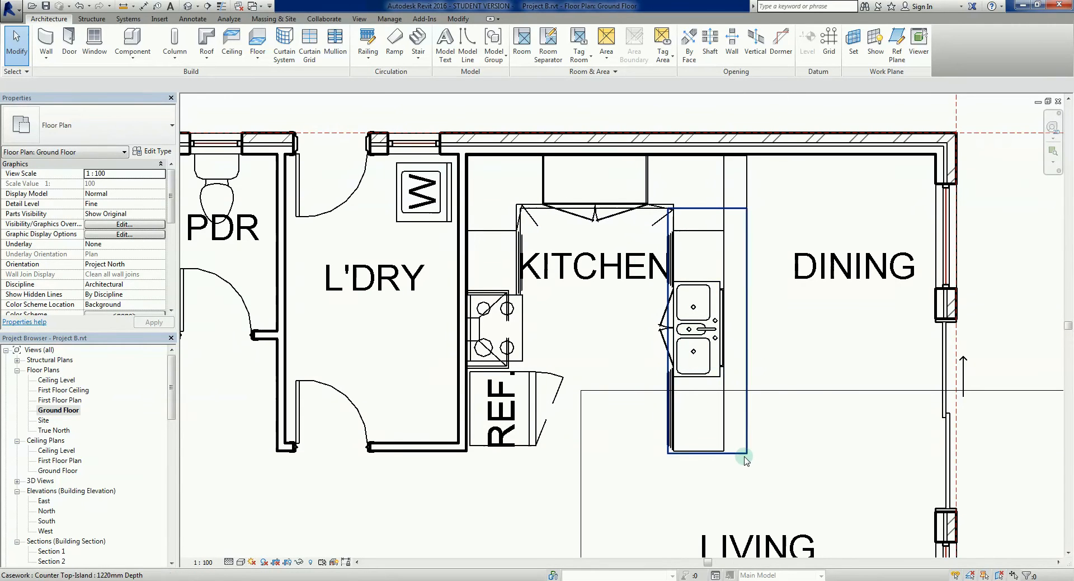
pyautogui.moveTo(743, 458)
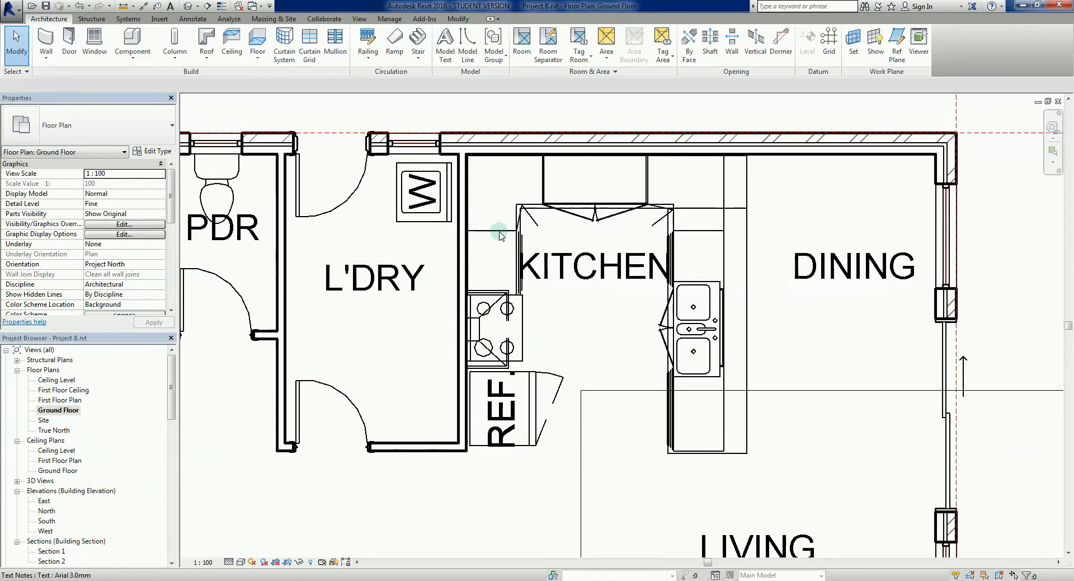
pyautogui.click(685, 541)
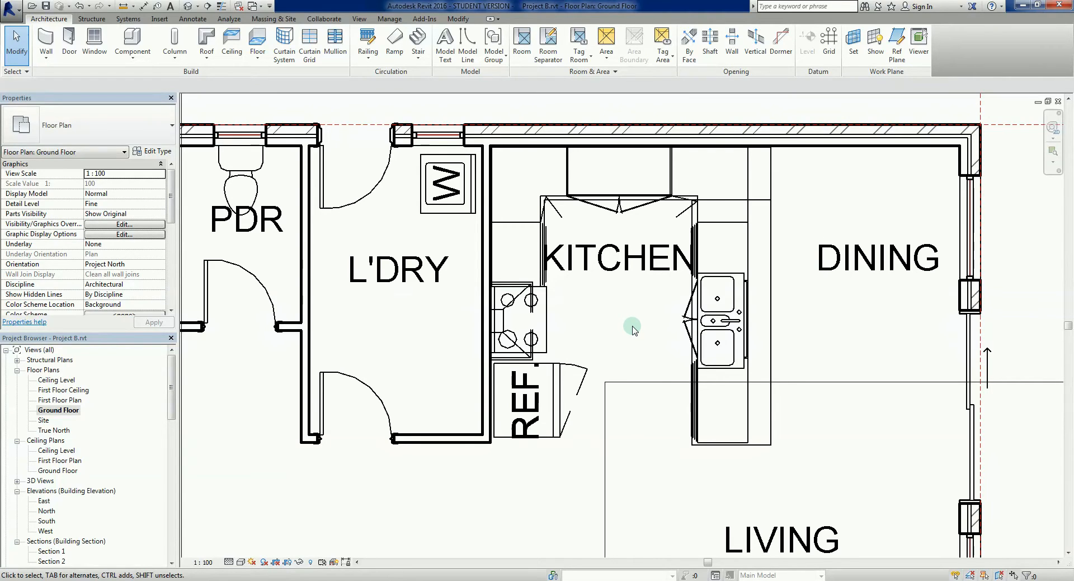
pyautogui.moveTo(650, 350)
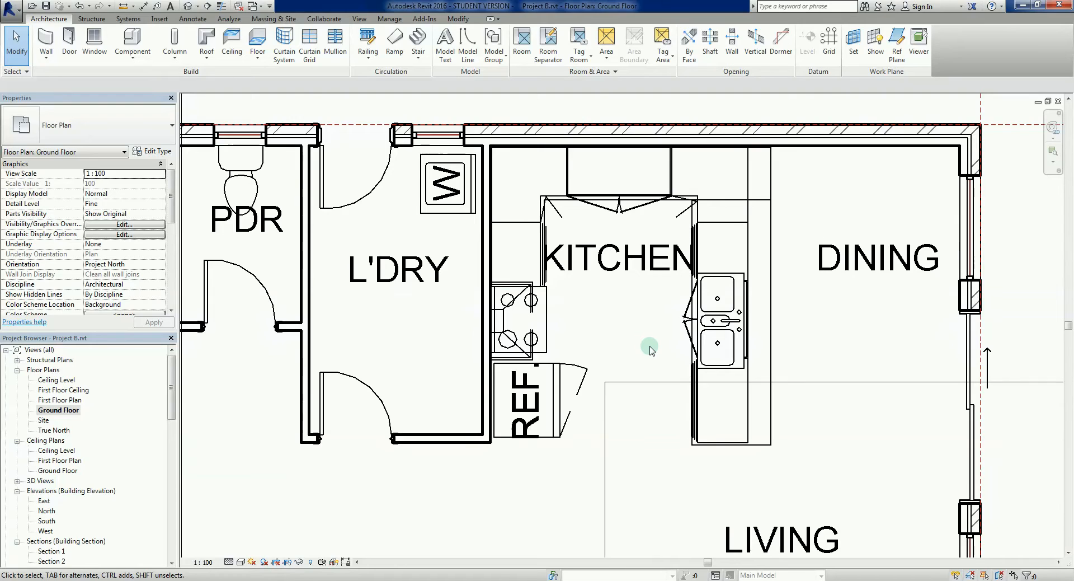
pyautogui.moveTo(649, 361)
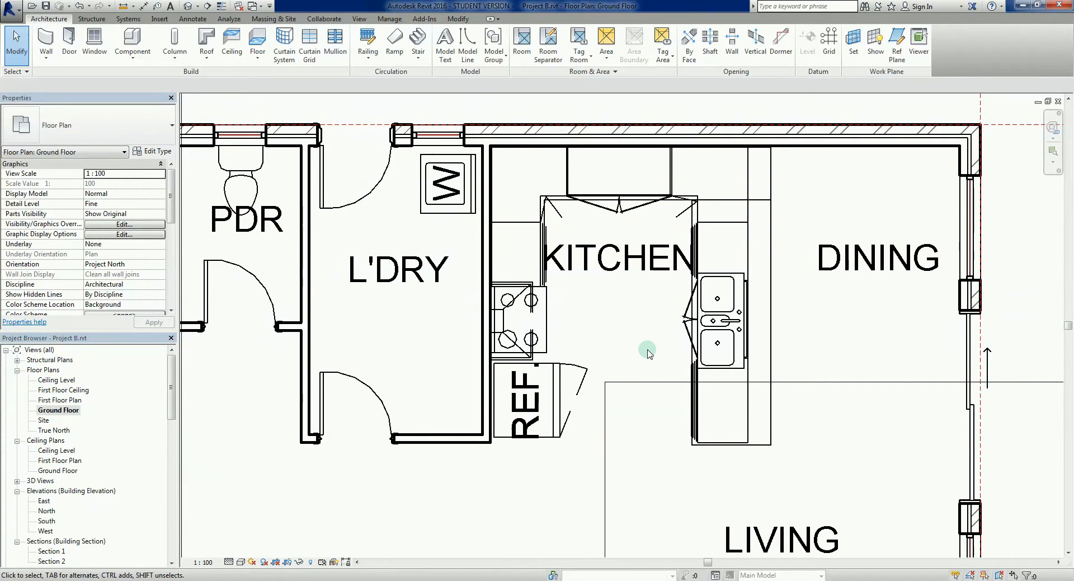
pyautogui.moveTo(606, 319)
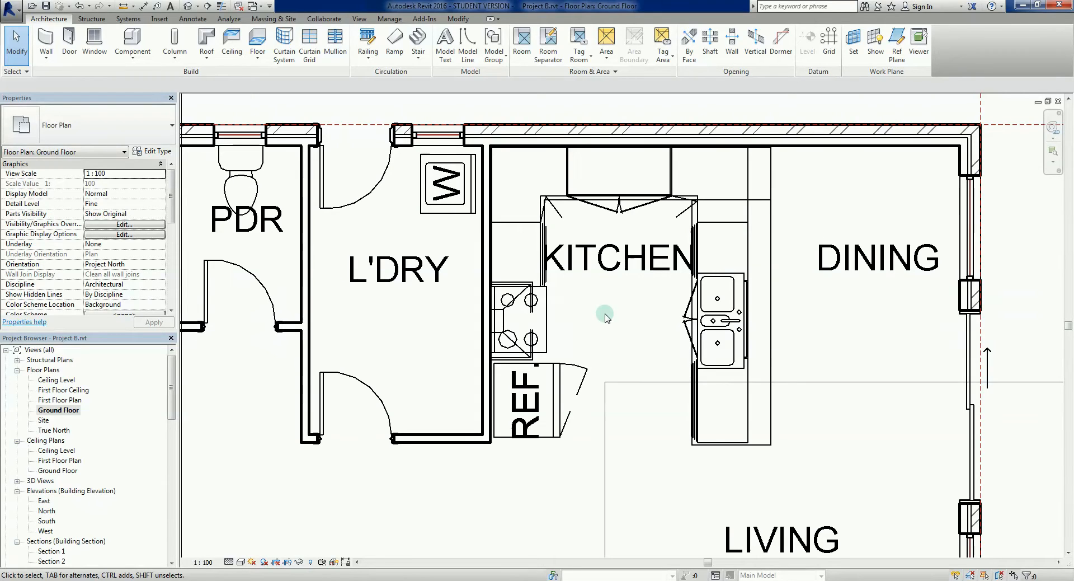
pyautogui.moveTo(587, 329)
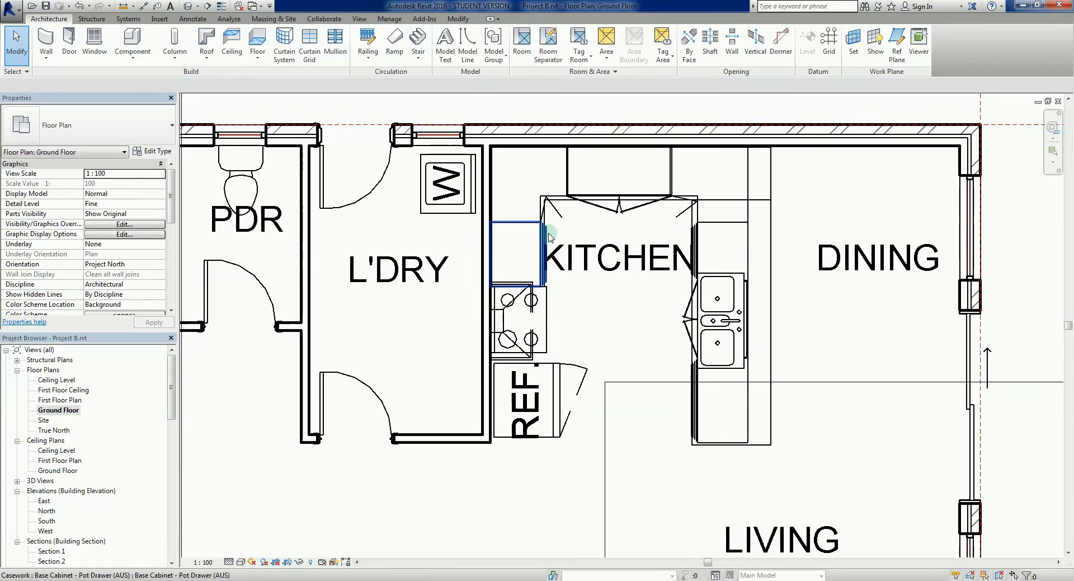
pyautogui.moveTo(548, 237)
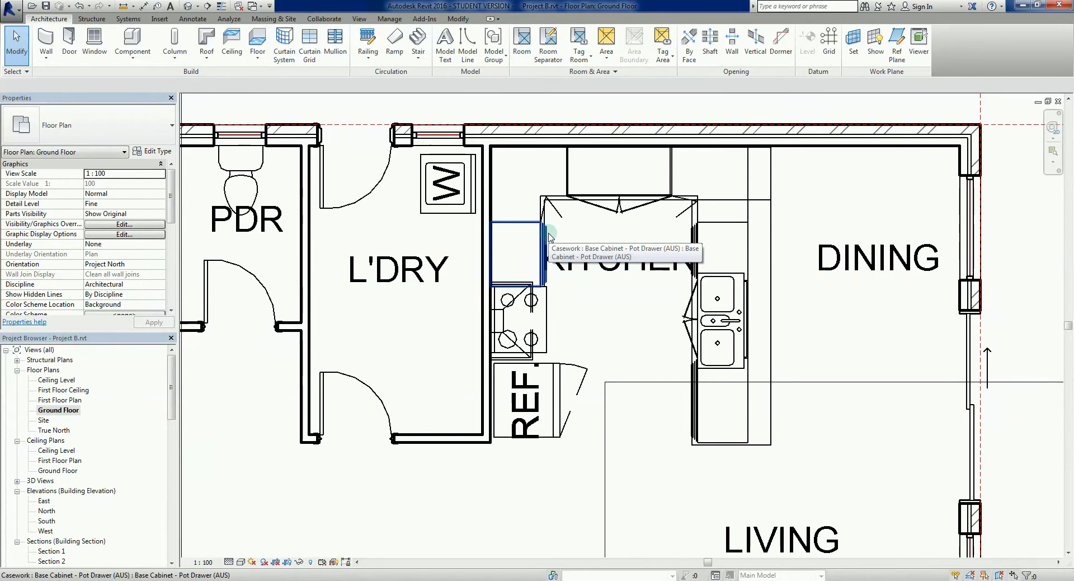
pyautogui.click(550, 235)
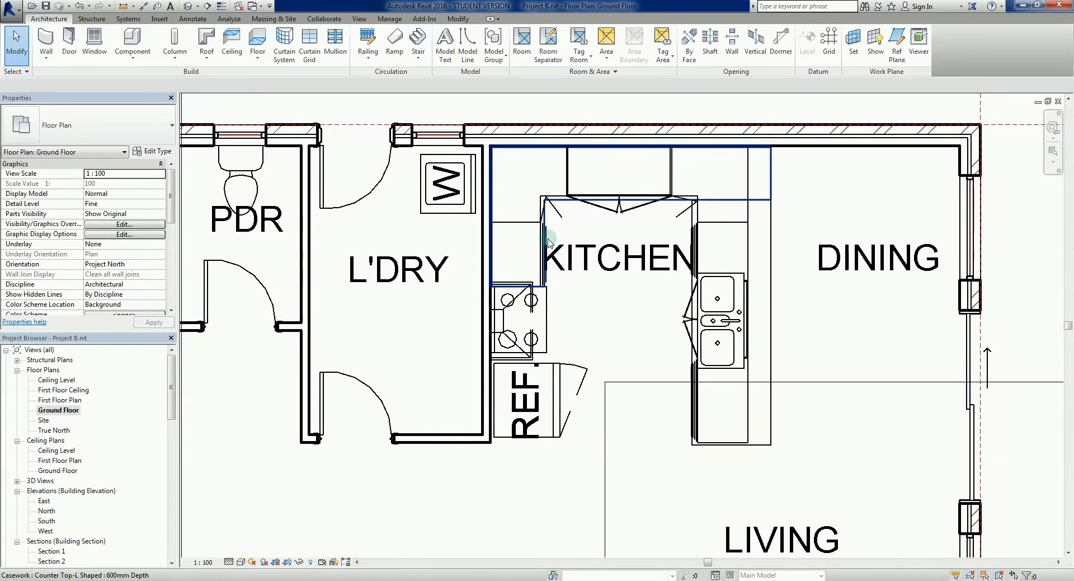
pyautogui.click(545, 238)
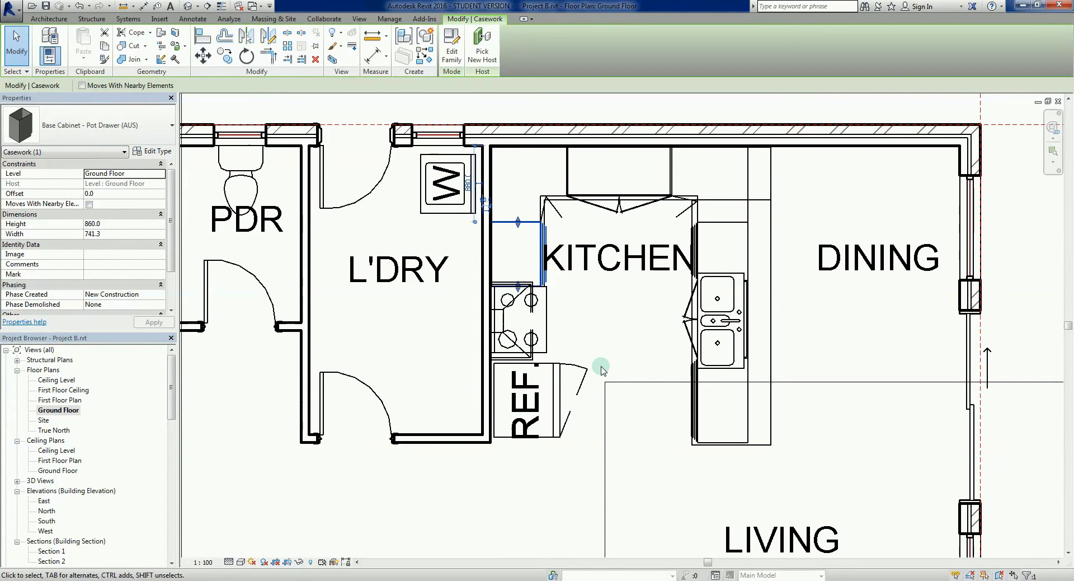
pyautogui.moveTo(602, 347)
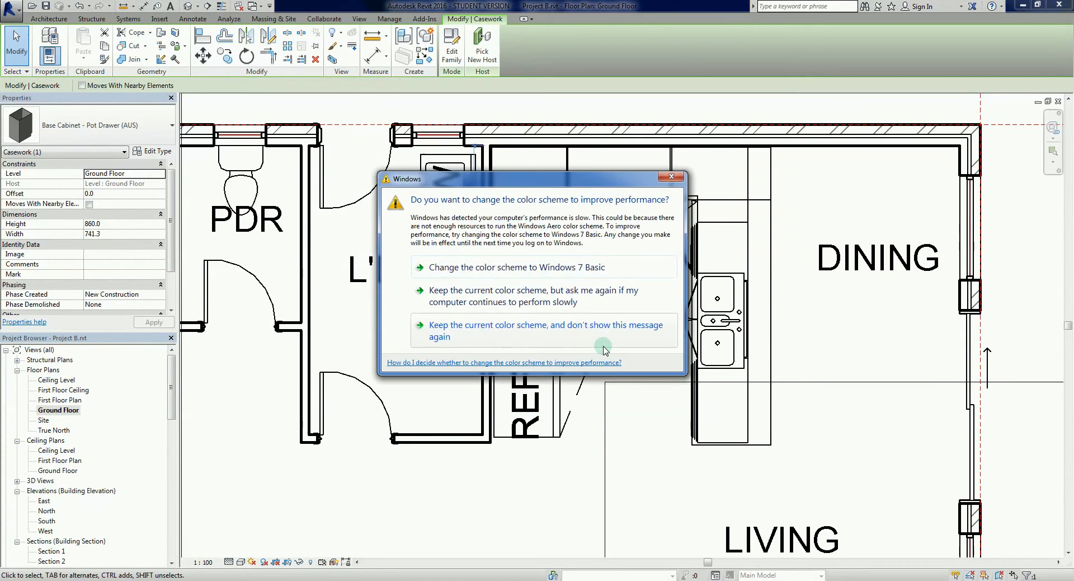
# Dismiss the Windows prompt and hide the selected pot-drawer cabinet via Hide in View > Elements.
pyautogui.click(546, 330)
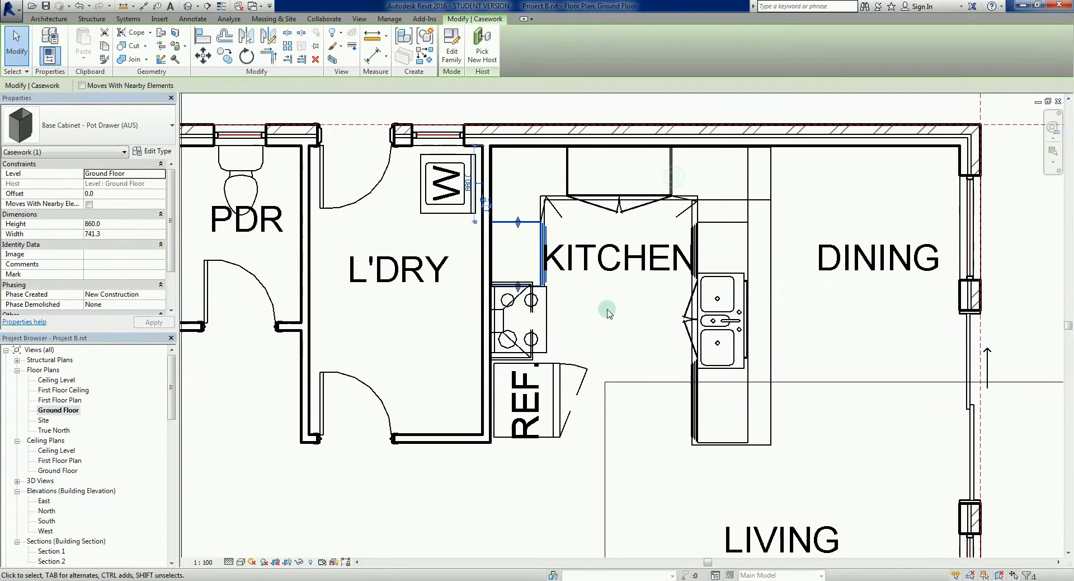
pyautogui.moveTo(580, 292)
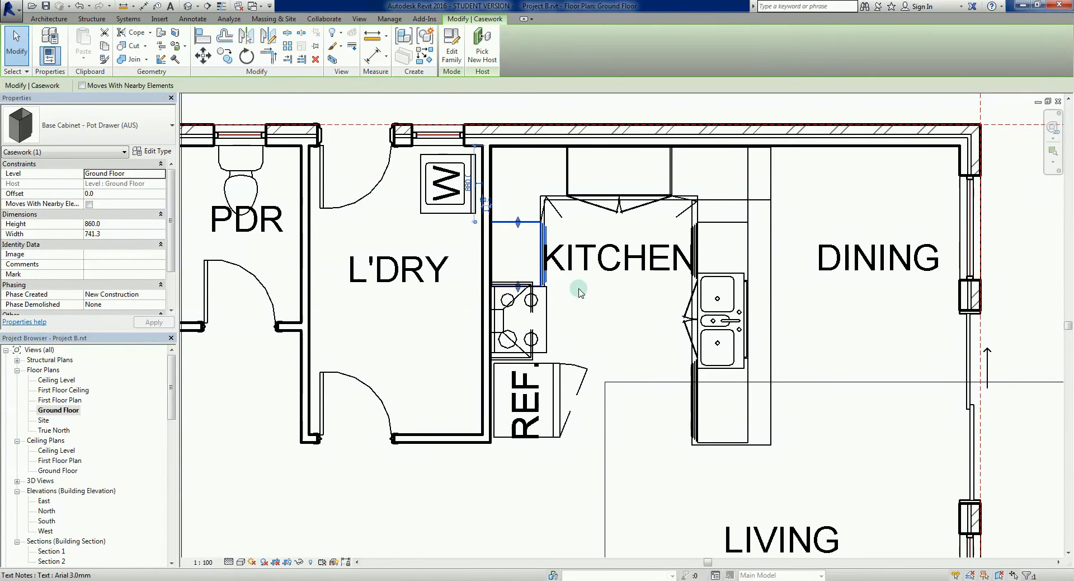
pyautogui.moveTo(602, 326)
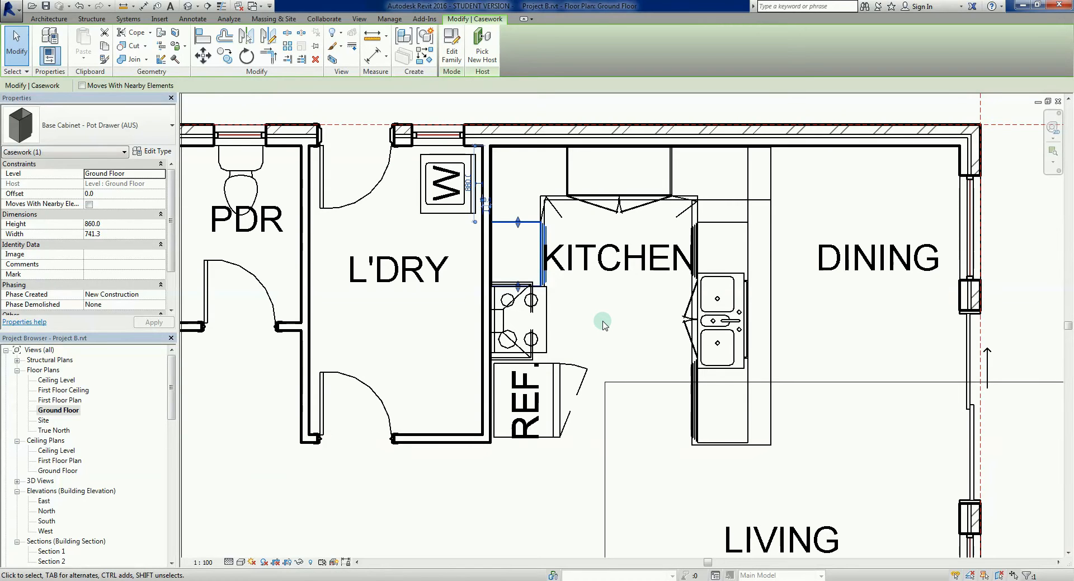
pyautogui.moveTo(601, 314)
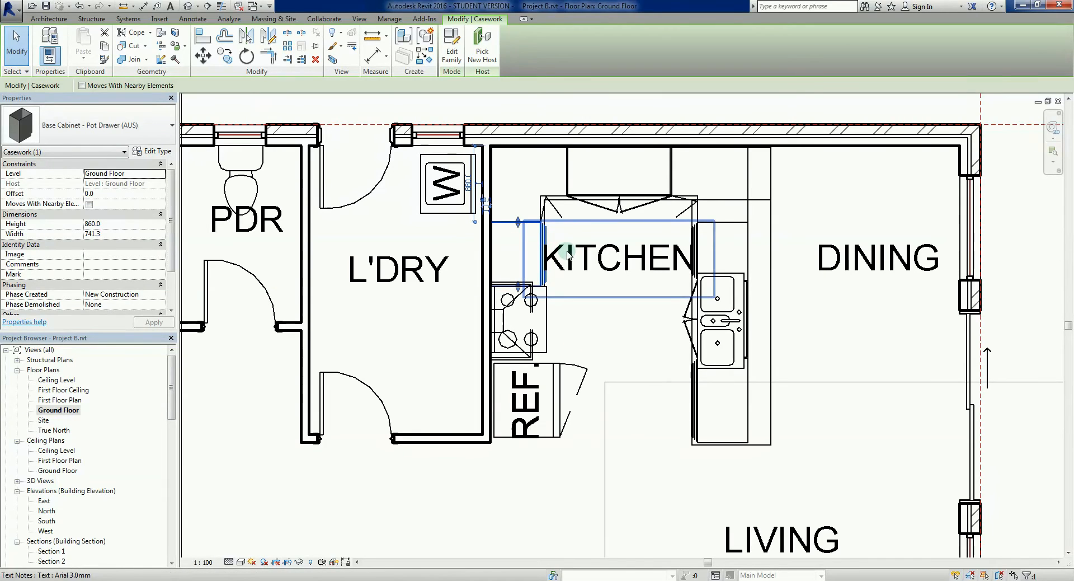
pyautogui.rightClick(598, 318)
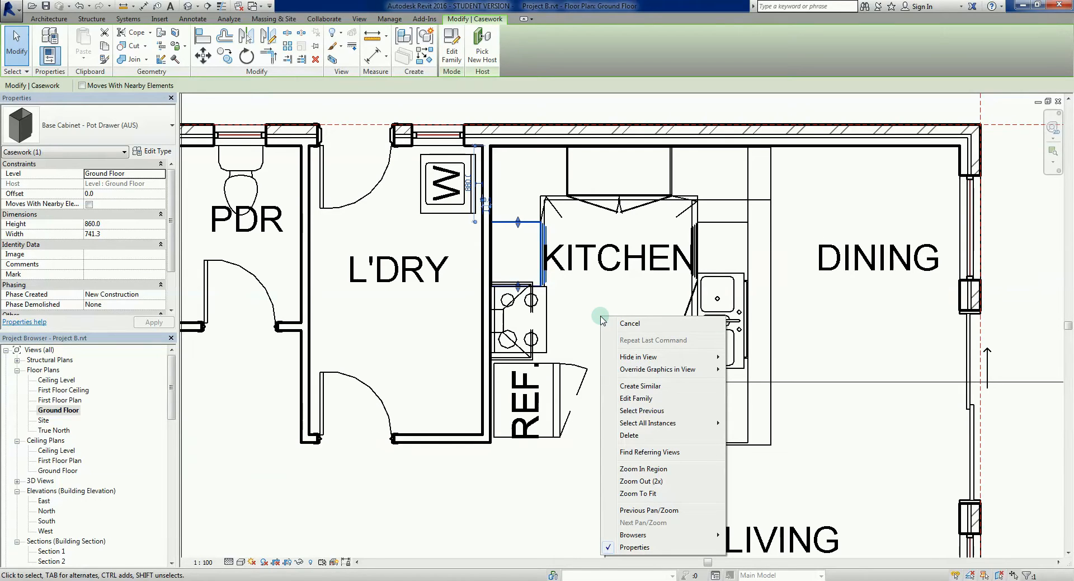
pyautogui.moveTo(638, 356)
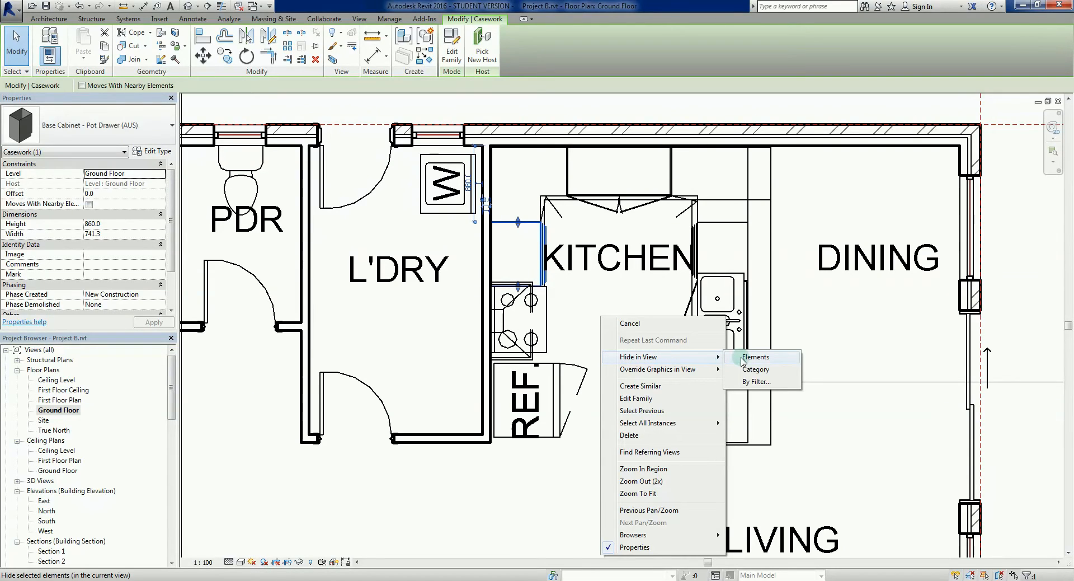
pyautogui.moveTo(756, 368)
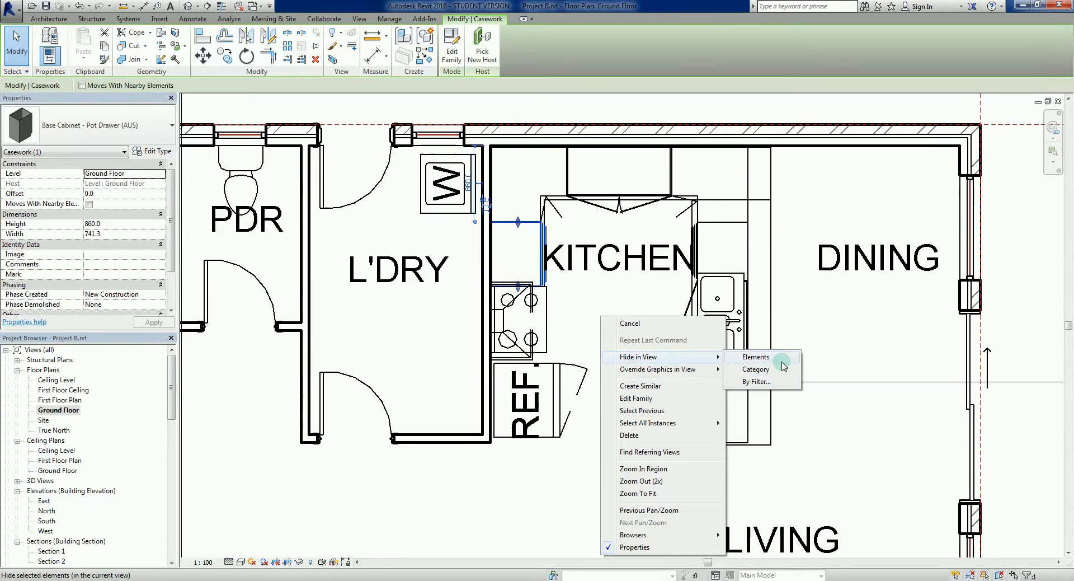
pyautogui.moveTo(779, 371)
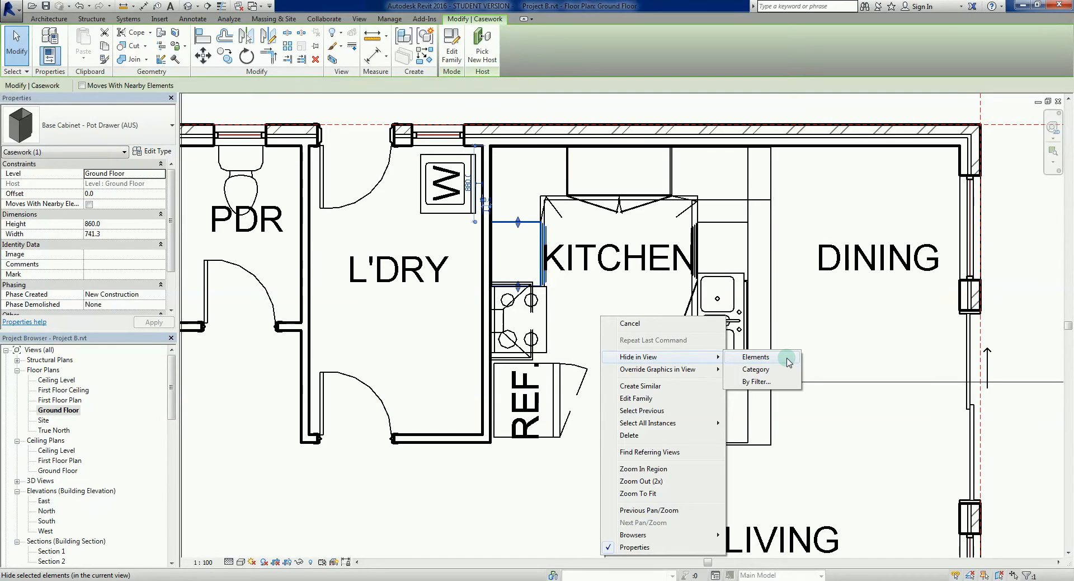
pyautogui.moveTo(703, 357)
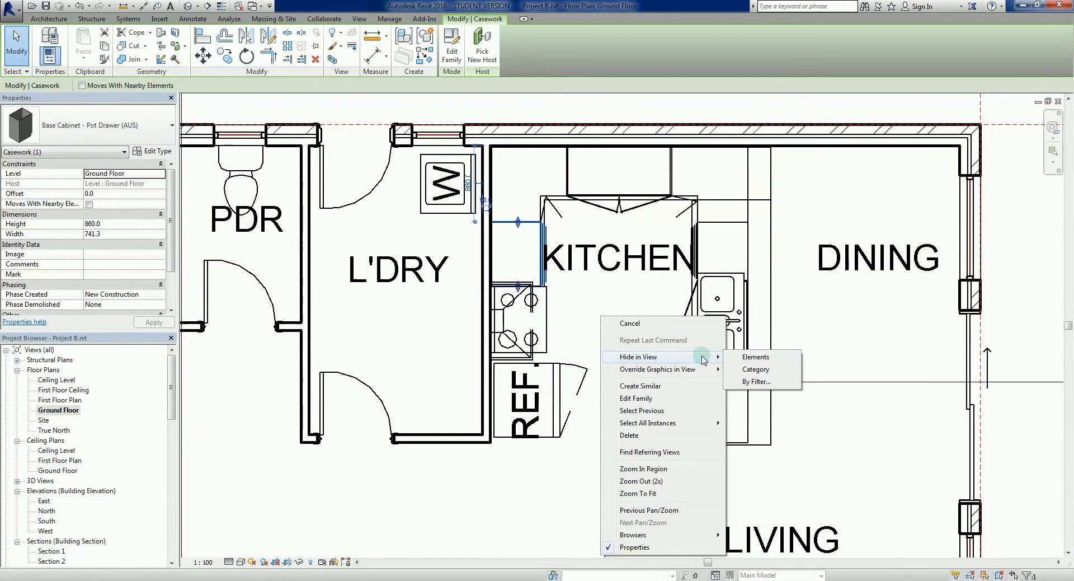
pyautogui.moveTo(787, 358)
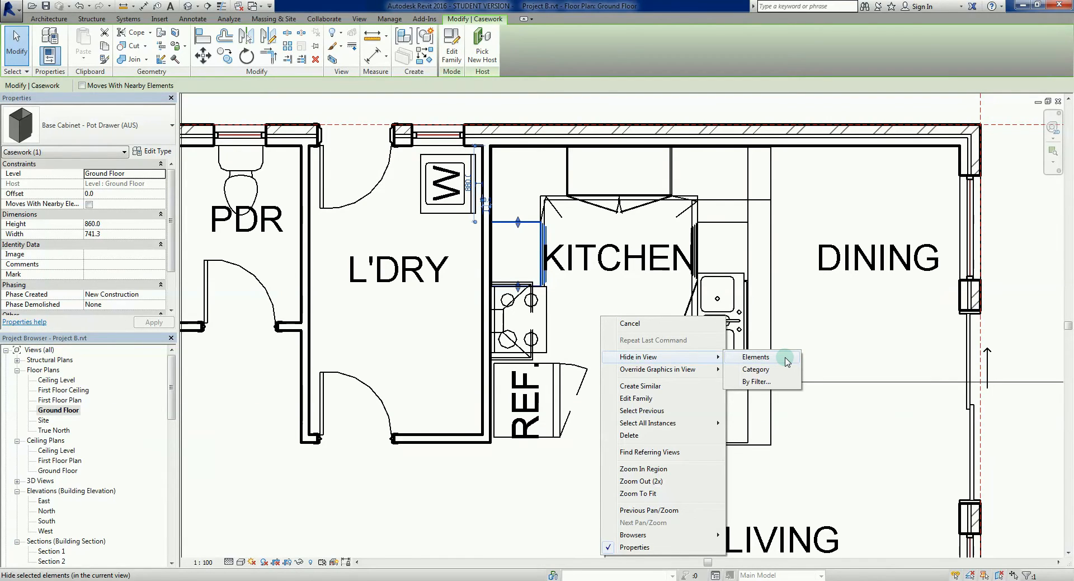
pyautogui.click(755, 356)
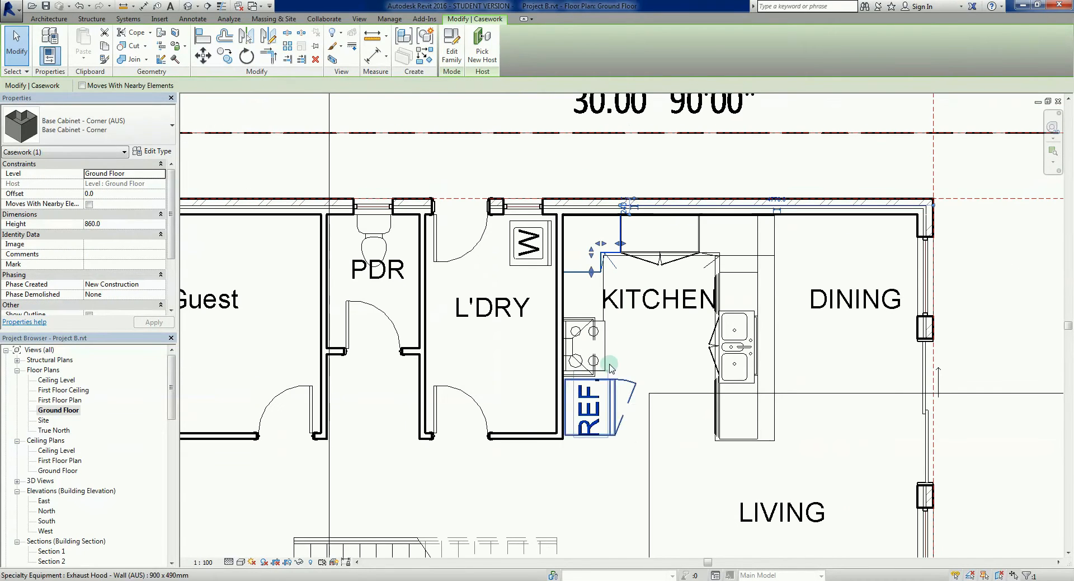
pyautogui.moveTo(571, 357)
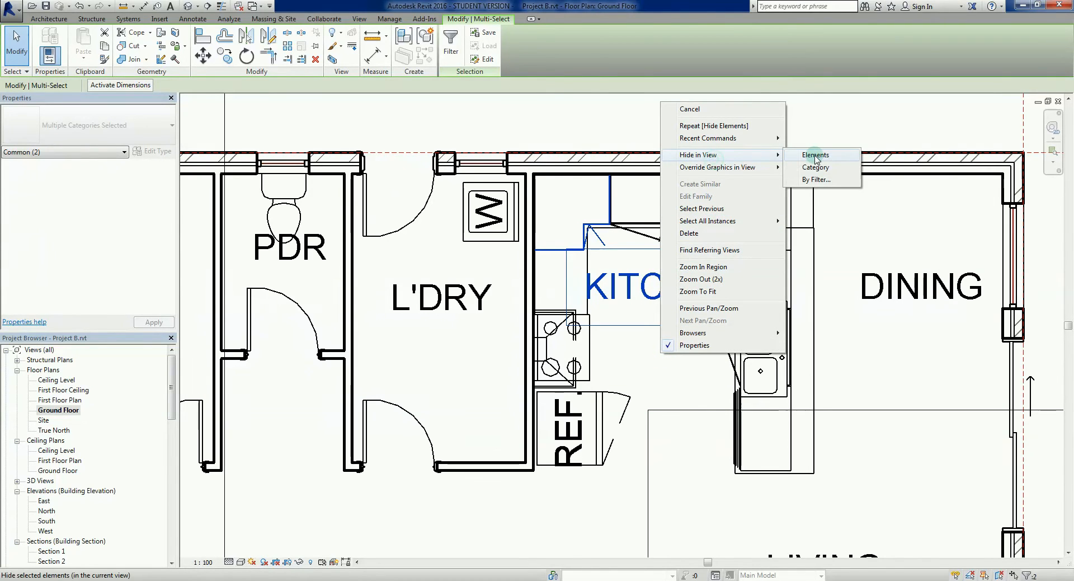
# Hide the selected elements, then select the top-left corner base cabinet for hiding.
pyautogui.click(814, 154)
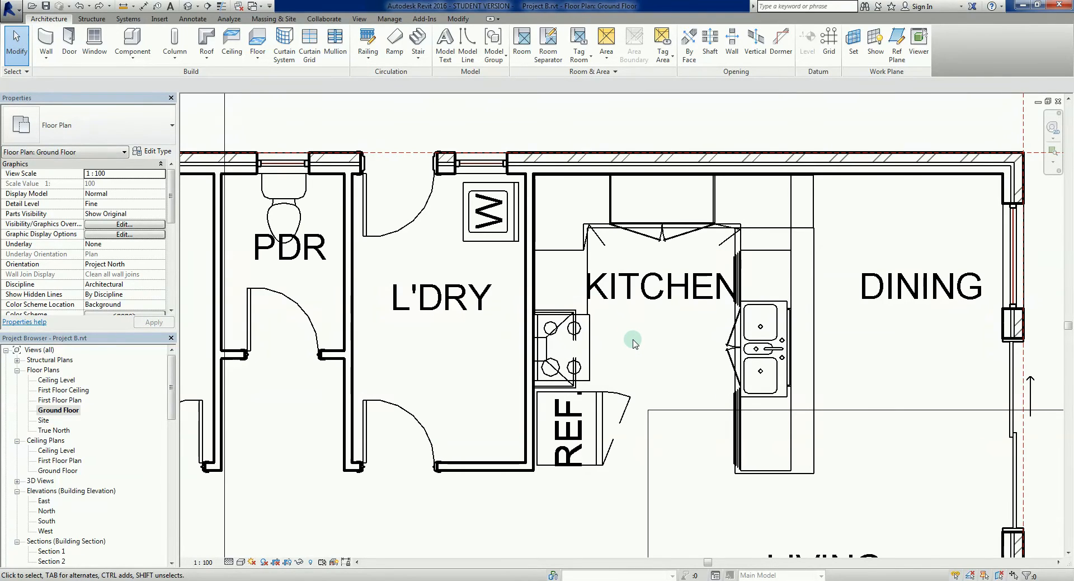
pyautogui.moveTo(613, 249)
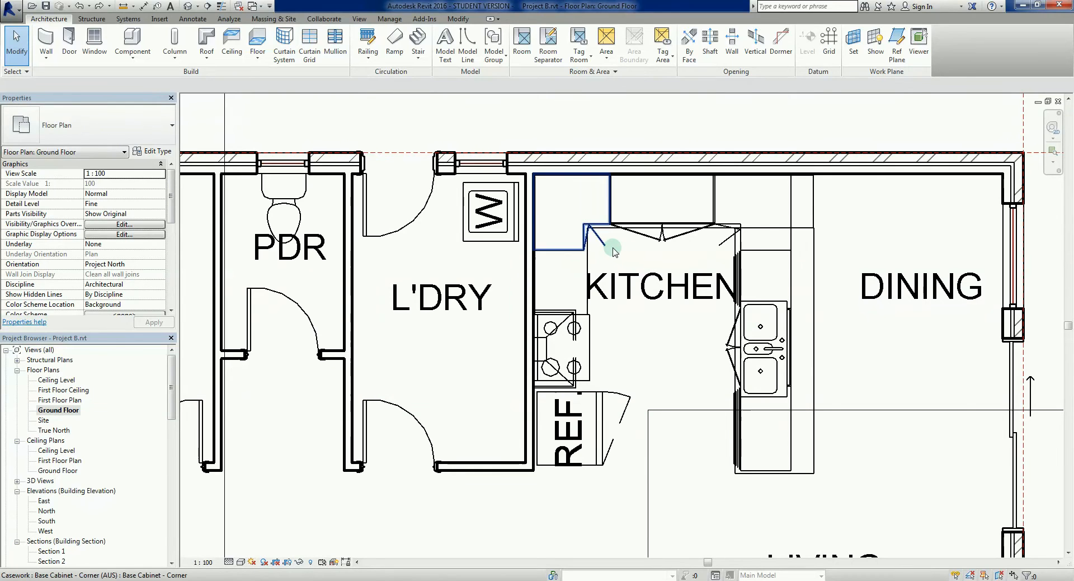
pyautogui.click(588, 239)
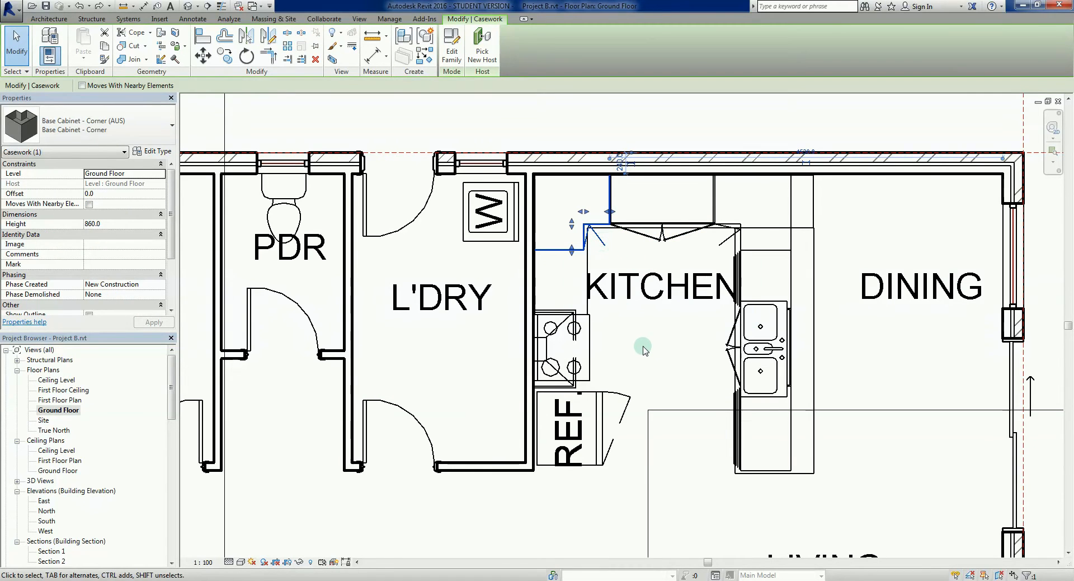
pyautogui.rightClick(661, 287)
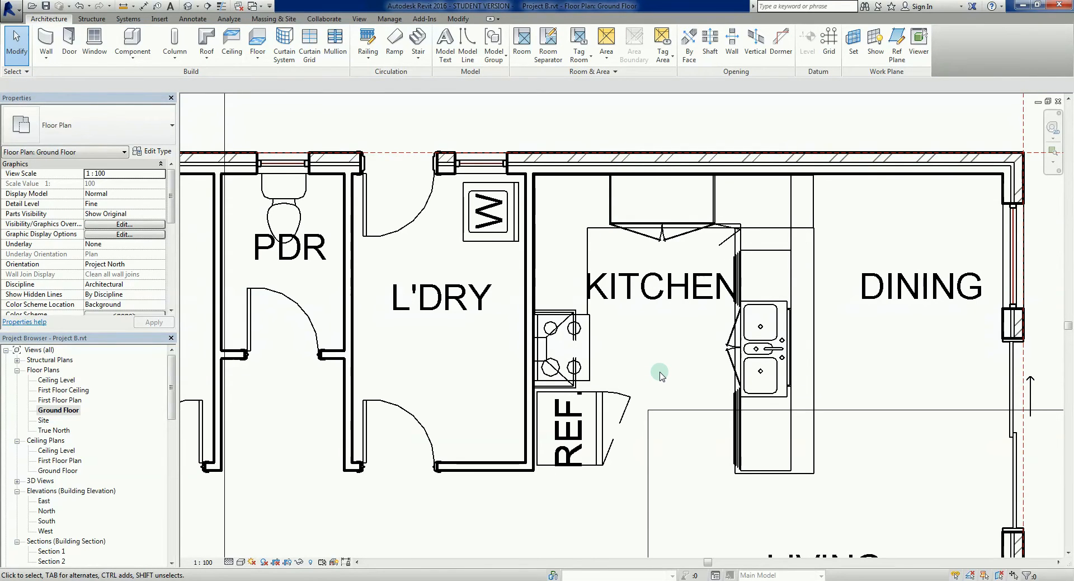
pyautogui.moveTo(661, 381)
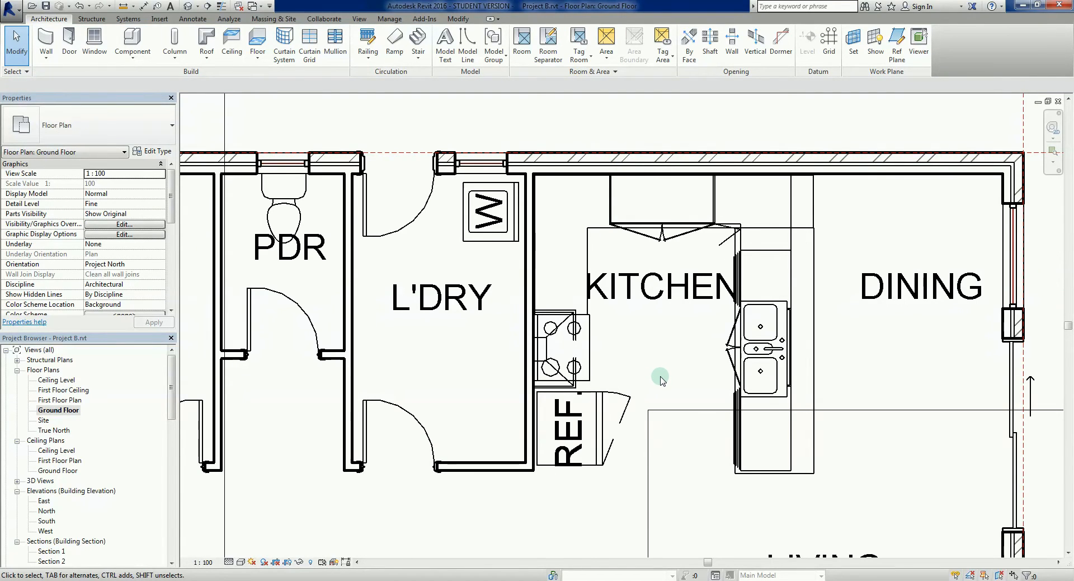
pyautogui.moveTo(636, 246)
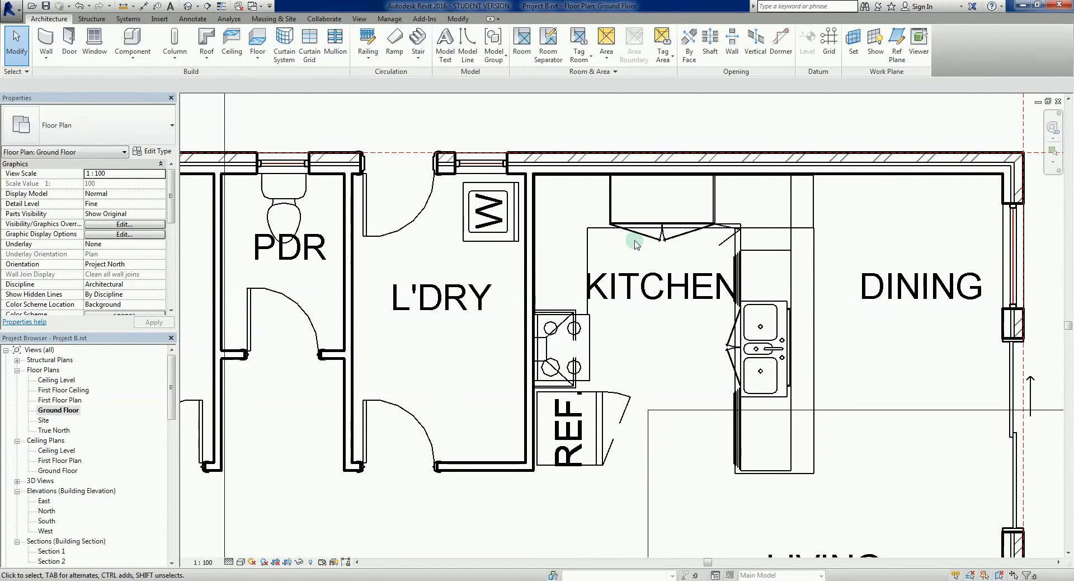
pyautogui.moveTo(629, 247)
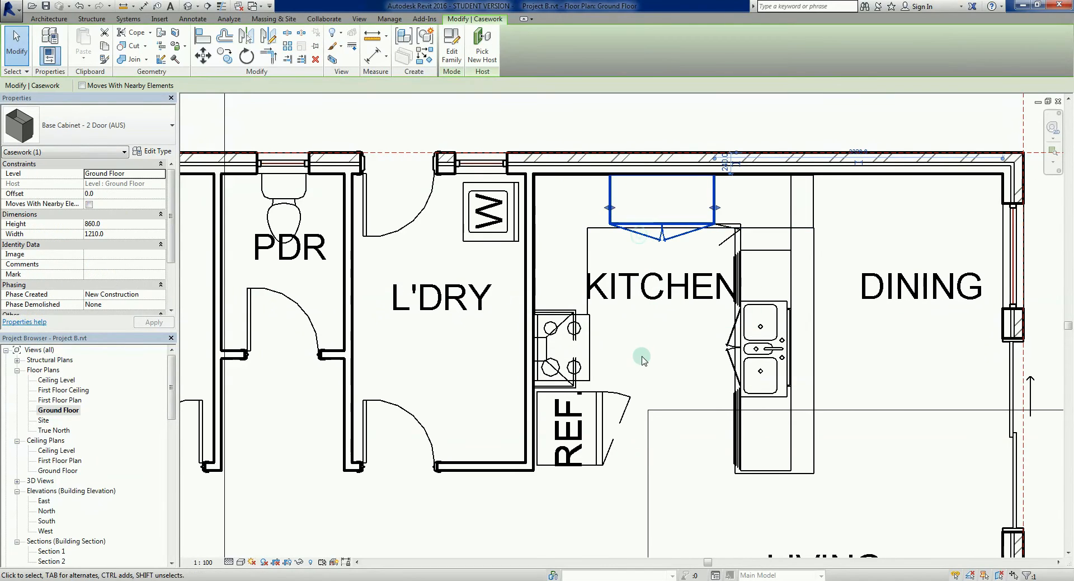
pyautogui.moveTo(671, 267)
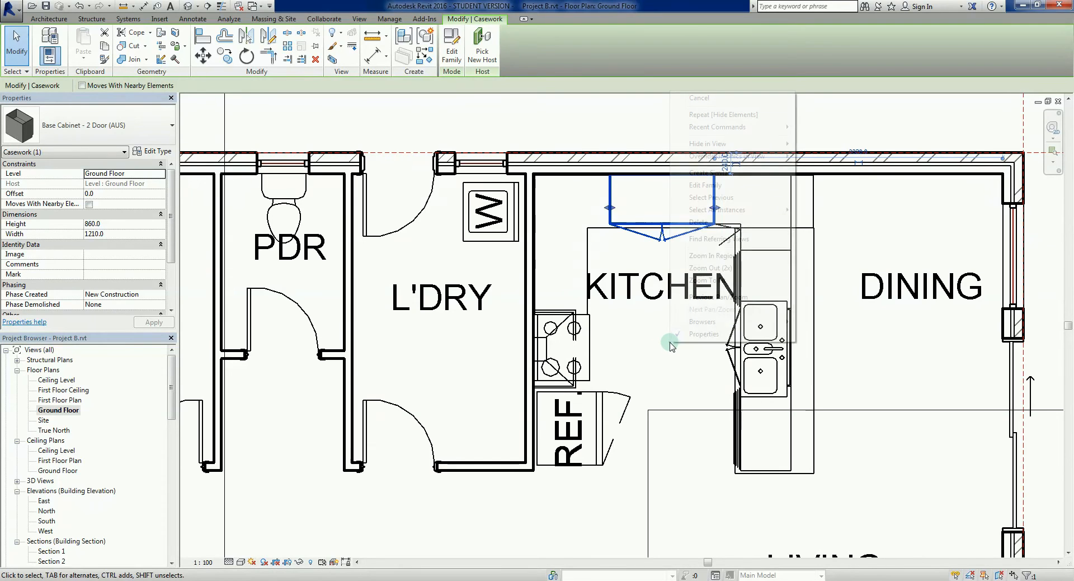
pyautogui.moveTo(774, 143)
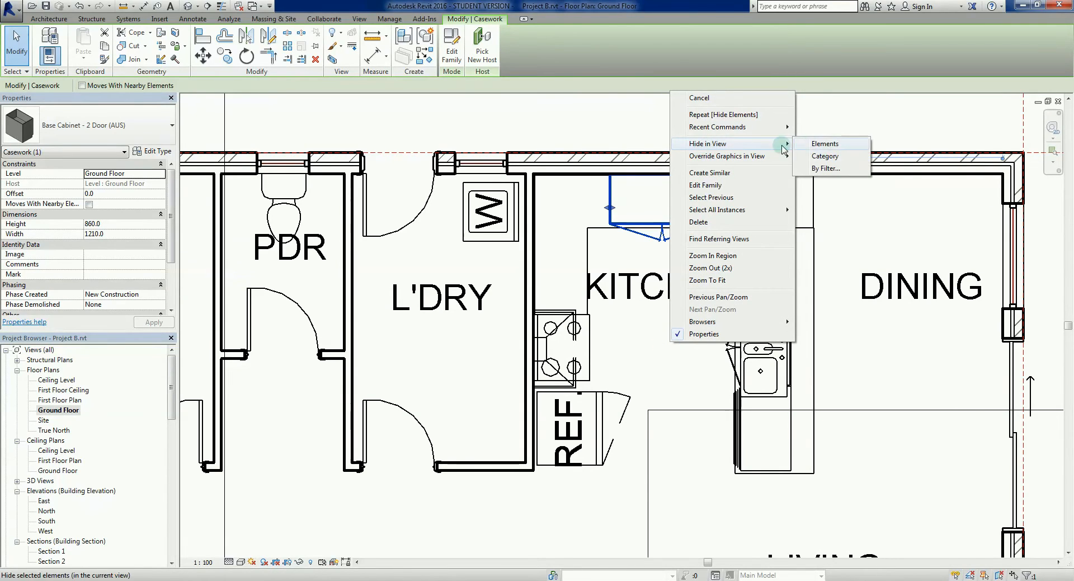
pyautogui.moveTo(826, 160)
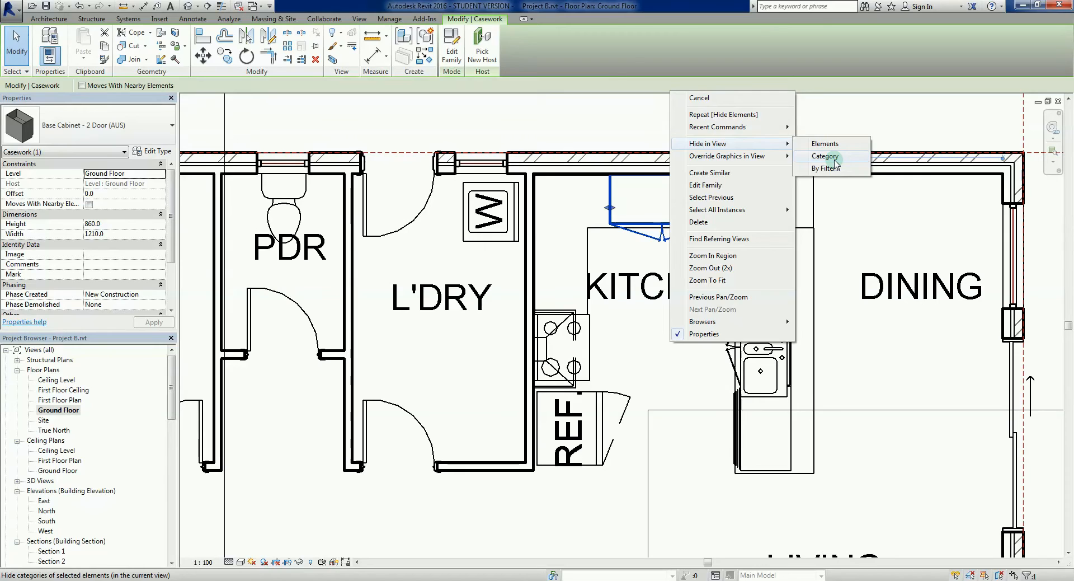
pyautogui.click(824, 156)
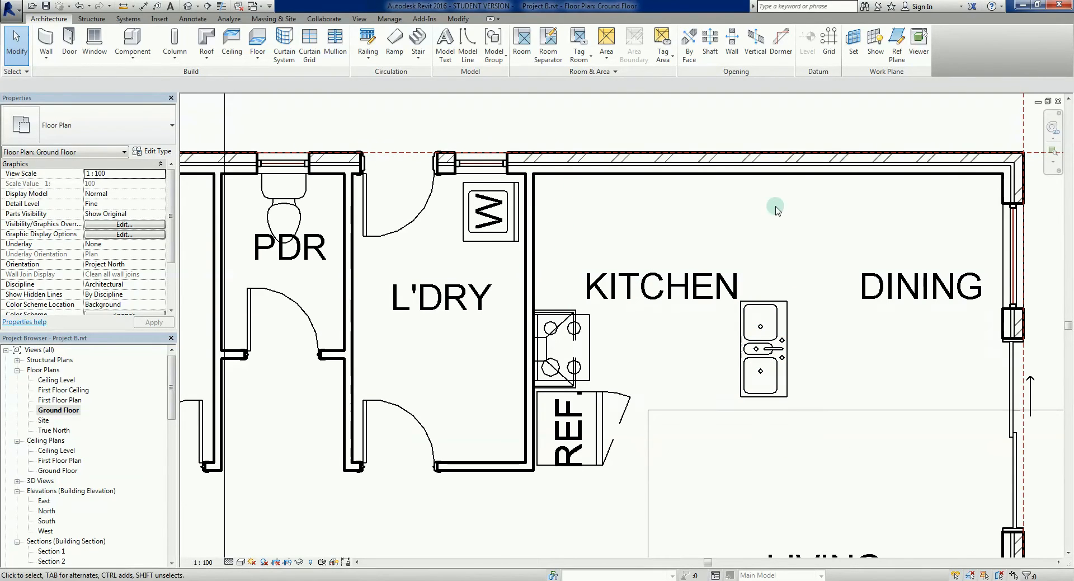
pyautogui.moveTo(849, 428)
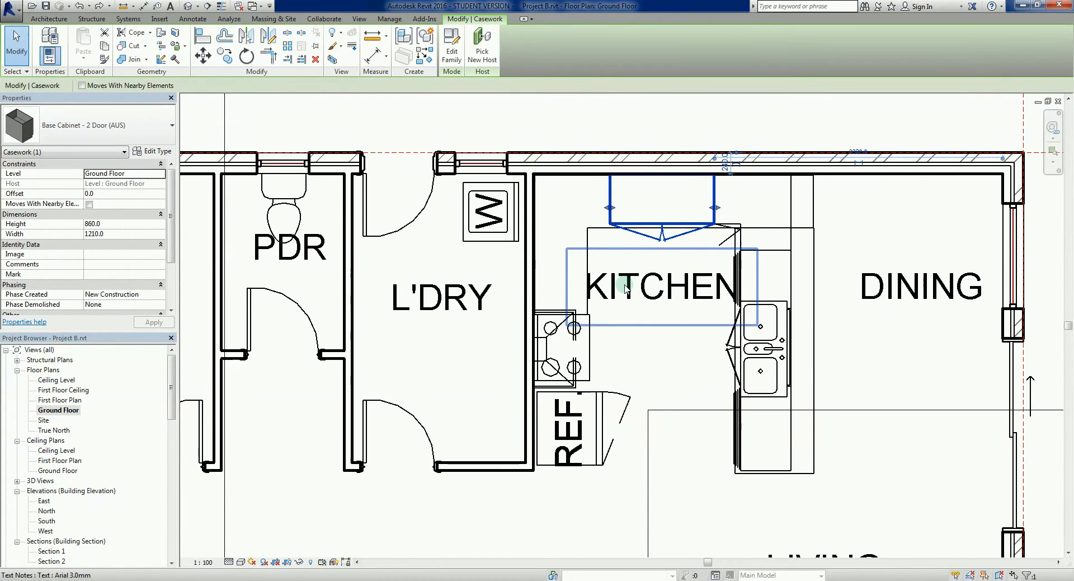
# Select a kitchen base cabinet and bring up its options to hide the casework category.
pyautogui.click(659, 360)
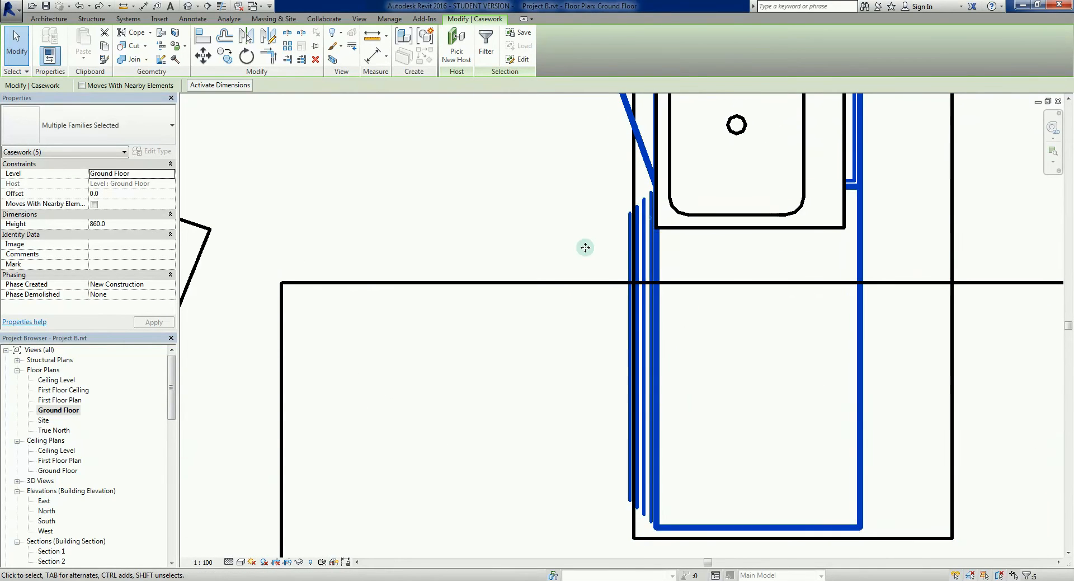
pyautogui.scroll(-3)
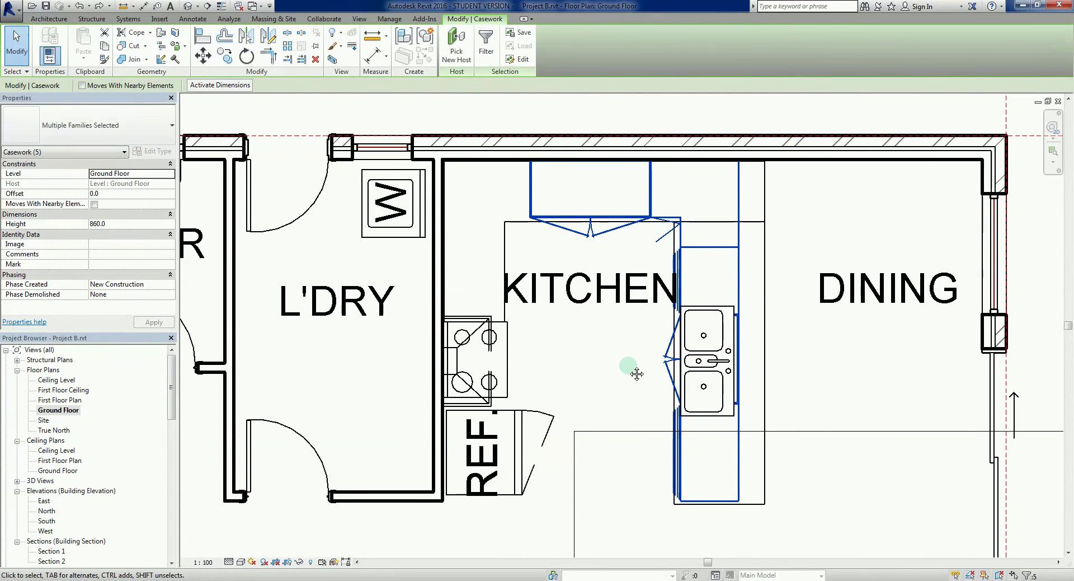
pyautogui.rightClick(629, 366)
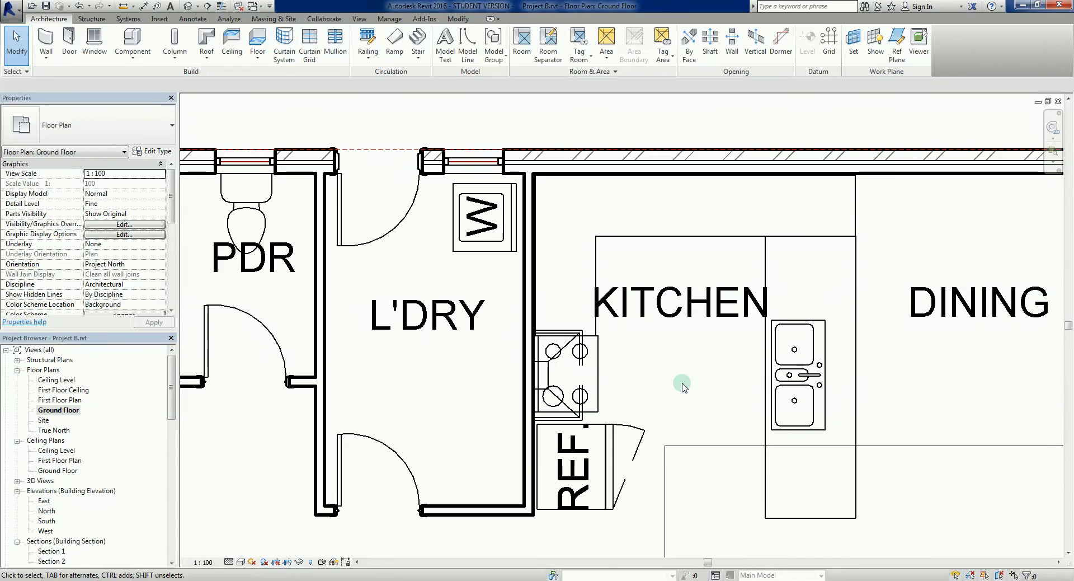
pyautogui.moveTo(672, 202)
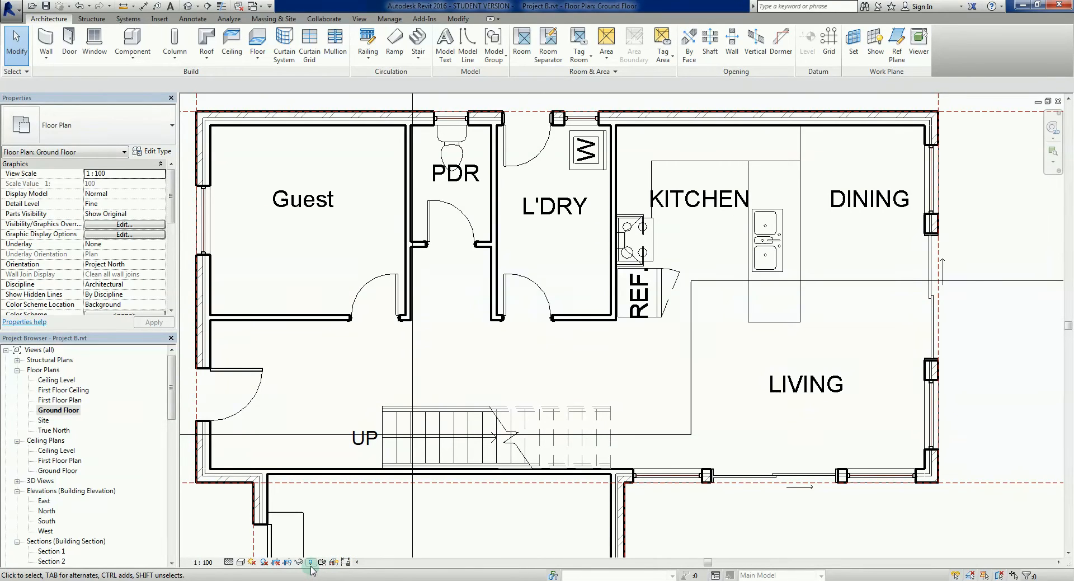
pyautogui.moveTo(309, 561)
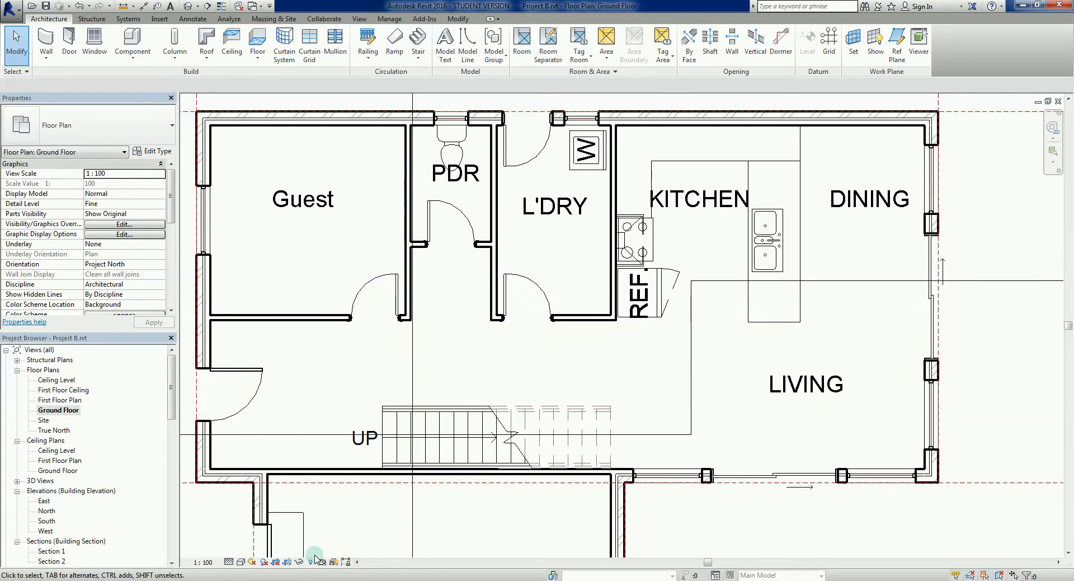
pyautogui.moveTo(318, 548)
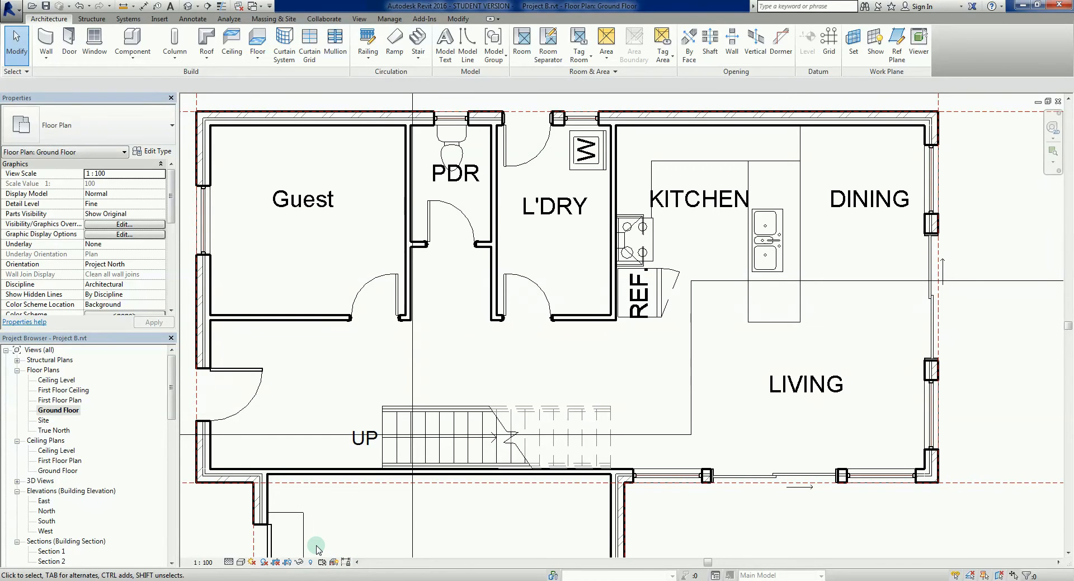
pyautogui.moveTo(311, 561)
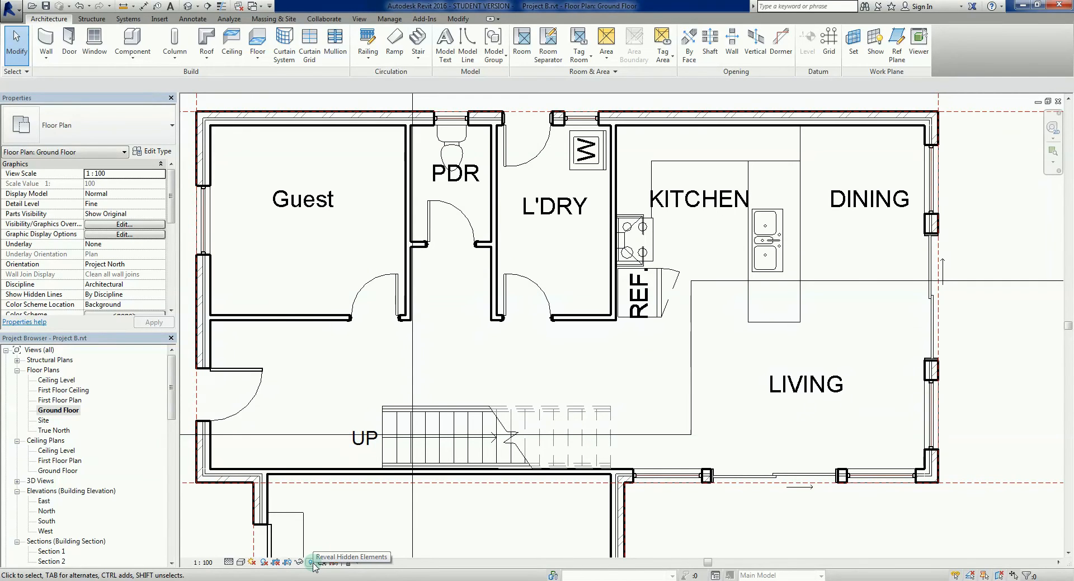
# Turn on Reveal Hidden Elements and zoom into the magenta-outlined kitchen cabinets.
pyautogui.click(309, 561)
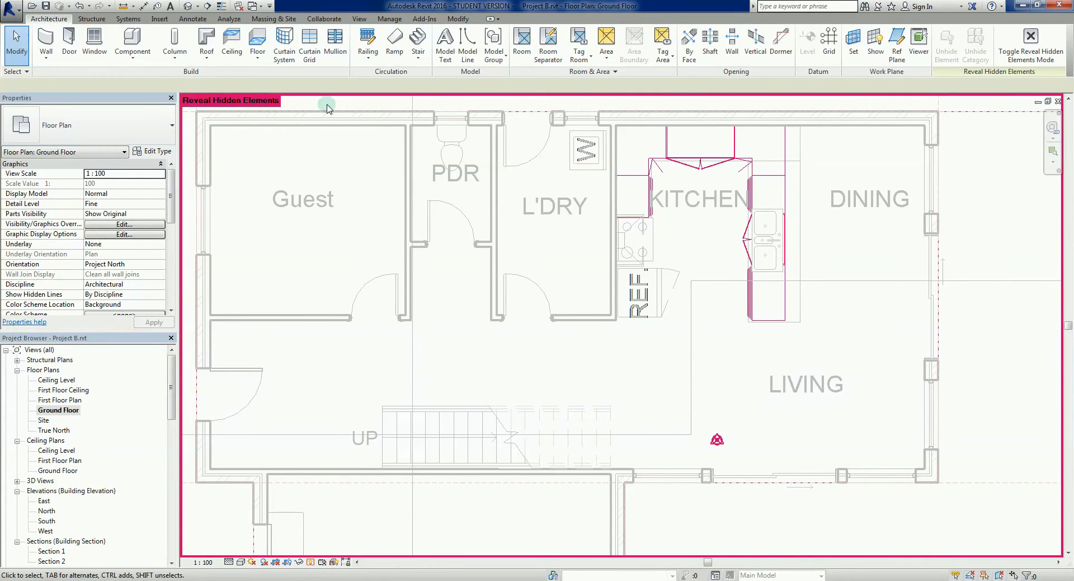
pyautogui.moveTo(318, 575)
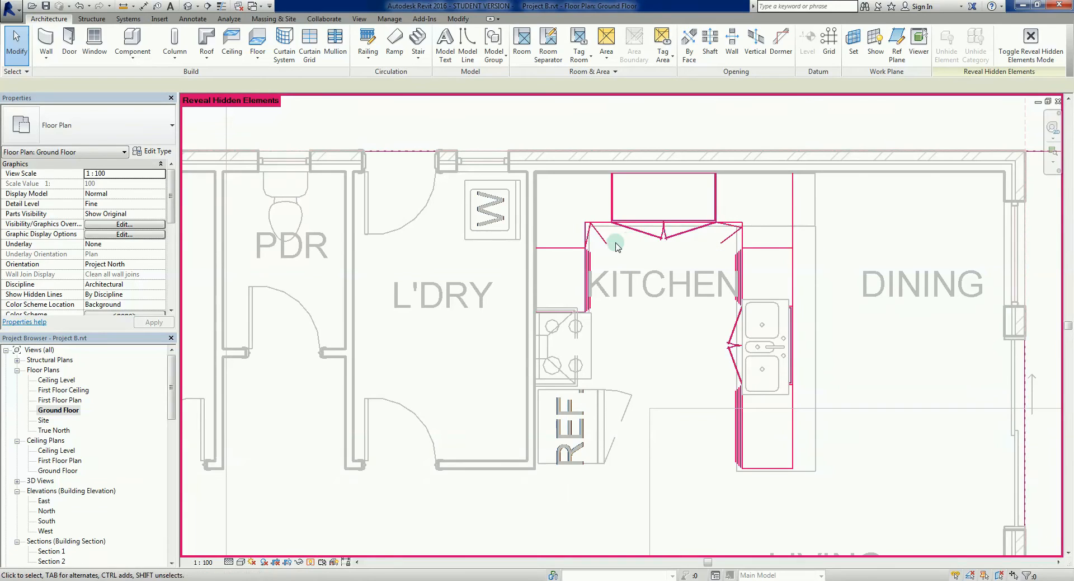
pyautogui.click(586, 263)
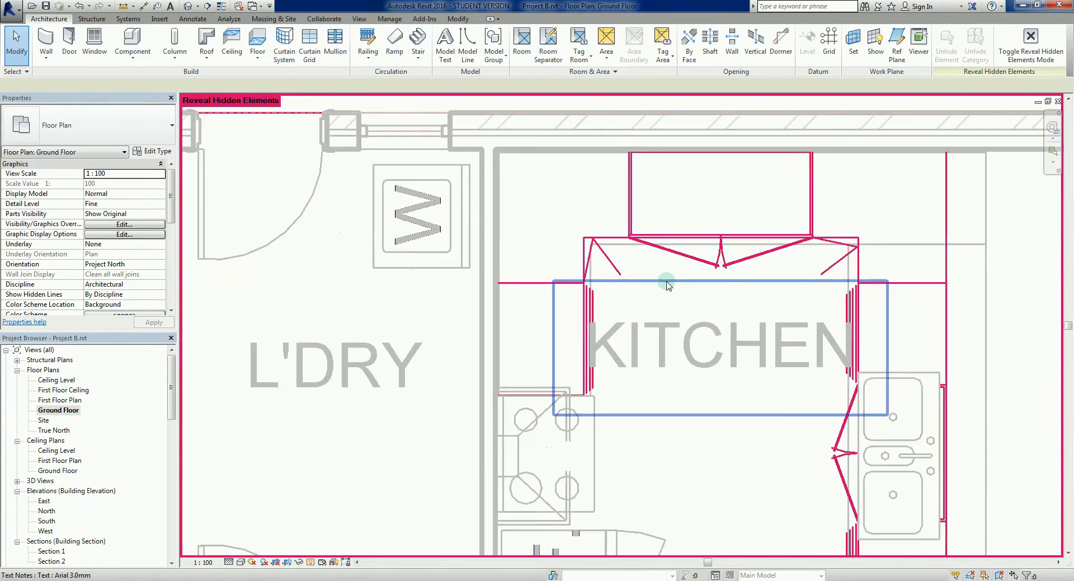
# Select the hidden pot-drawer base cabinet and unhide it in the Ground Floor plan.
pyautogui.click(665, 284)
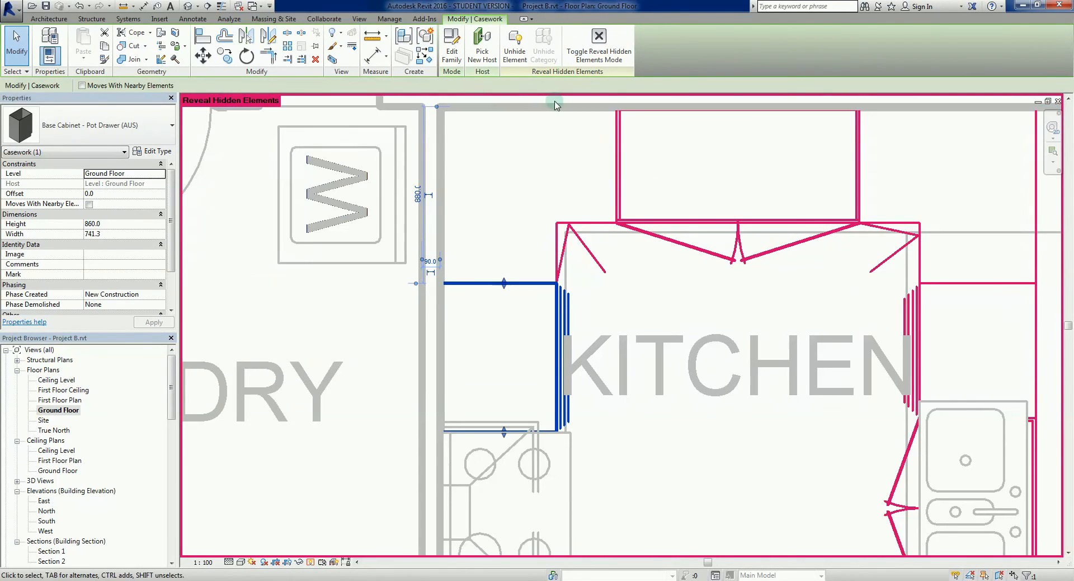
pyautogui.moveTo(515, 45)
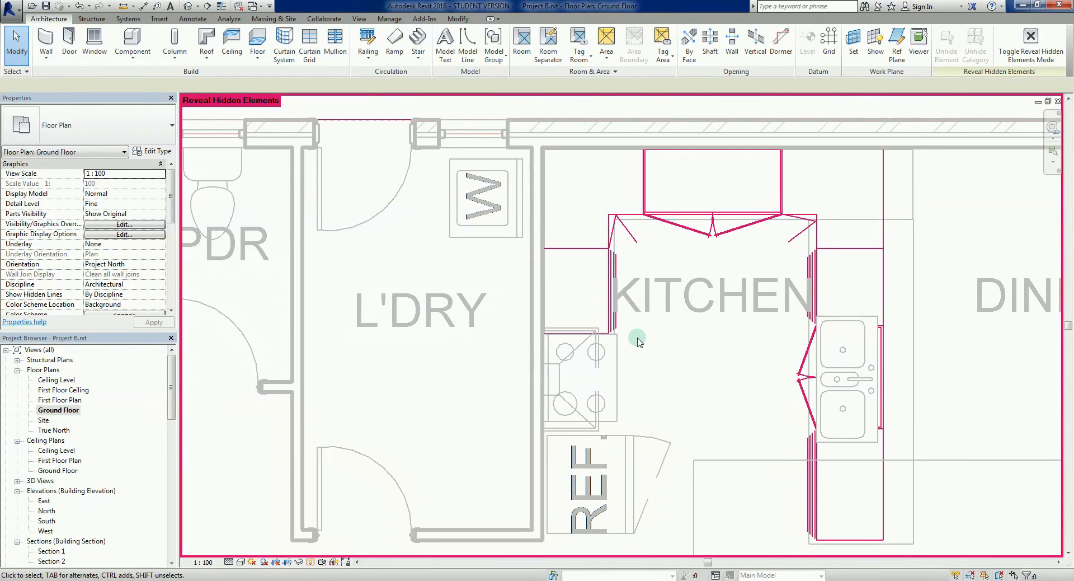
pyautogui.click(598, 131)
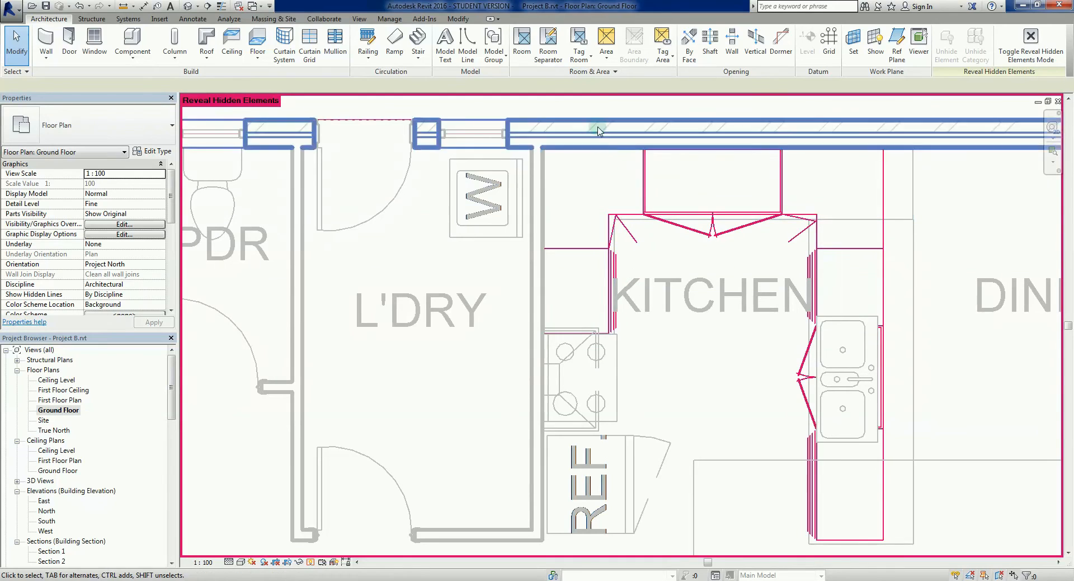
pyautogui.click(620, 329)
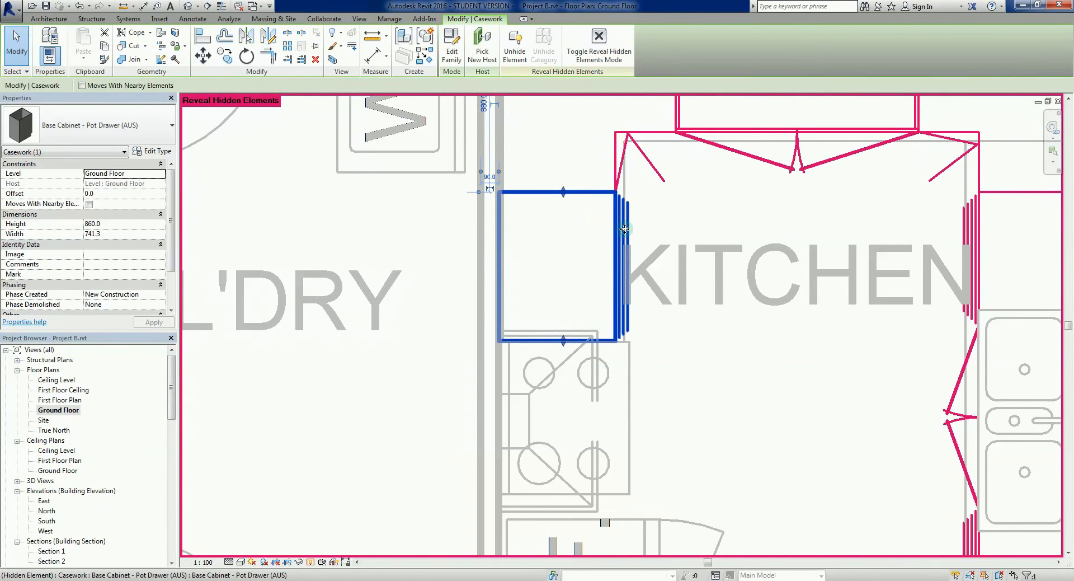
pyautogui.moveTo(544, 44)
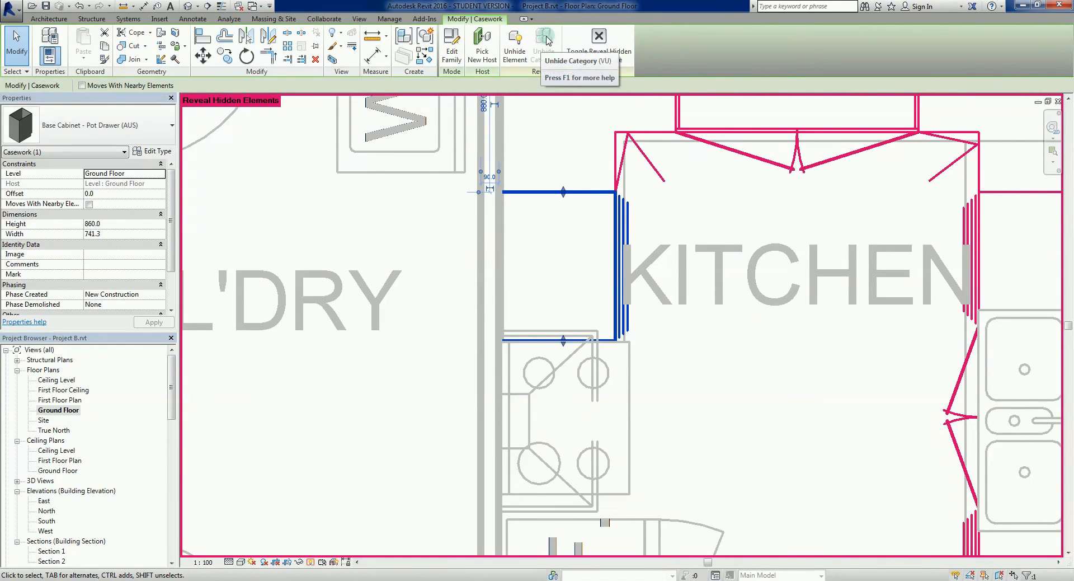
pyautogui.moveTo(598, 84)
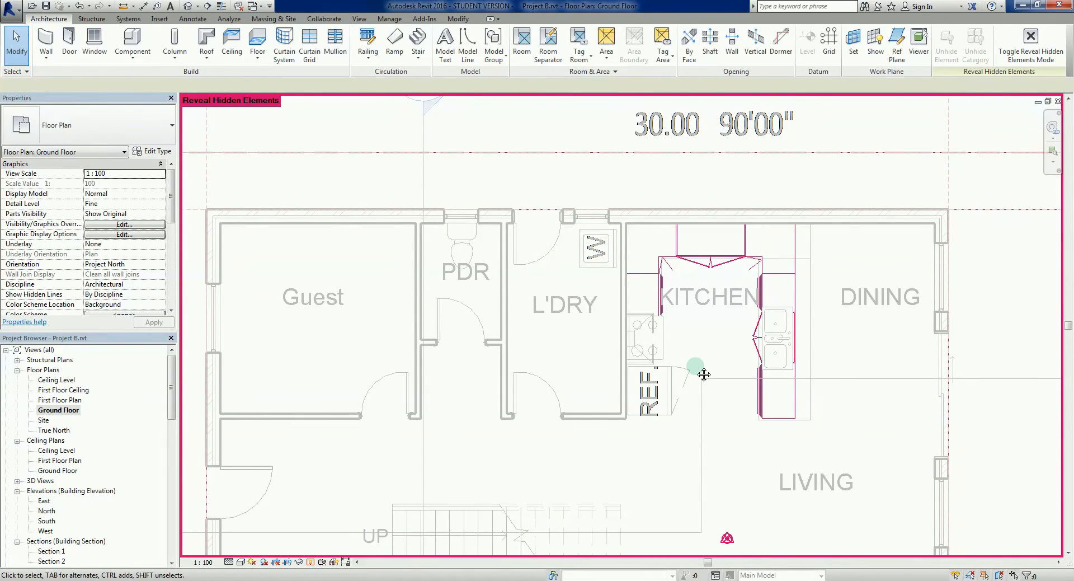
pyautogui.moveTo(696, 370)
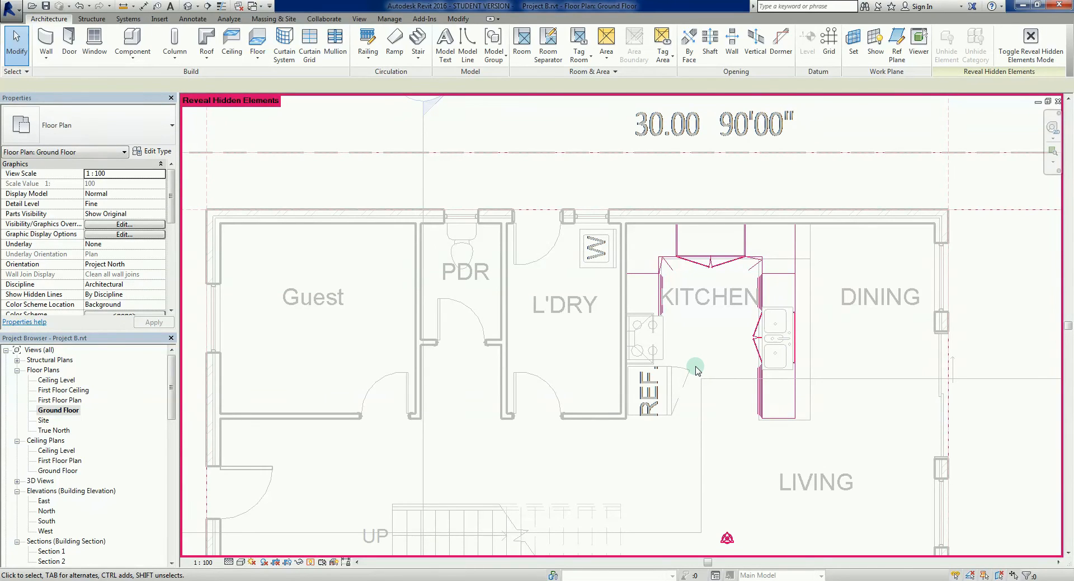
pyautogui.moveTo(310, 562)
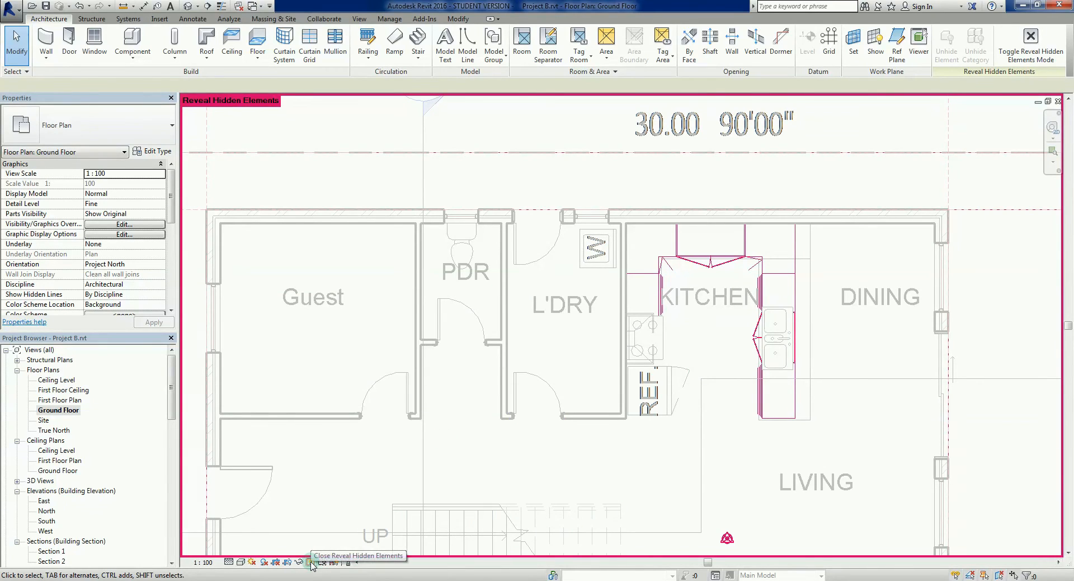
pyautogui.click(310, 562)
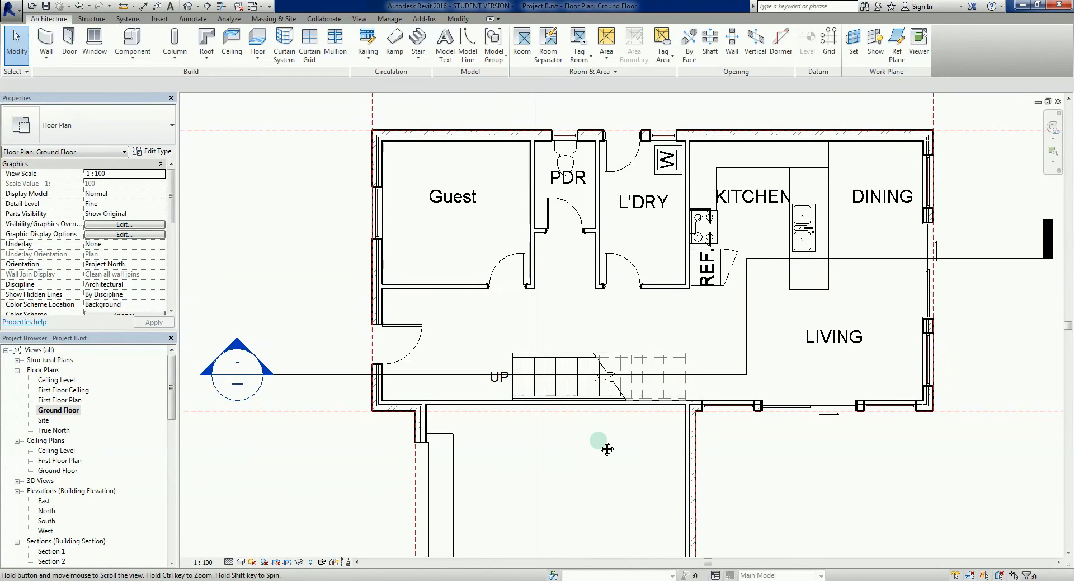
pyautogui.moveTo(606, 449); pyautogui.dragTo(639, 464)
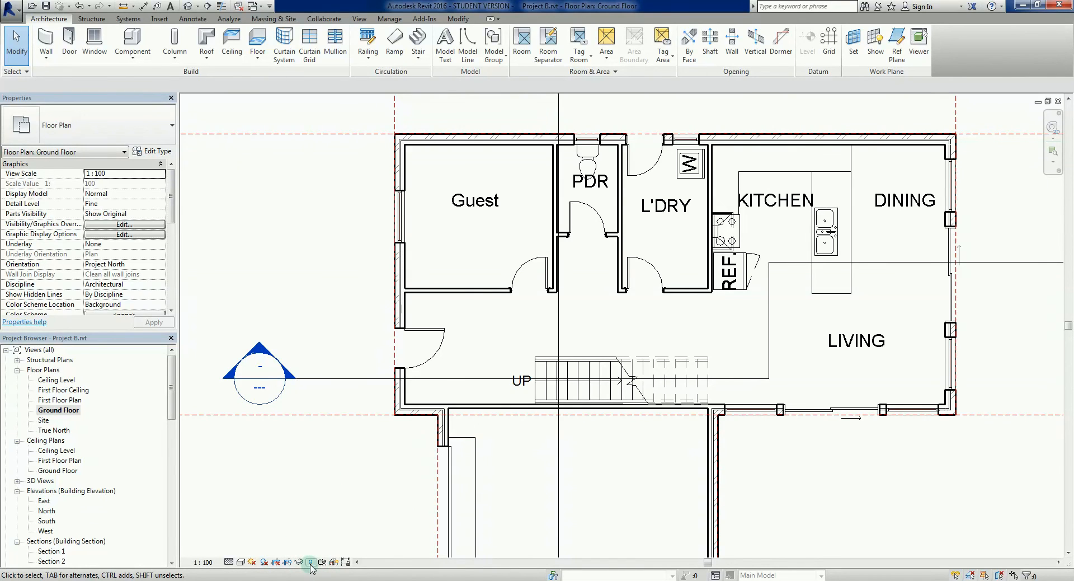
pyautogui.moveTo(300, 563)
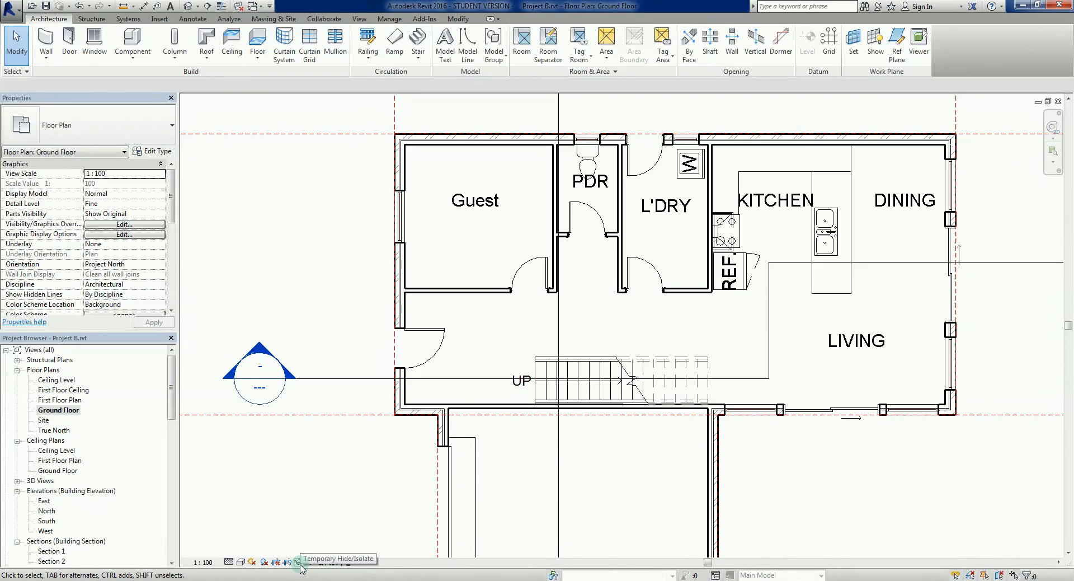
pyautogui.click(300, 561)
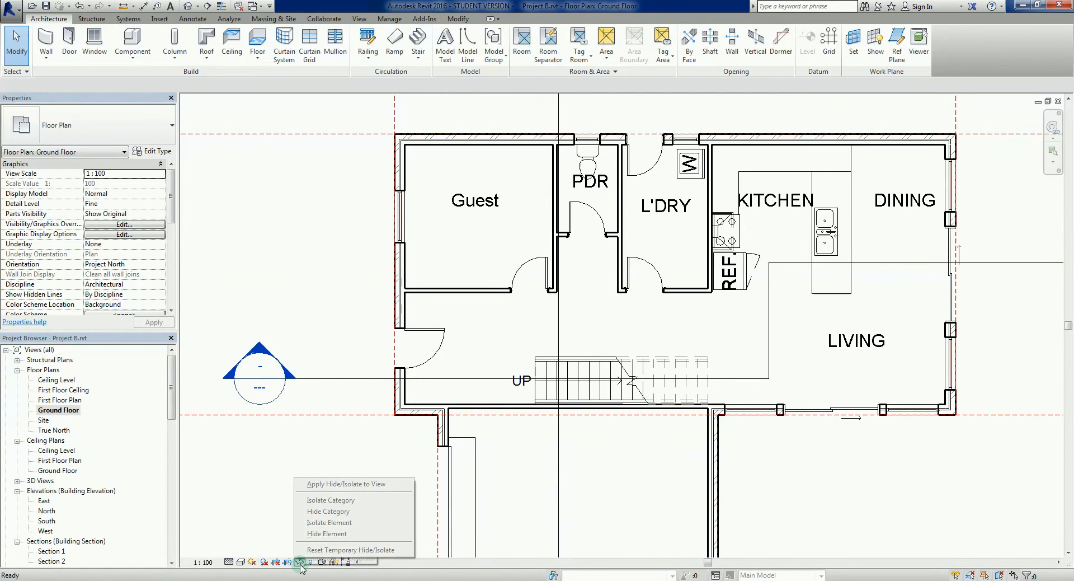
pyautogui.moveTo(334, 510)
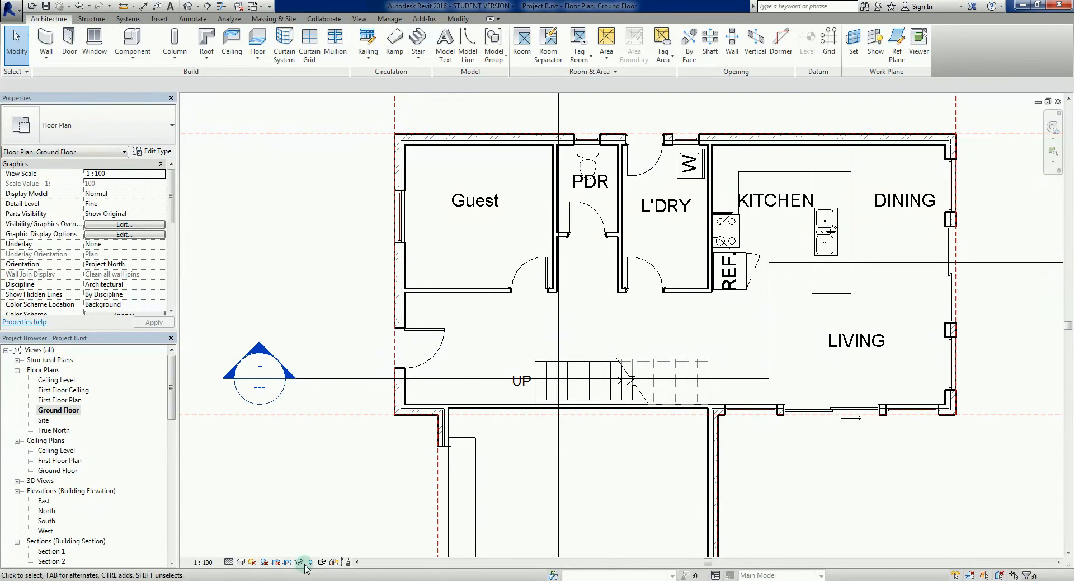
pyautogui.moveTo(301, 561)
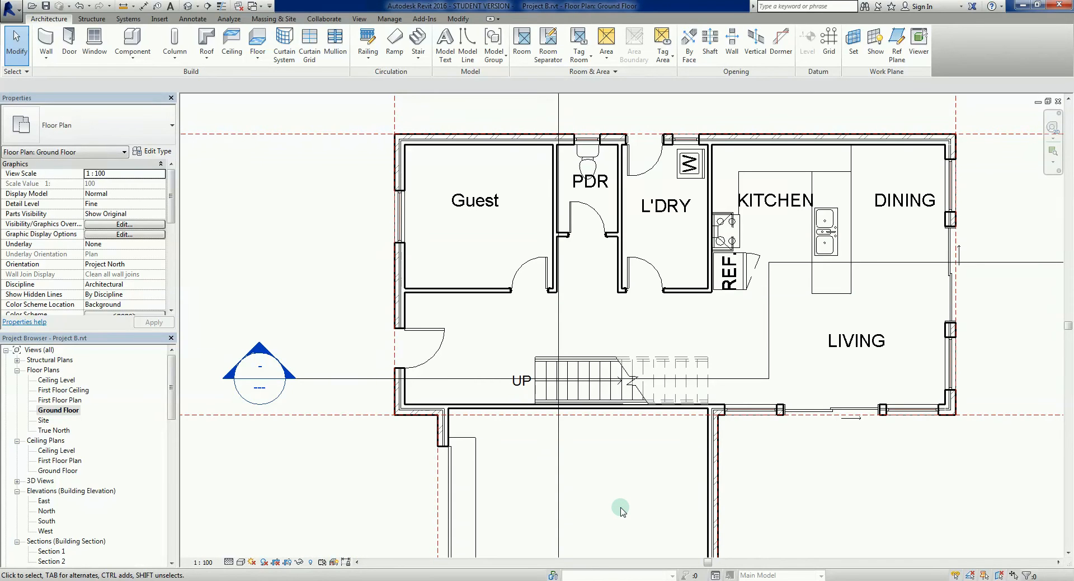
pyautogui.moveTo(620, 429)
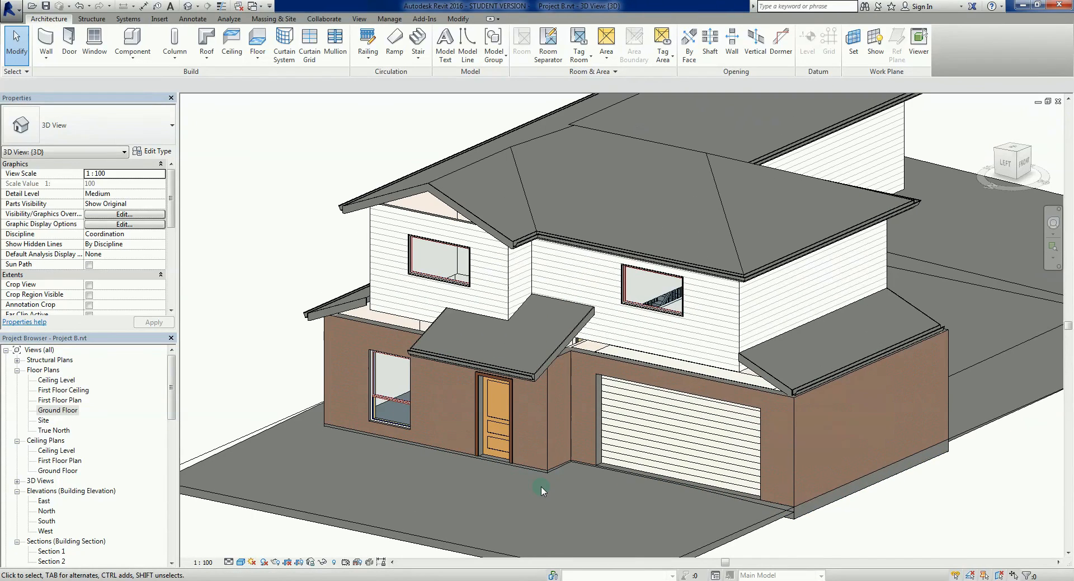
pyautogui.moveTo(544, 501)
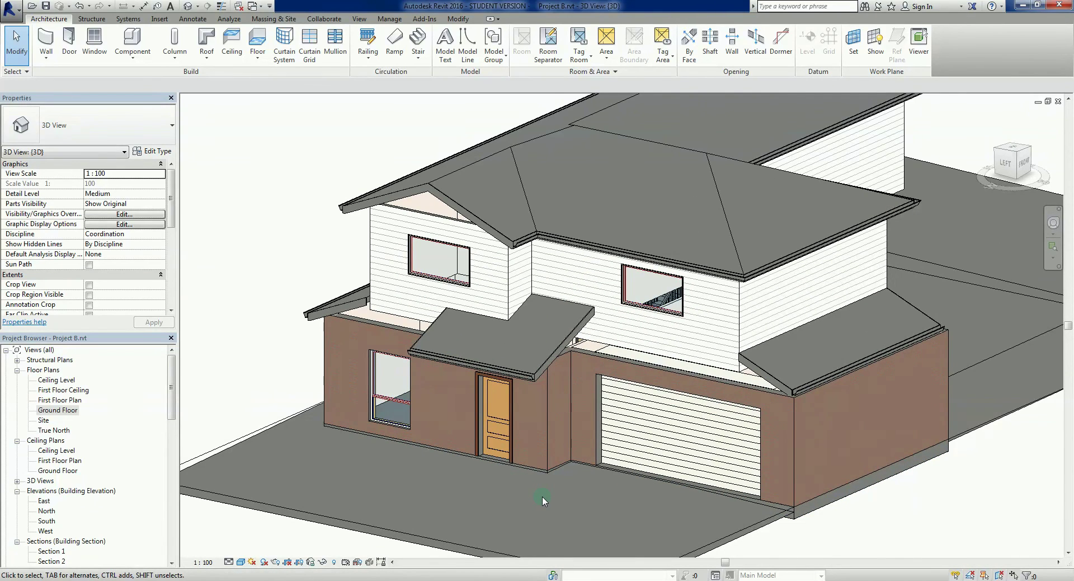
# Select the front entry door and isolate the Doors category via Temporary Hide/Isolate.
pyautogui.moveTo(544, 501); pyautogui.dragTo(504, 495)
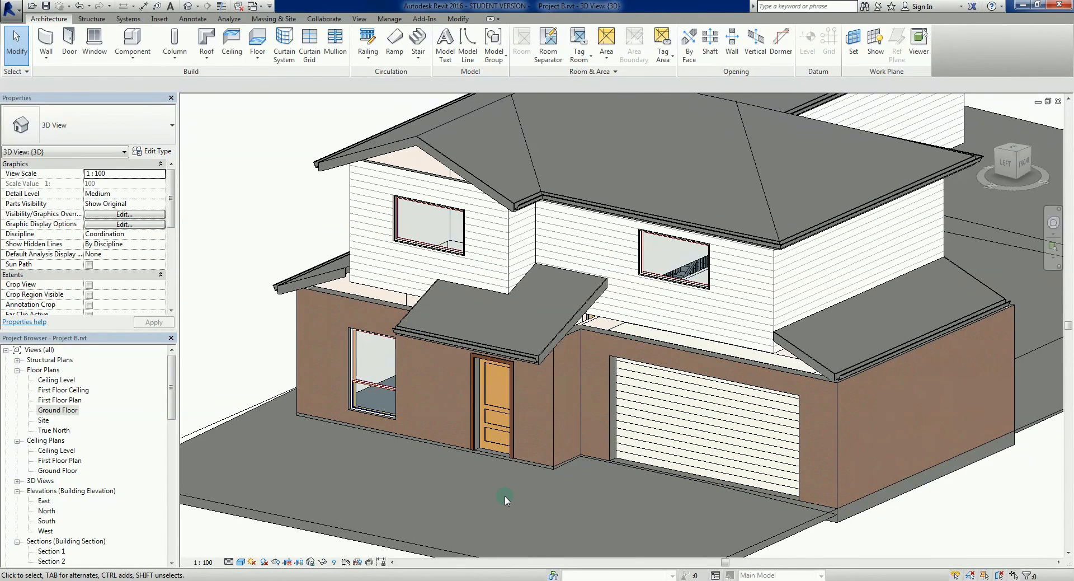
pyautogui.moveTo(513, 495)
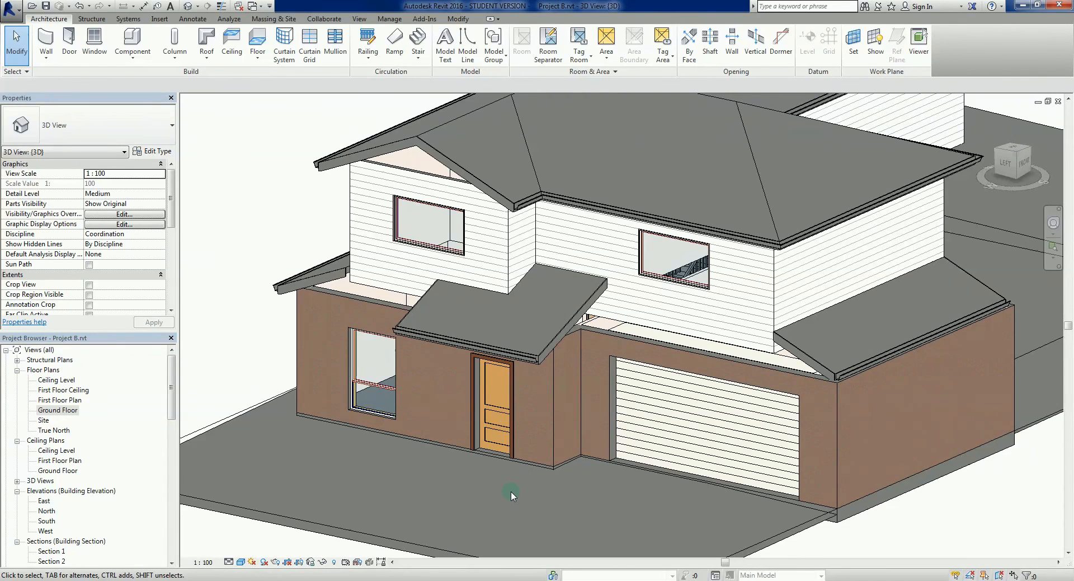
pyautogui.click(492, 410)
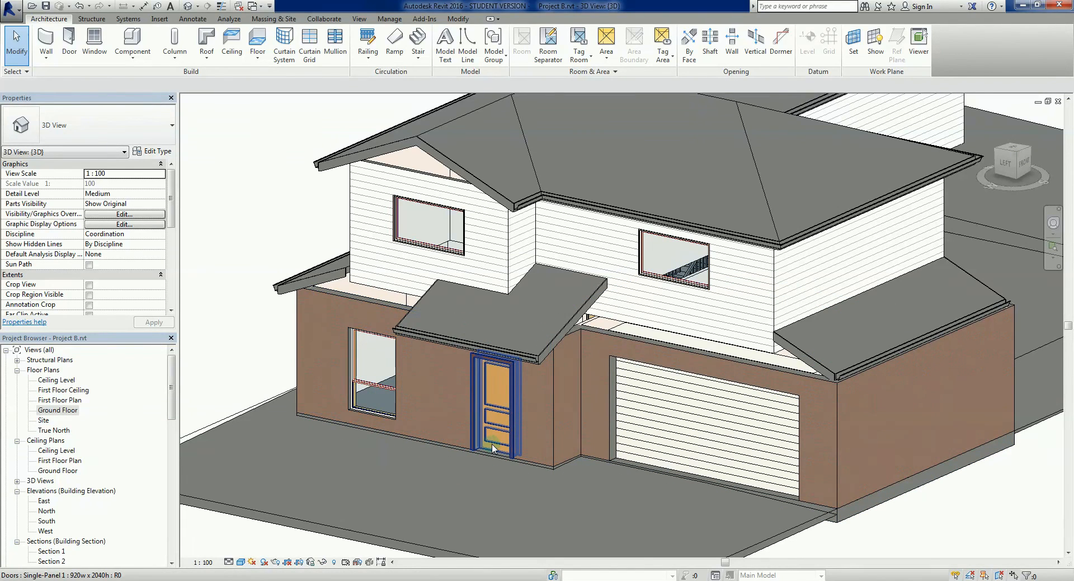
pyautogui.click(495, 448)
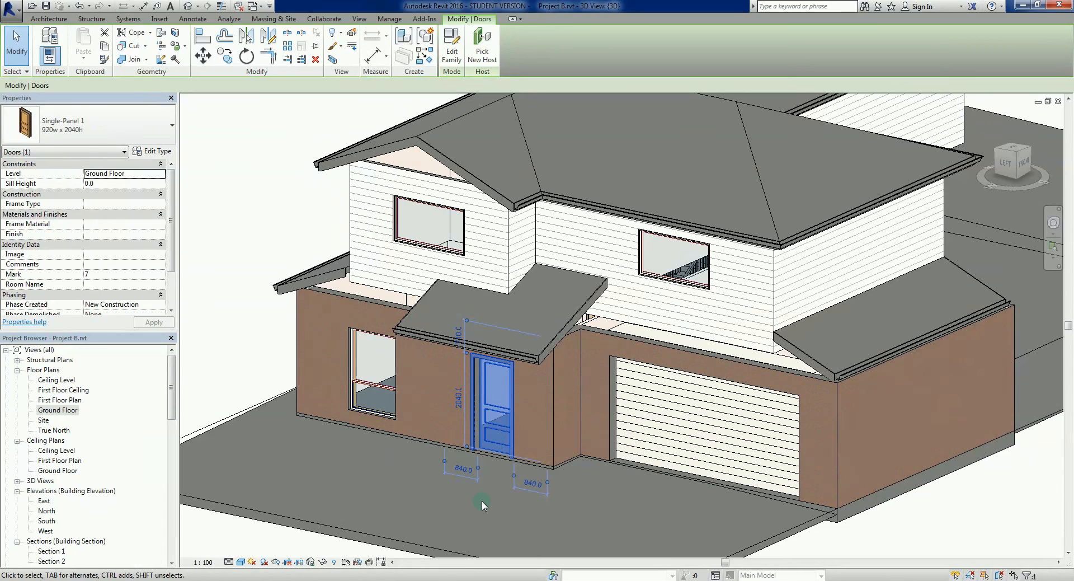
pyautogui.moveTo(324, 560)
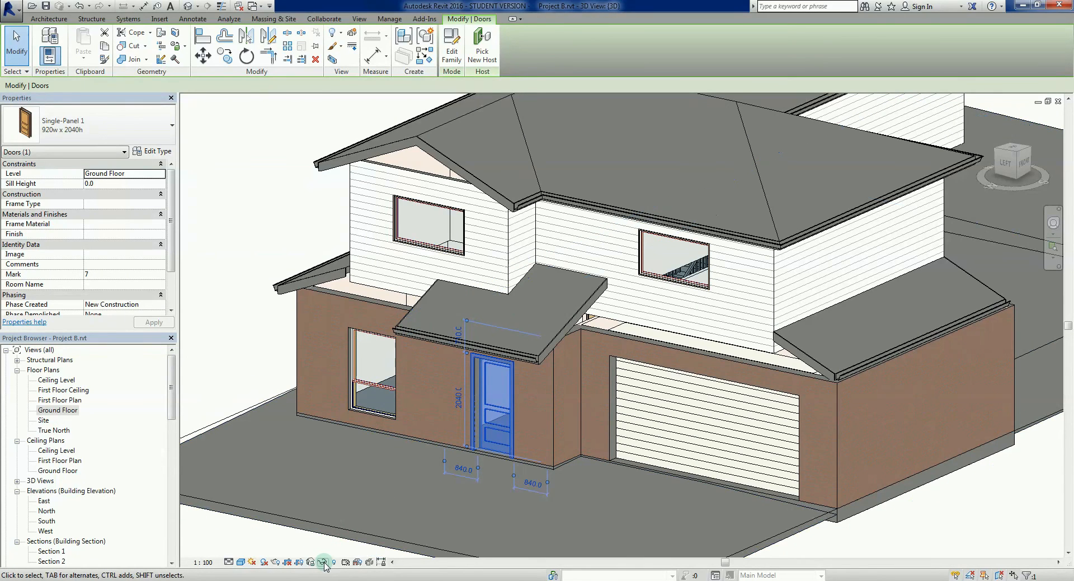
pyautogui.moveTo(324, 561)
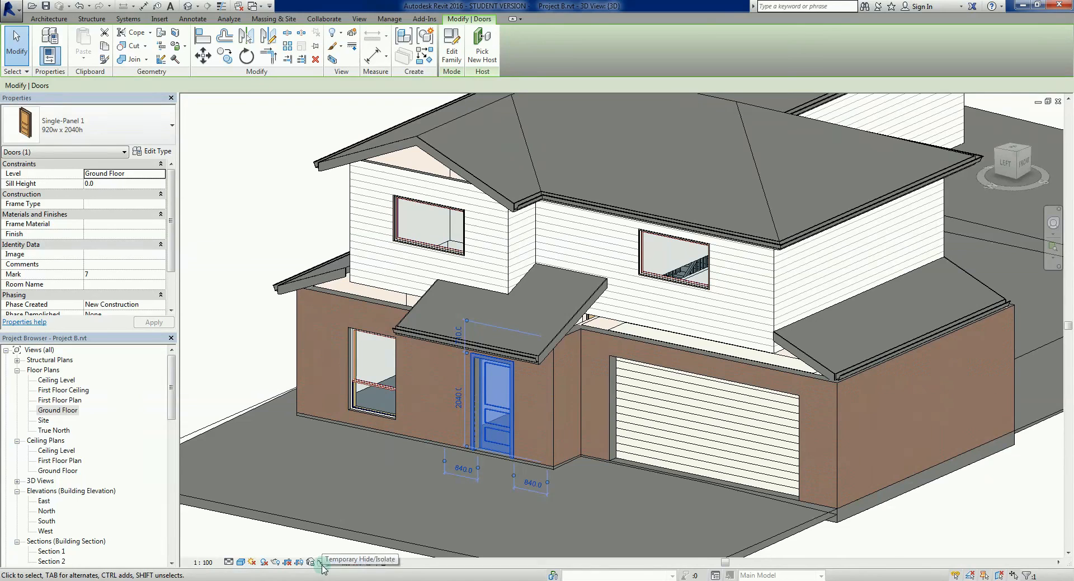
pyautogui.click(312, 562)
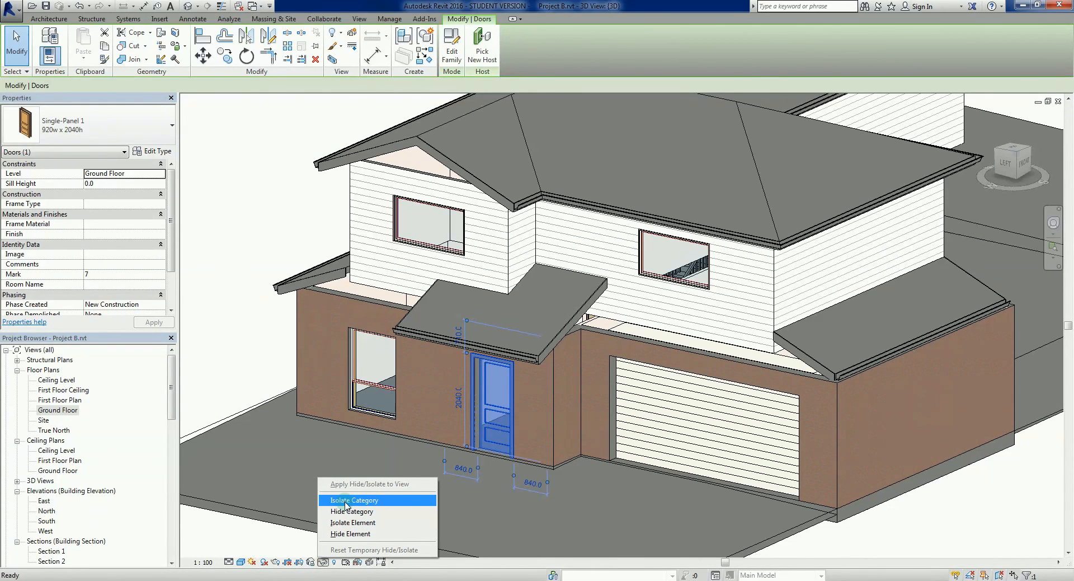
pyautogui.click(353, 499)
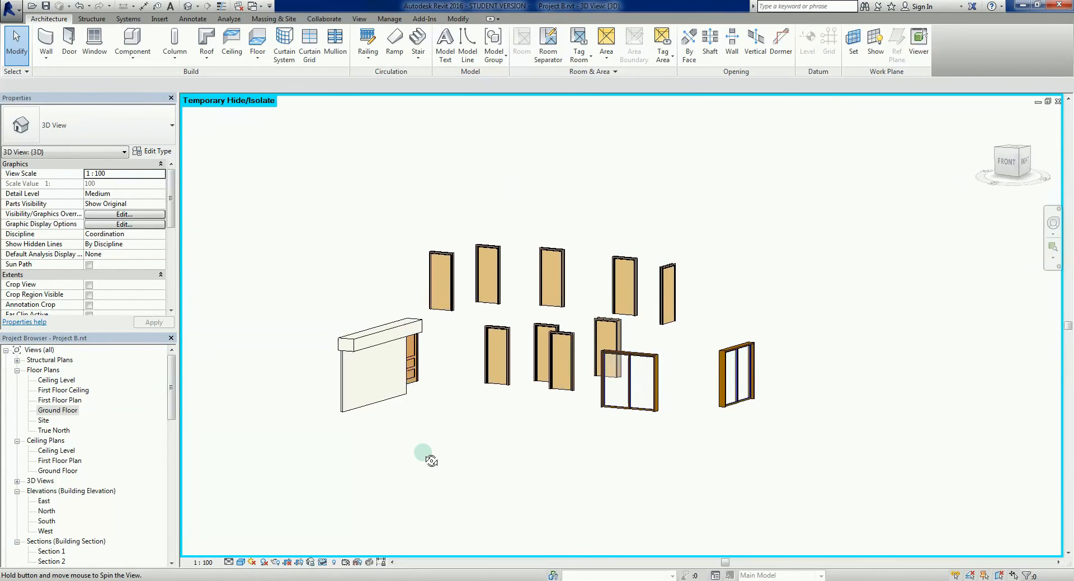
# Orbit around the isolated doors, then bring up the Temporary Hide/Isolate options.
pyautogui.moveTo(426, 458); pyautogui.dragTo(774, 490)
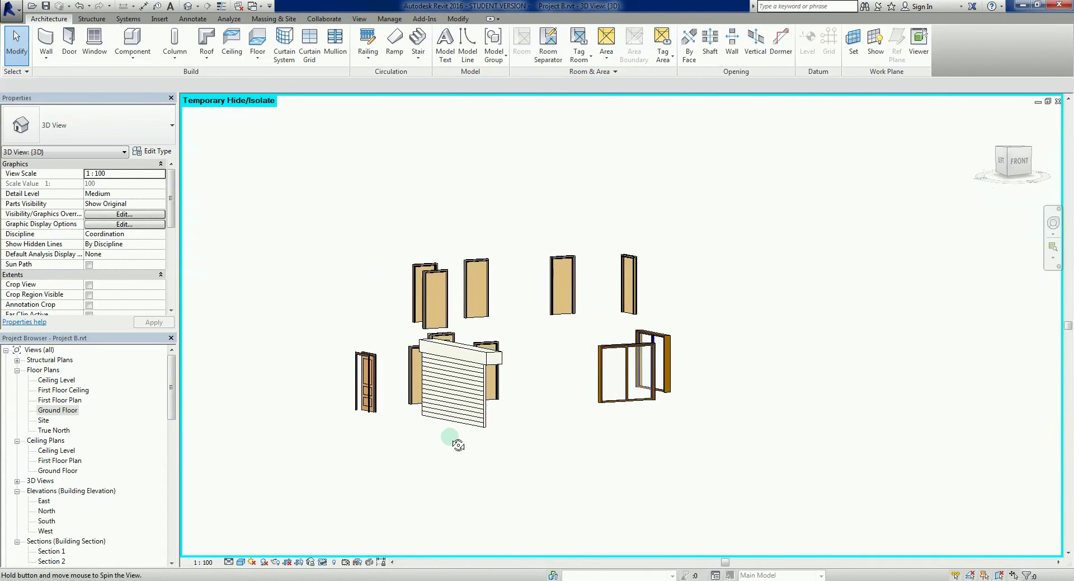
pyautogui.moveTo(458, 444); pyautogui.dragTo(469, 279)
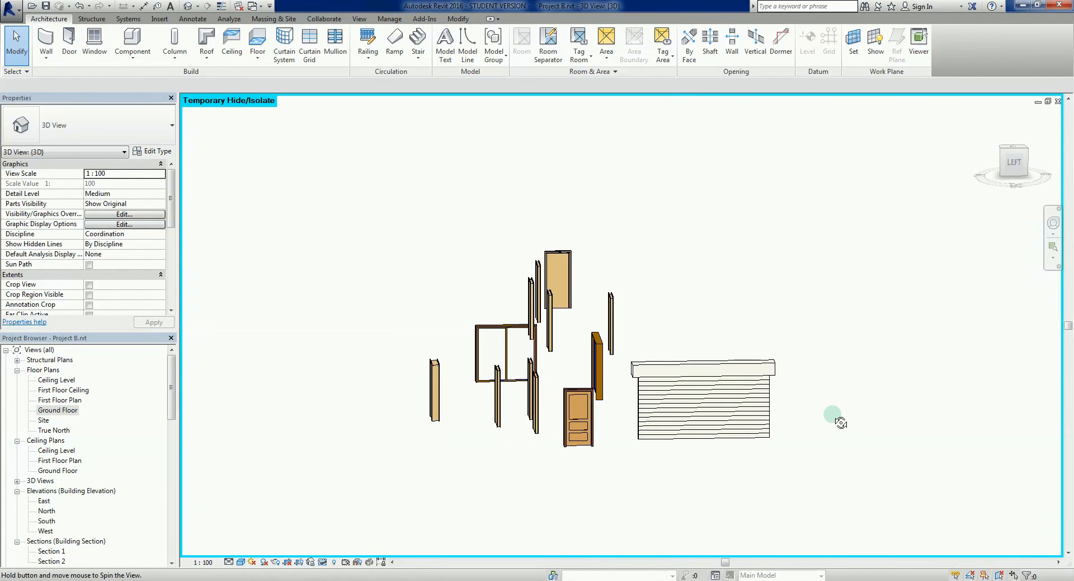
pyautogui.moveTo(833, 417); pyautogui.dragTo(644, 462)
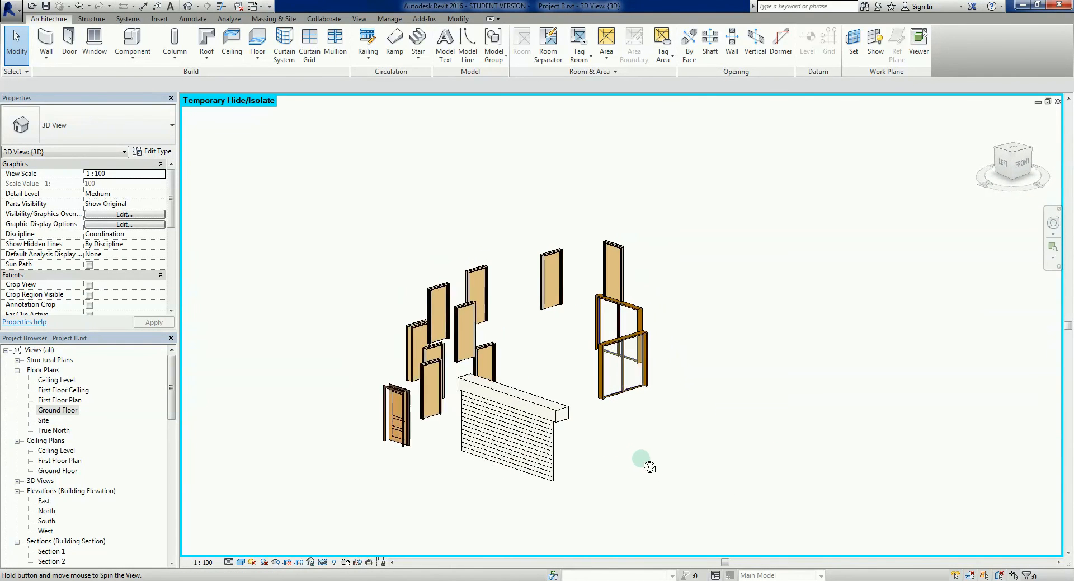
pyautogui.moveTo(640, 459); pyautogui.dragTo(239, 206)
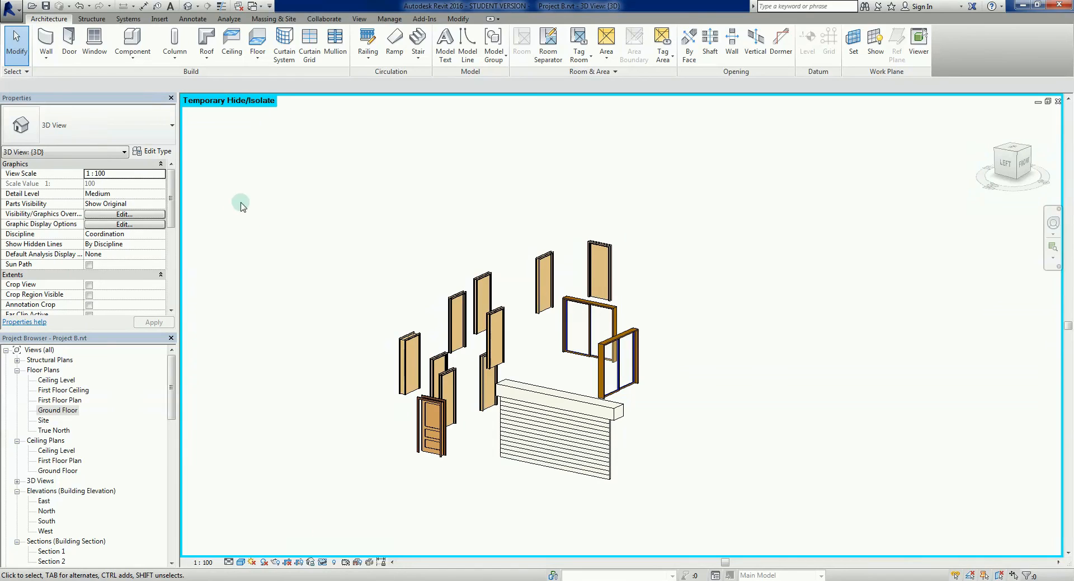
pyautogui.moveTo(324, 534)
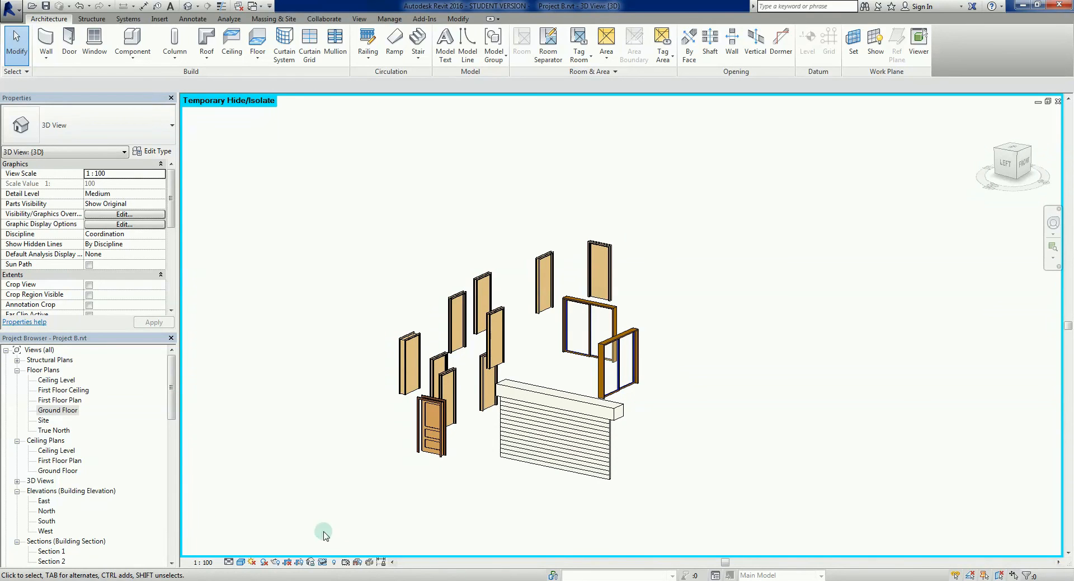
pyautogui.moveTo(322, 562)
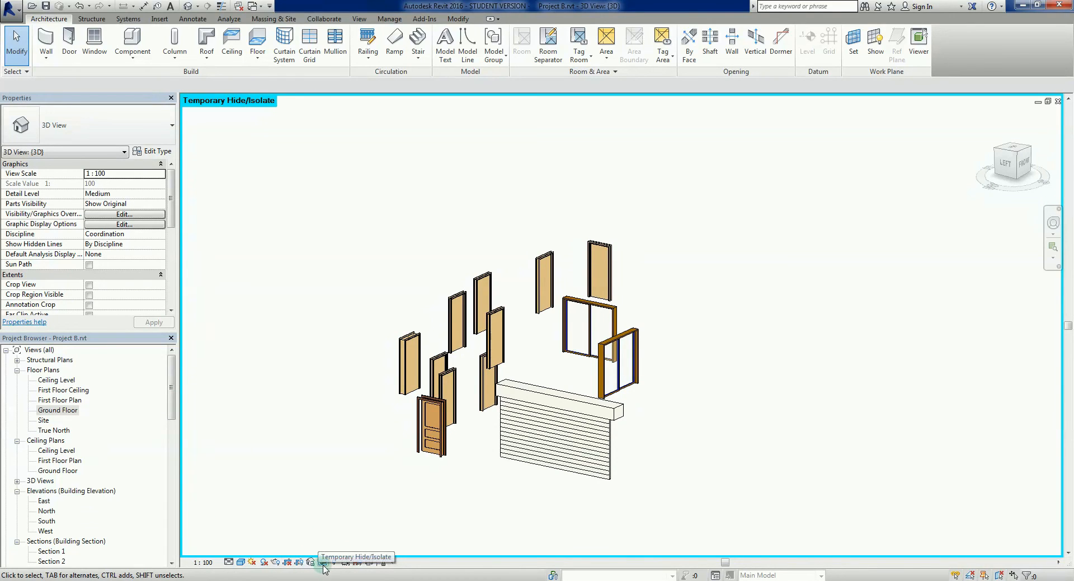
pyautogui.click(322, 562)
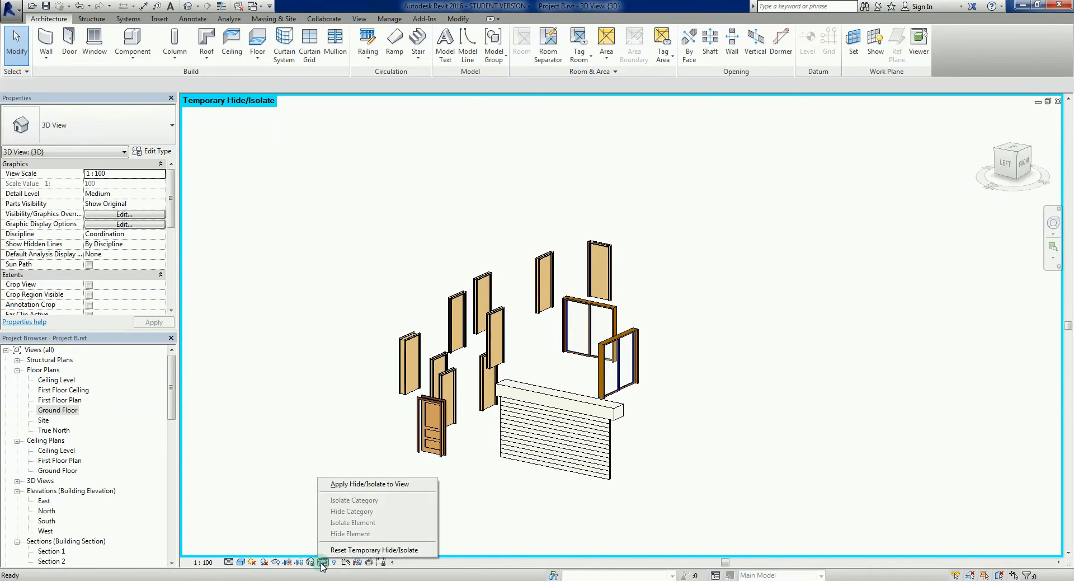
# Reset Temporary Hide/Isolate so the whole house returns, then orbit around it.
pyautogui.click(374, 549)
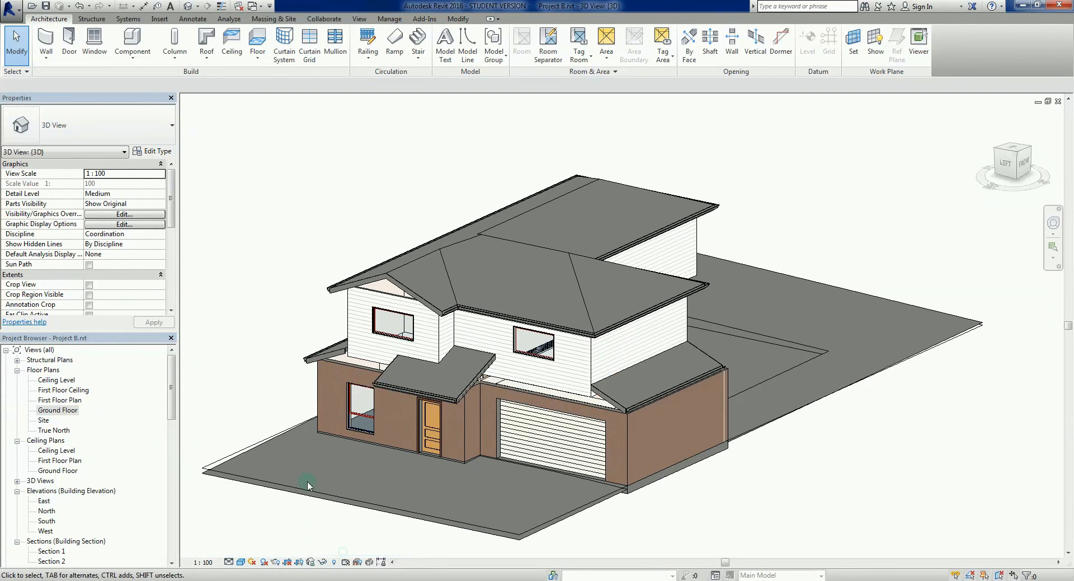
pyautogui.moveTo(790, 478)
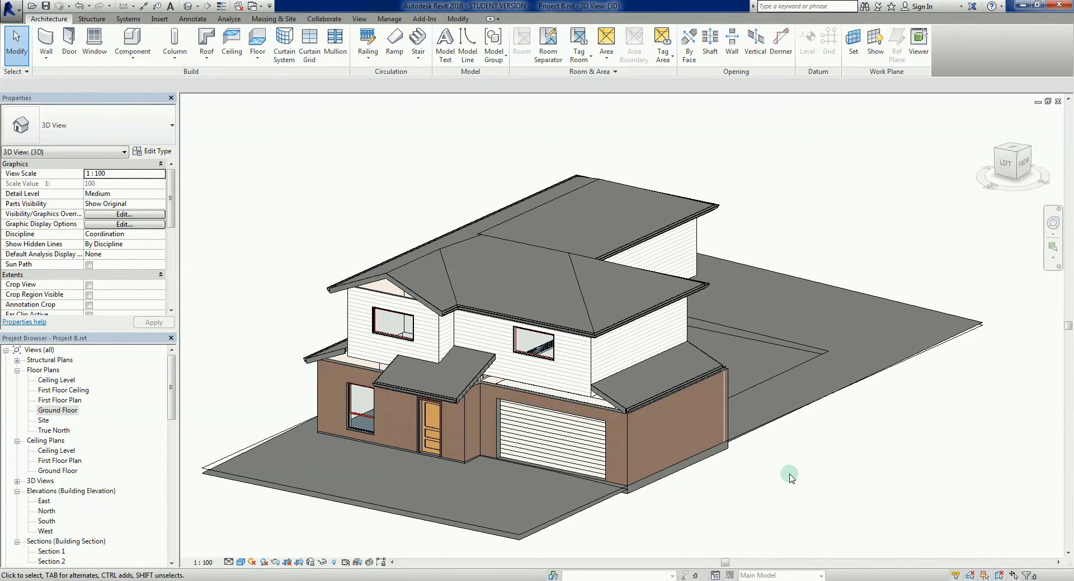
pyautogui.moveTo(791, 478); pyautogui.dragTo(768, 463)
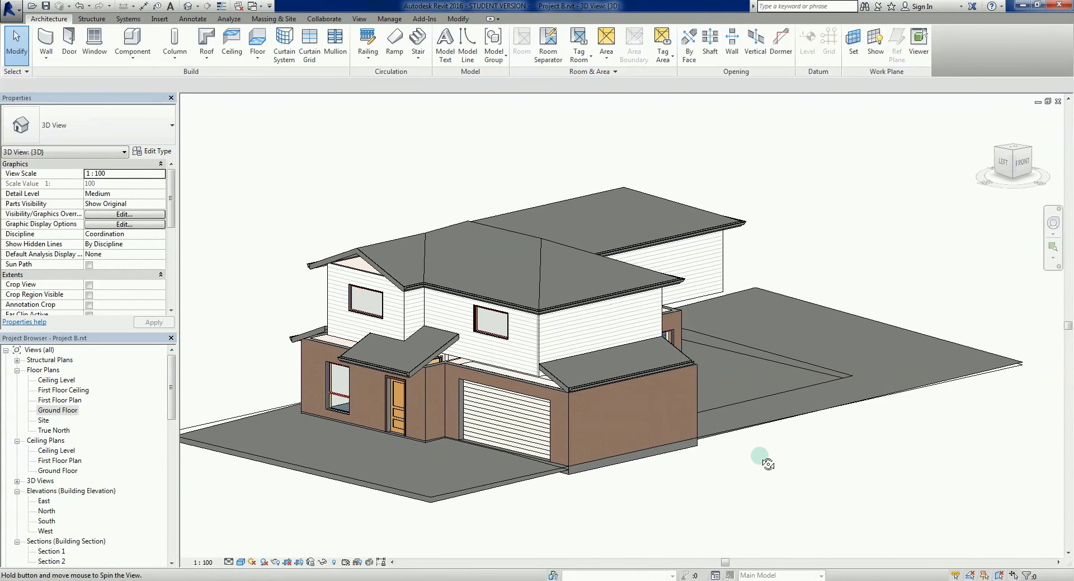
pyautogui.moveTo(767, 458); pyautogui.dragTo(833, 466)
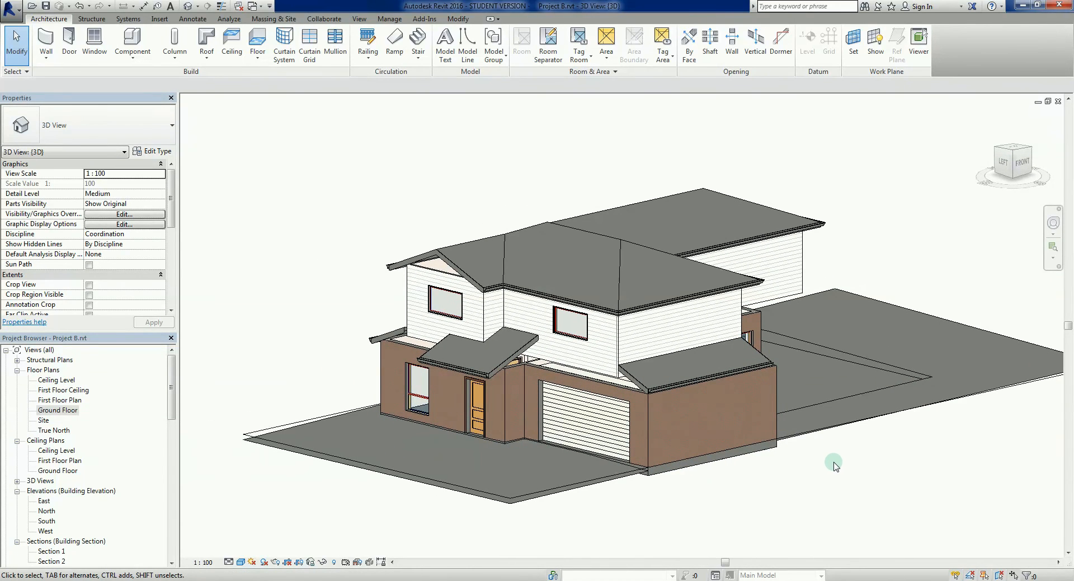
pyautogui.moveTo(830, 463)
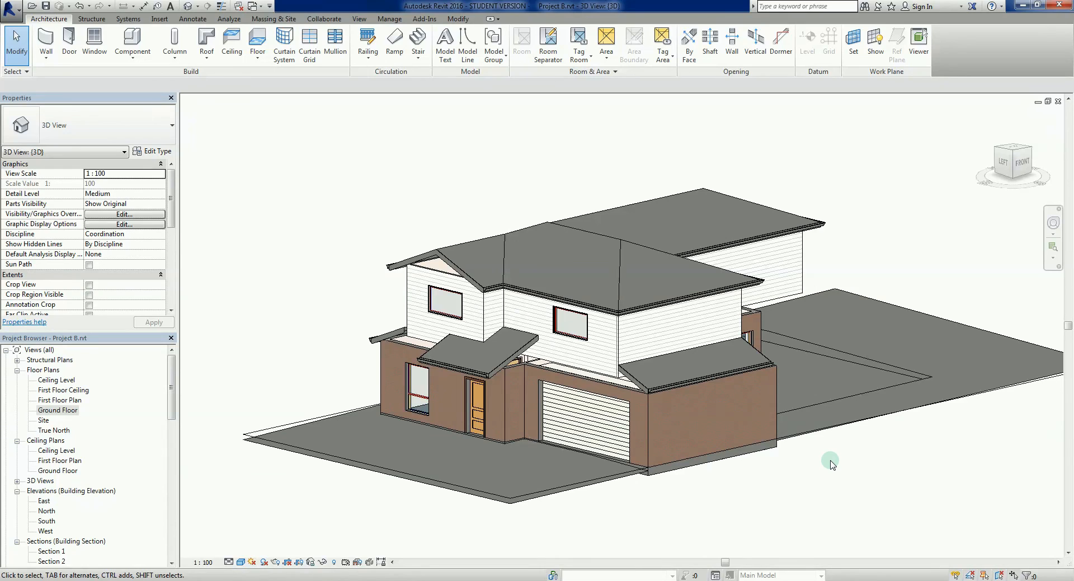
pyautogui.moveTo(837, 457)
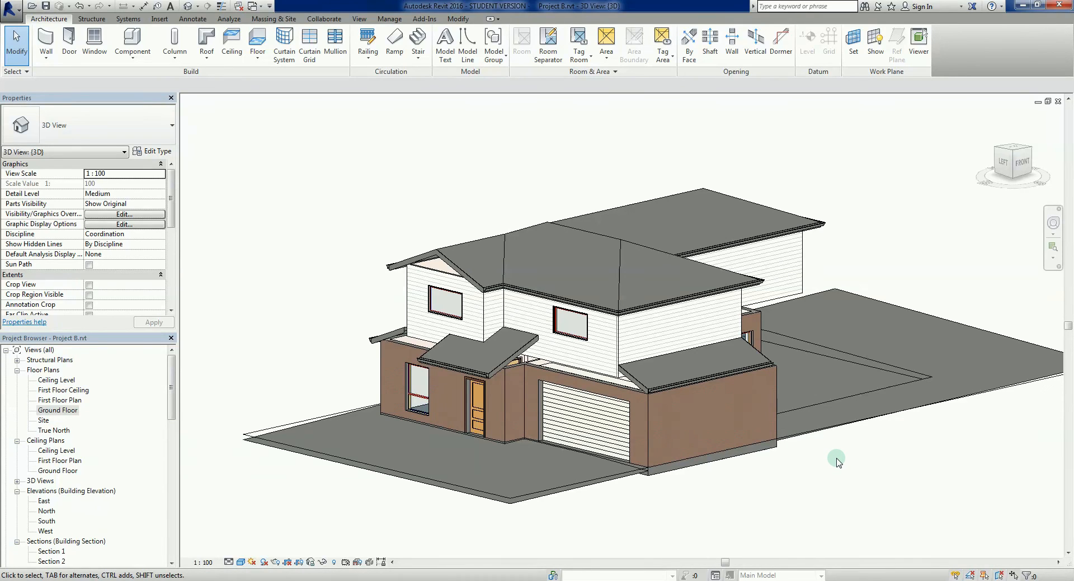